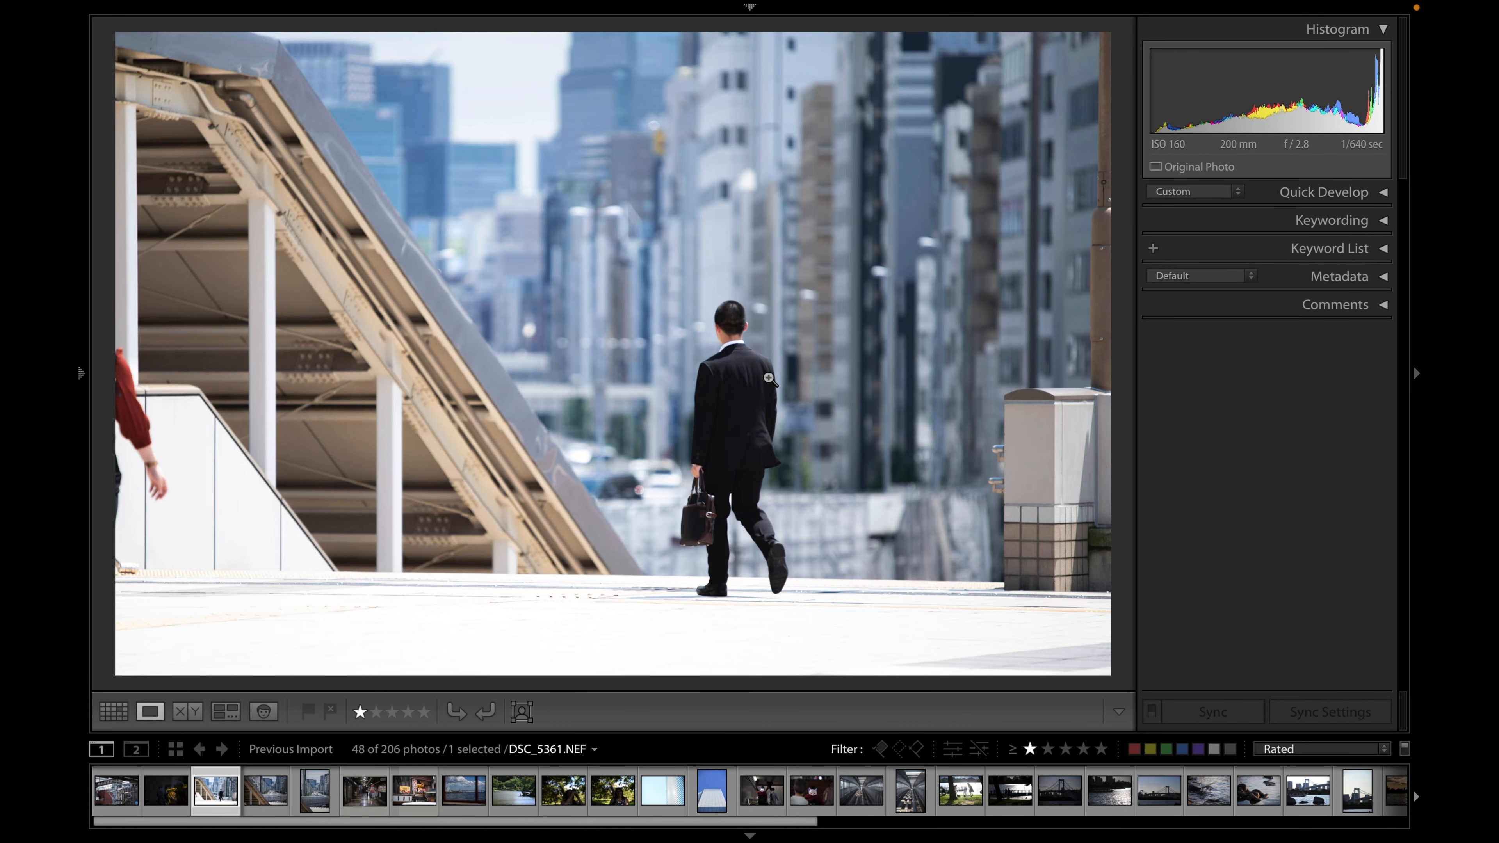
{"action": "mouse_move", "coordinate": [753, 376]}
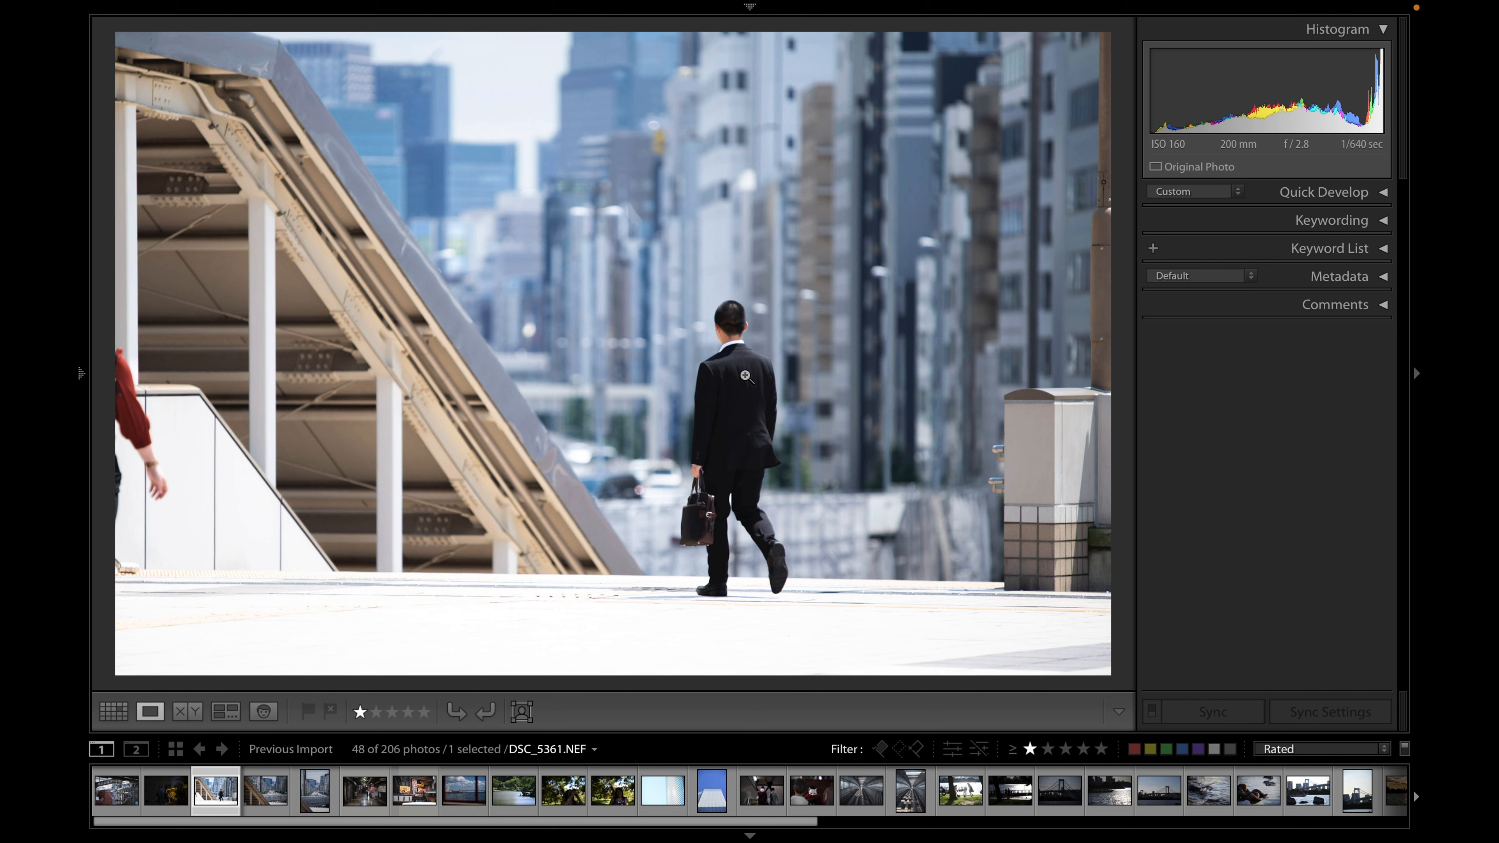
{"action": "mouse_move", "coordinate": [630, 496]}
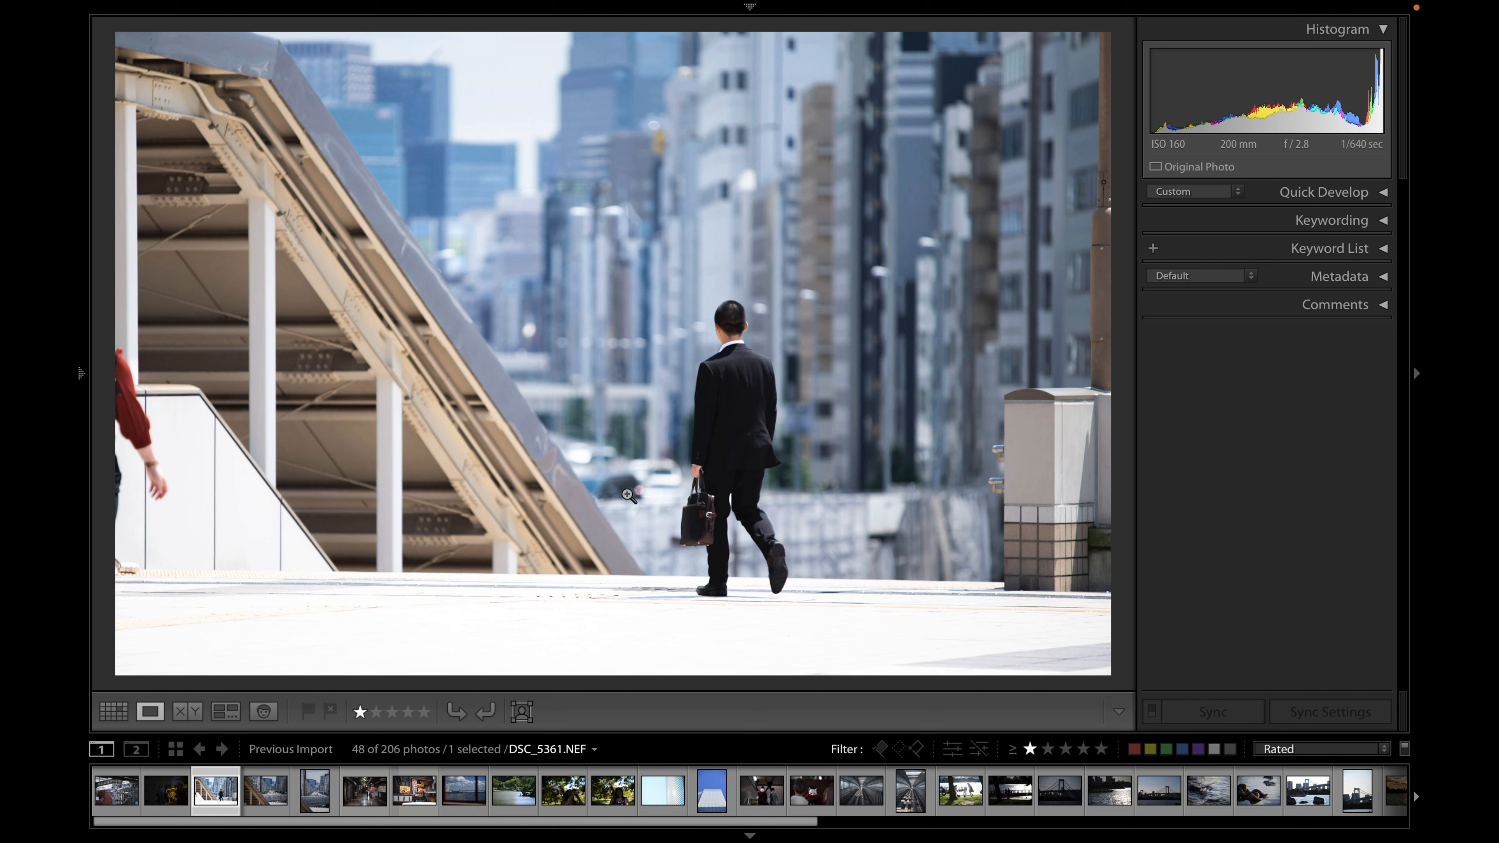
{"action": "mouse_move", "coordinate": [643, 291]}
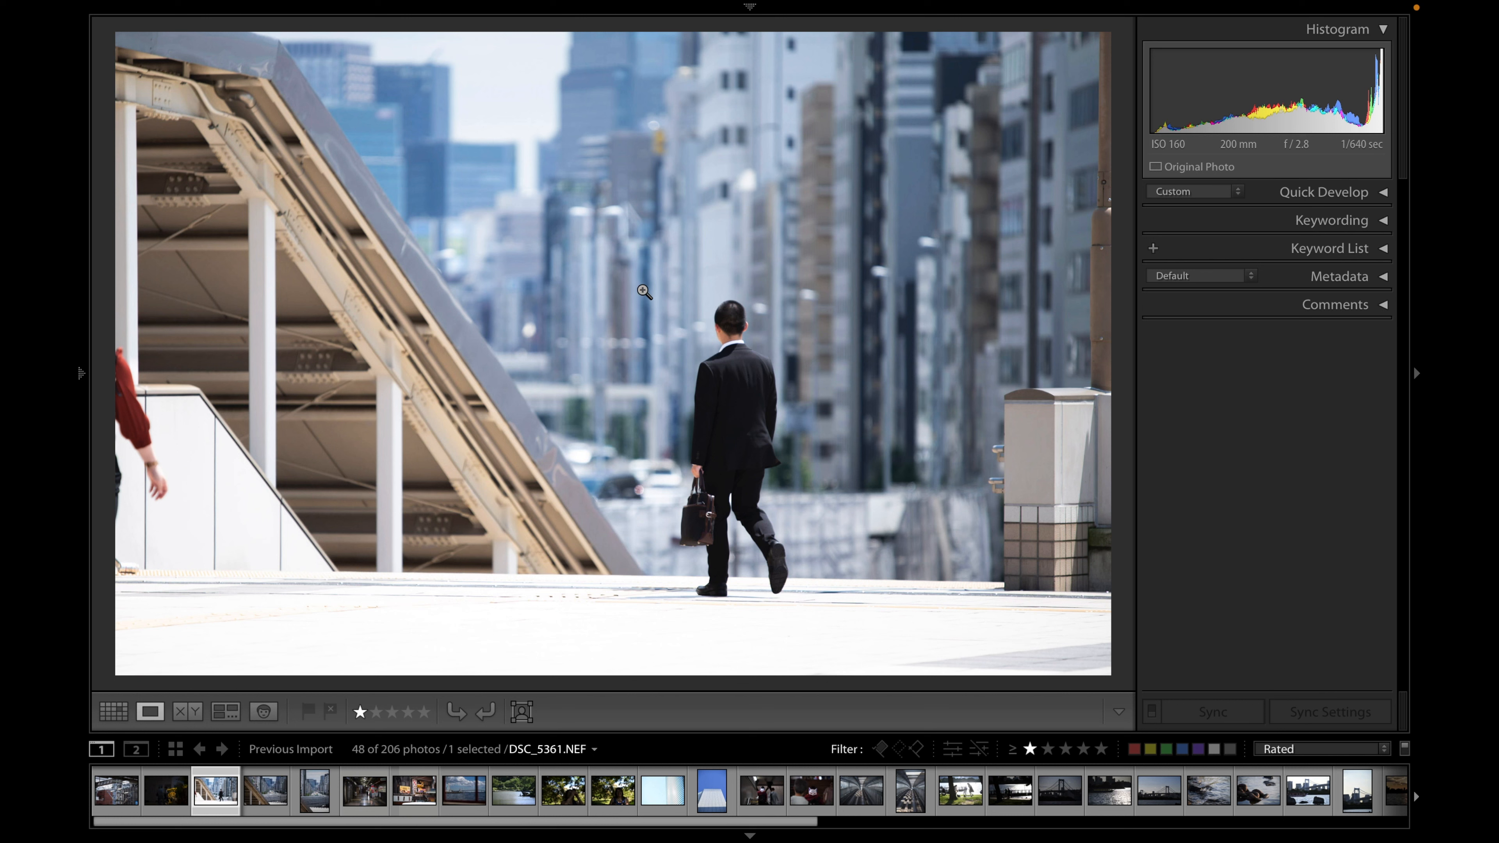
{"action": "mouse_move", "coordinate": [629, 568]}
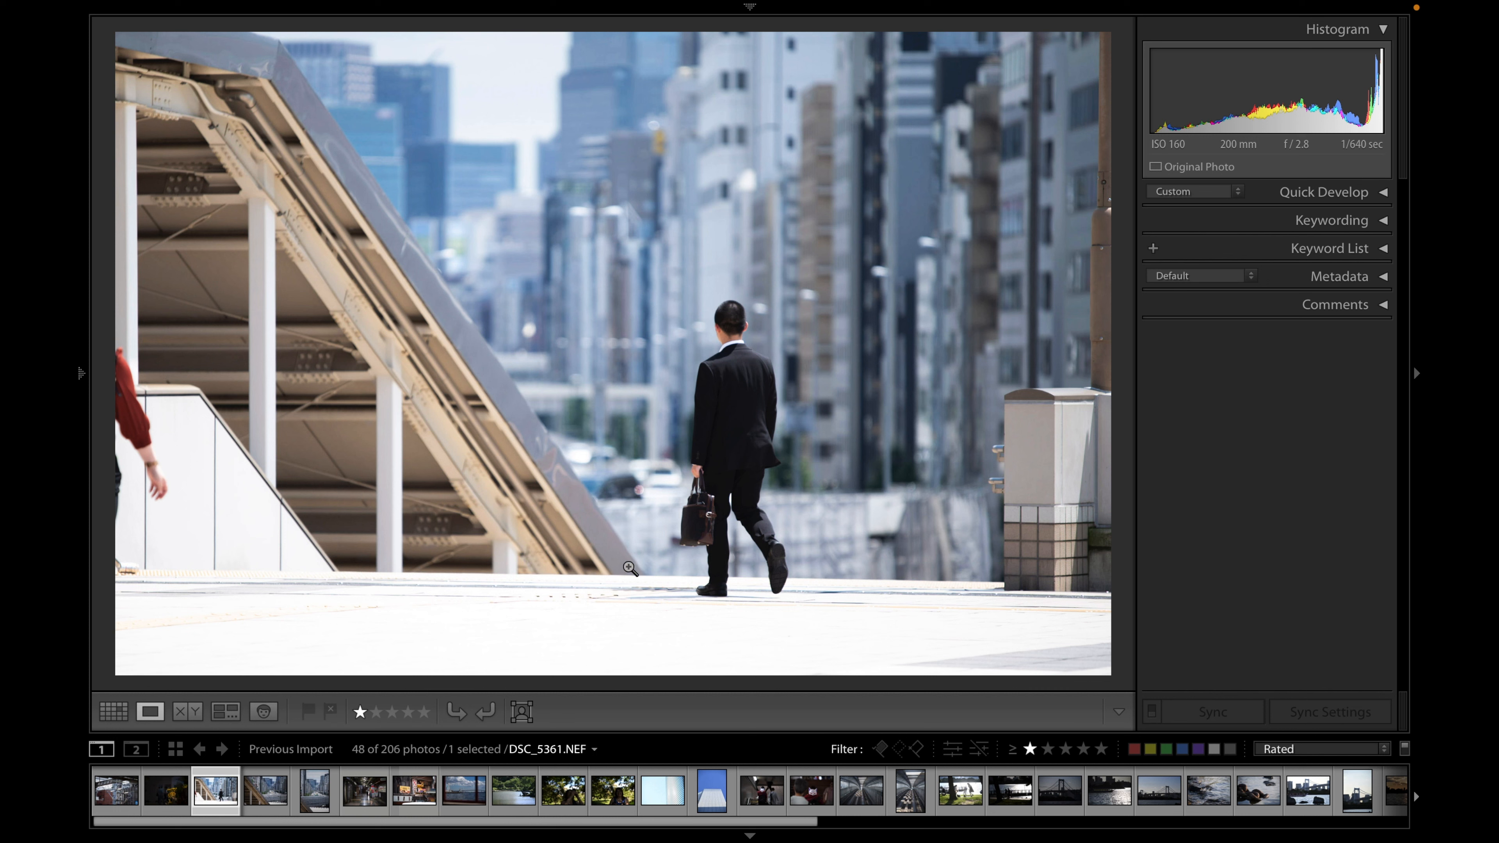
{"action": "mouse_move", "coordinate": [862, 534]}
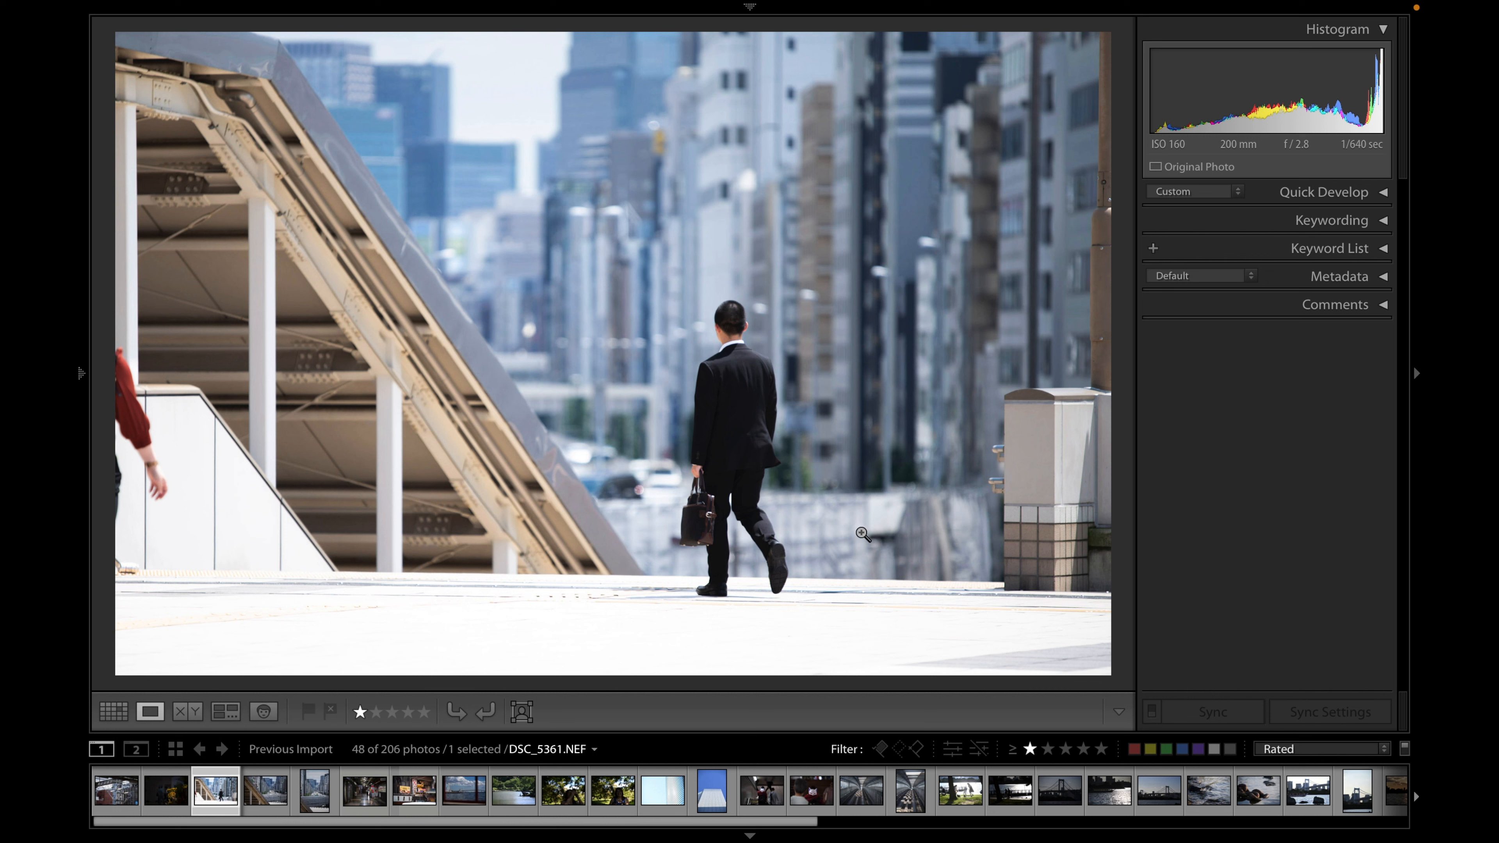
{"action": "mouse_move", "coordinate": [728, 322]}
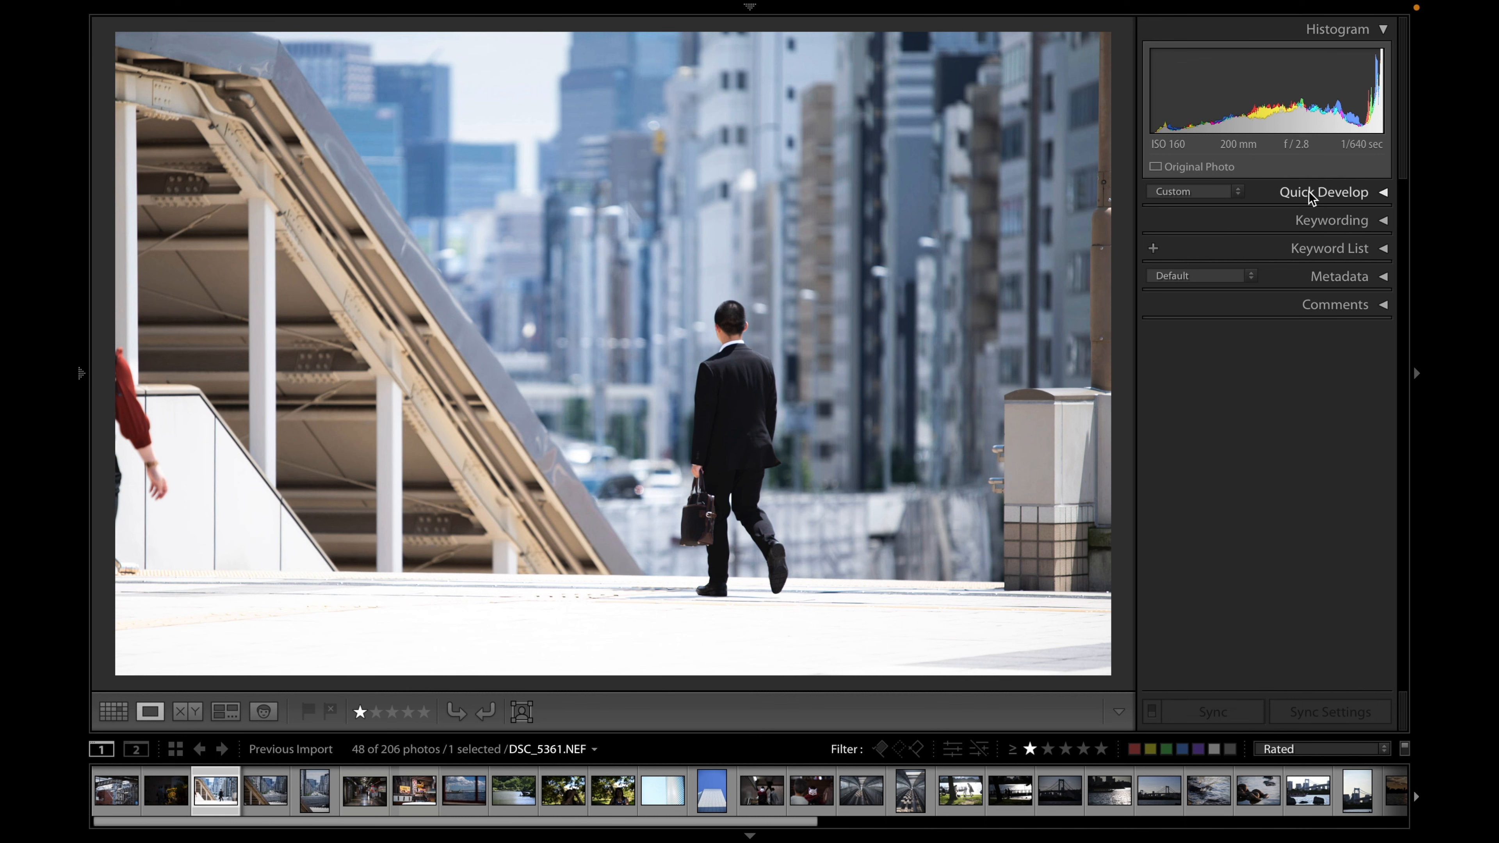
{"action": "mouse_move", "coordinate": [1287, 157]}
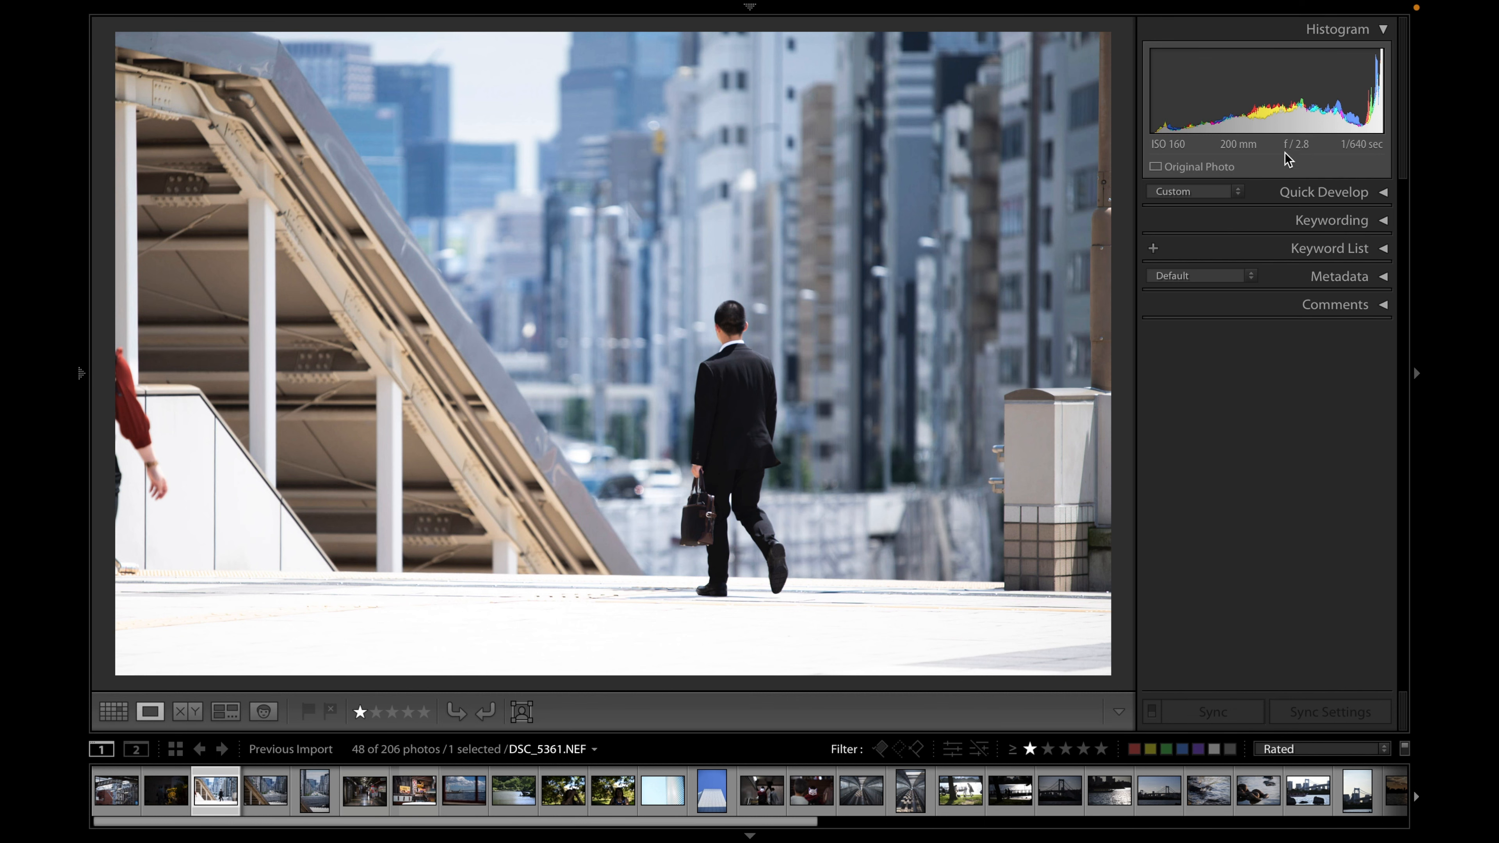
Inspect DSC_5442.NEF's facade window grid at 1:1, panning across it, then return to Fit view
{"action": "left_click", "coordinate": [712, 791]}
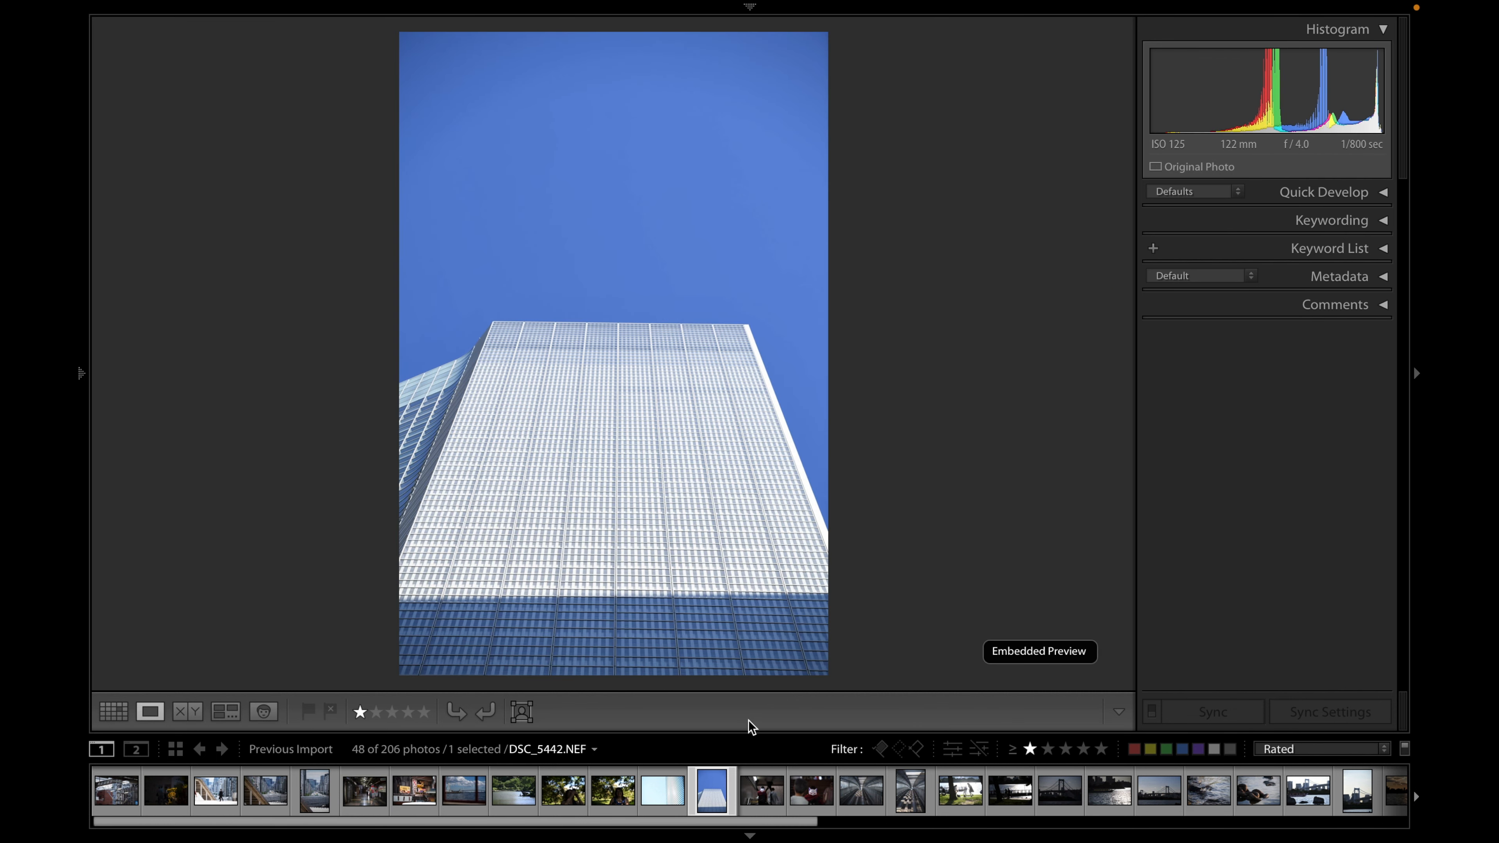
{"action": "mouse_move", "coordinate": [770, 699]}
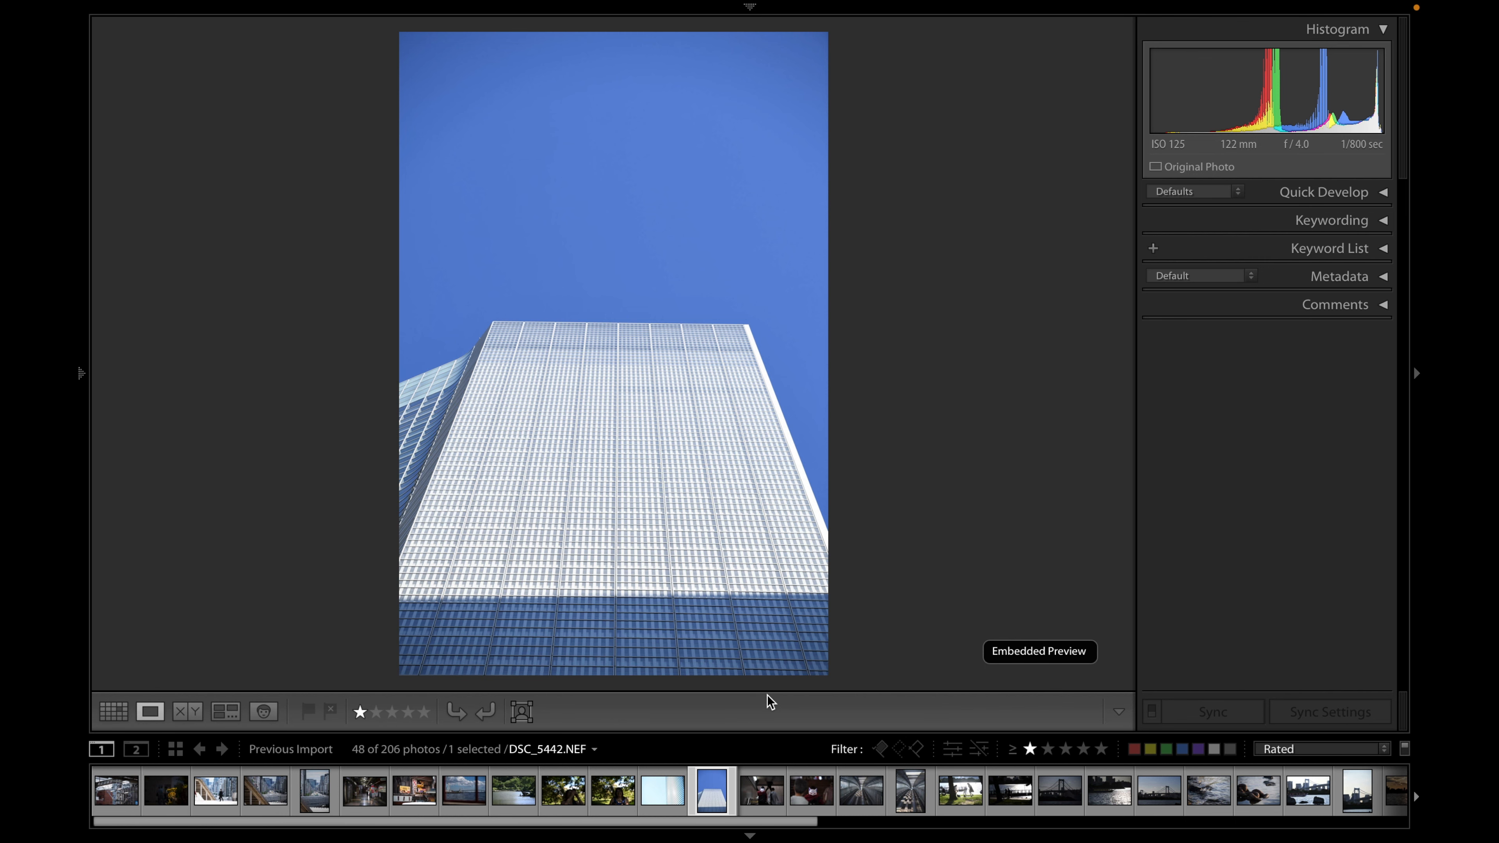
{"action": "mouse_move", "coordinate": [881, 674]}
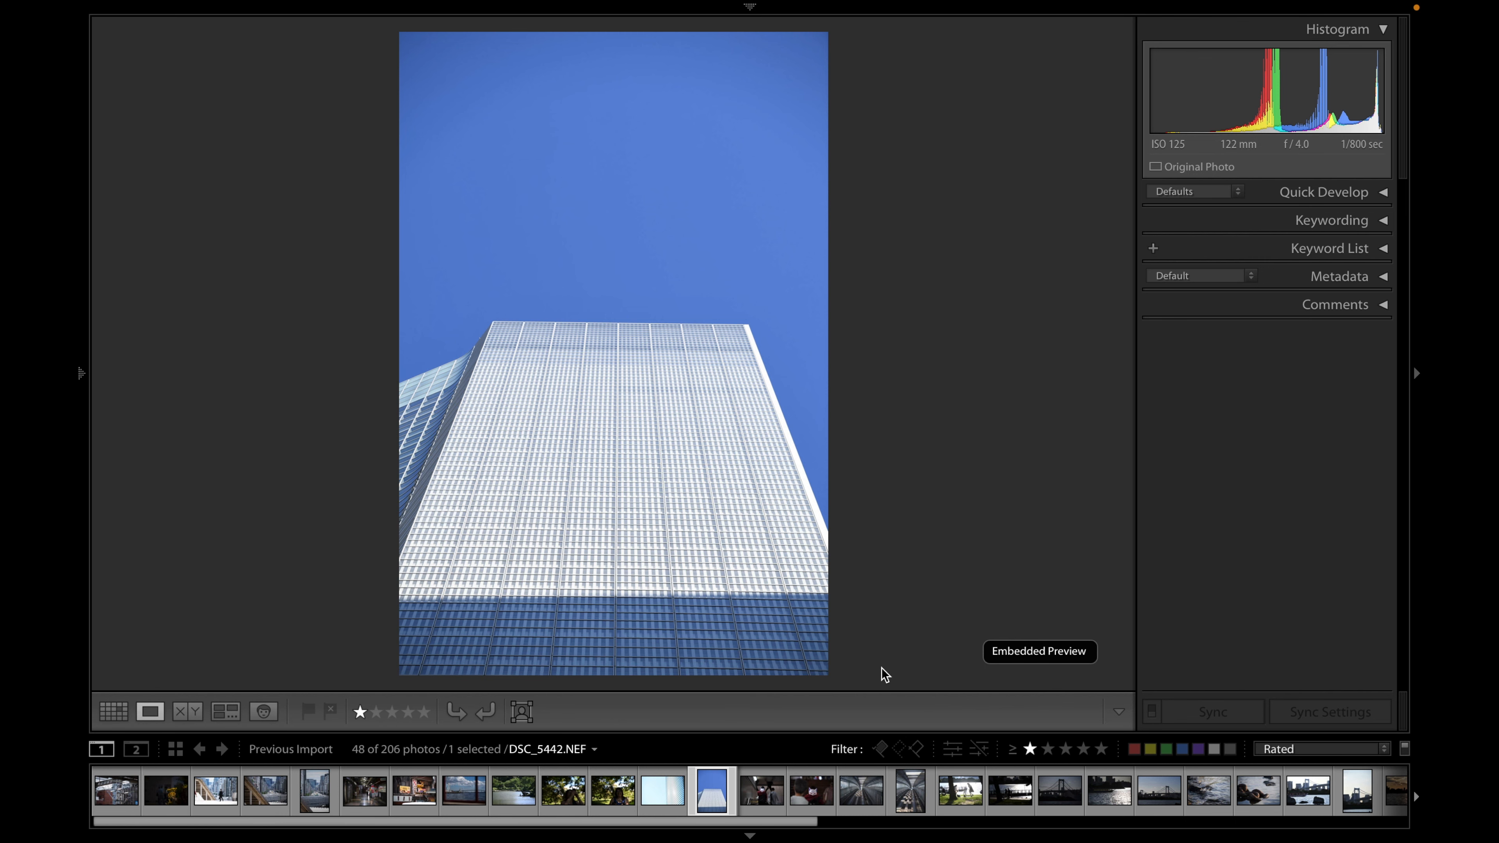
{"action": "left_click", "coordinate": [612, 351]}
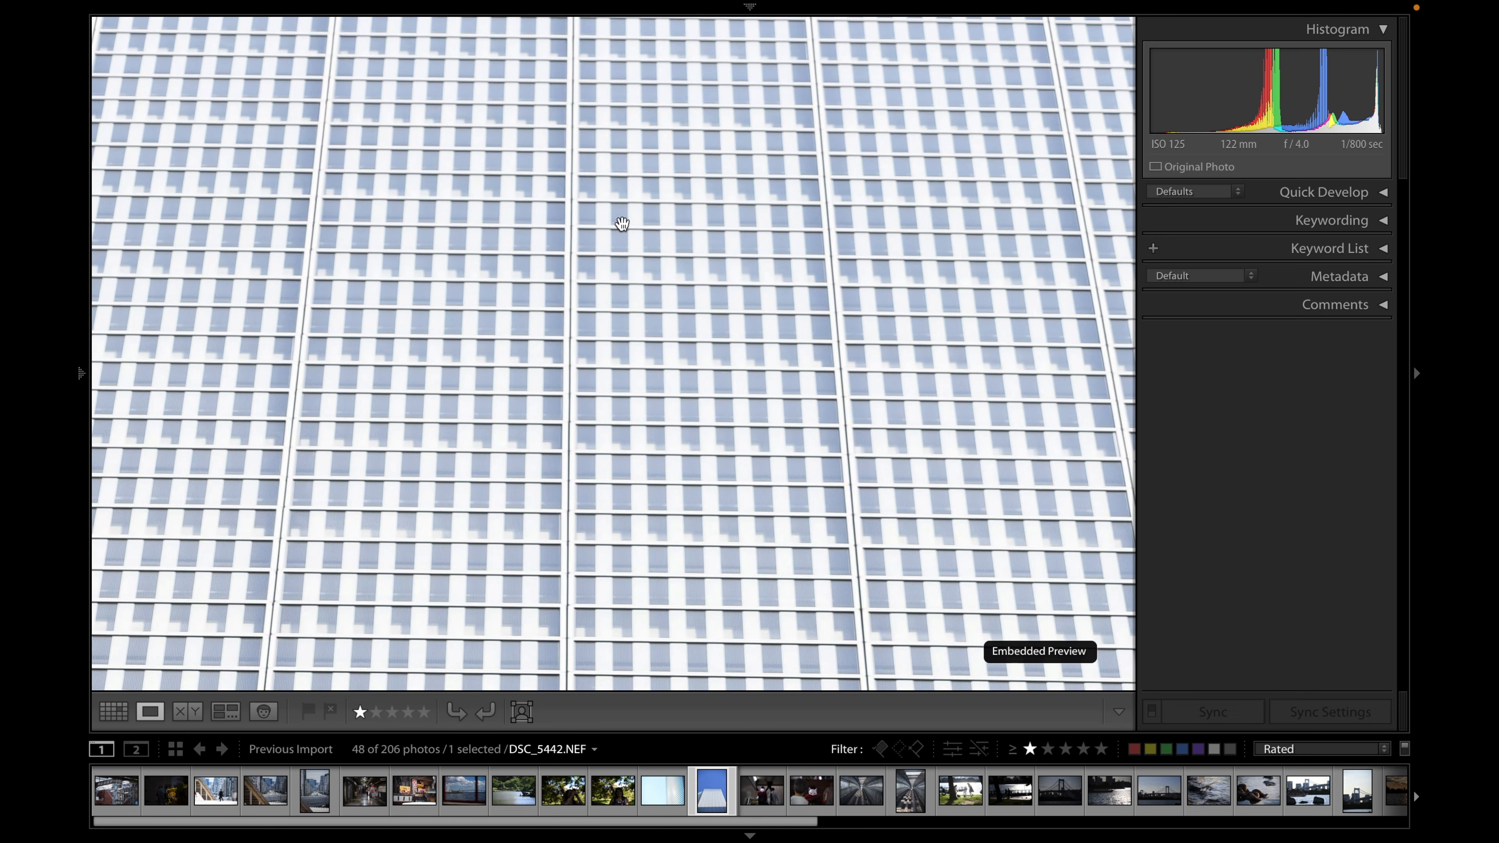
{"action": "left_click_drag", "start_coordinate": [622, 224], "coordinate": [647, 406]}
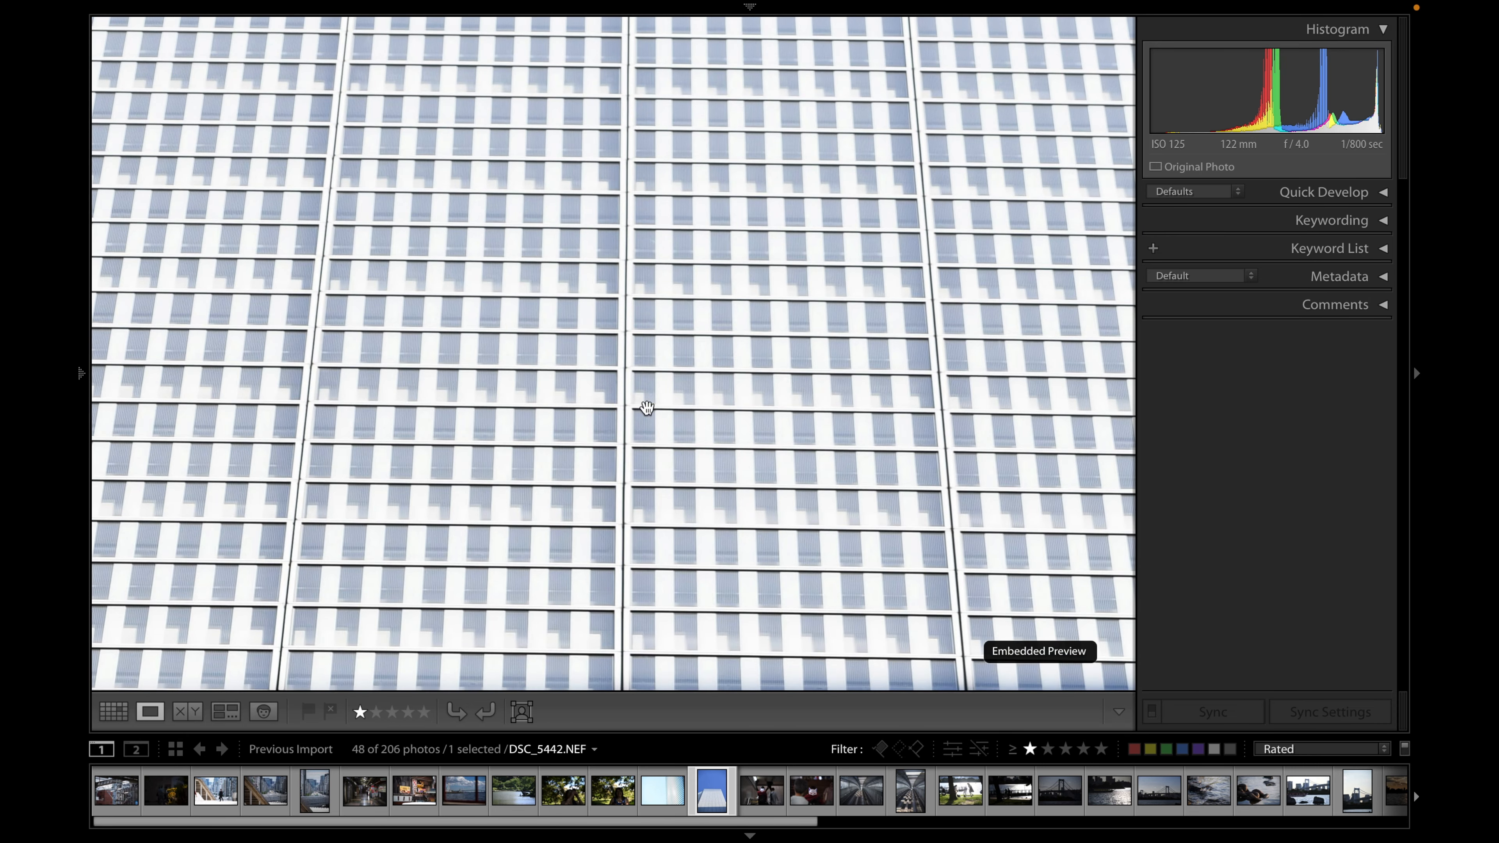
{"action": "left_click", "coordinate": [647, 406]}
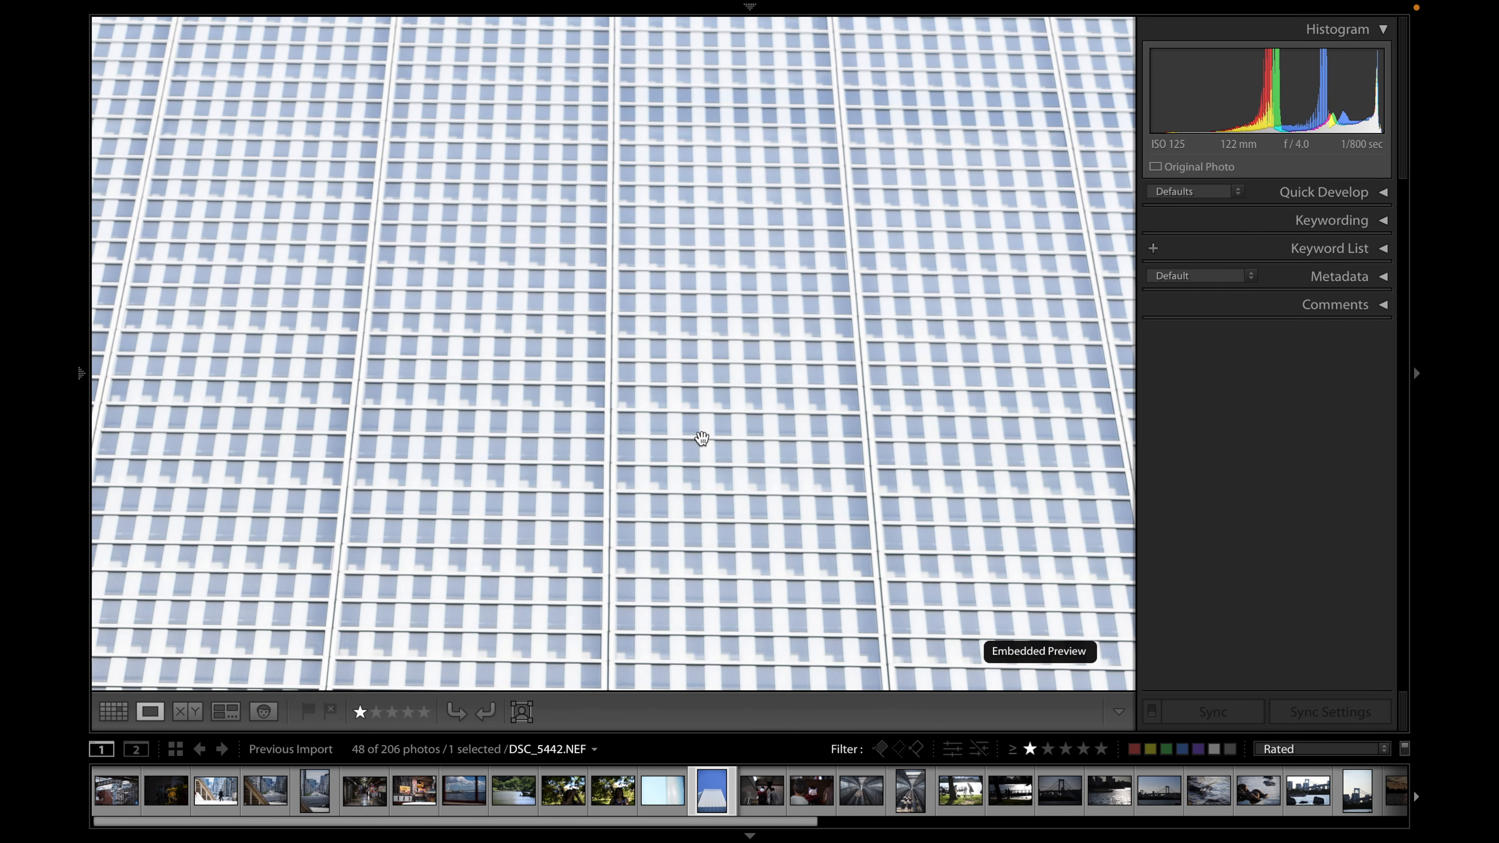
{"action": "mouse_move", "coordinate": [651, 451]}
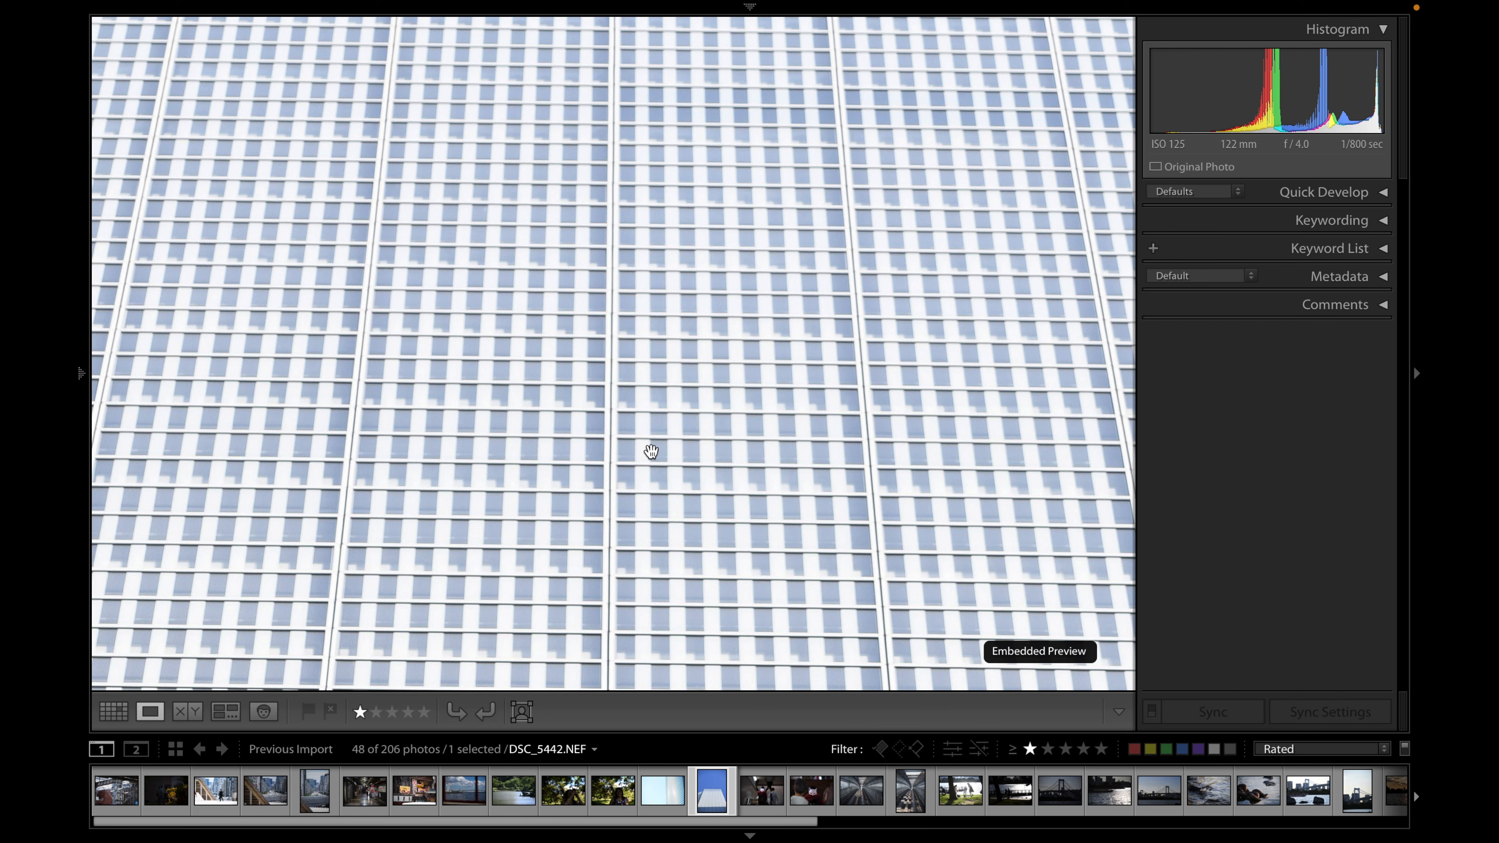
{"action": "left_click_drag", "start_coordinate": [650, 451], "coordinate": [771, 153]}
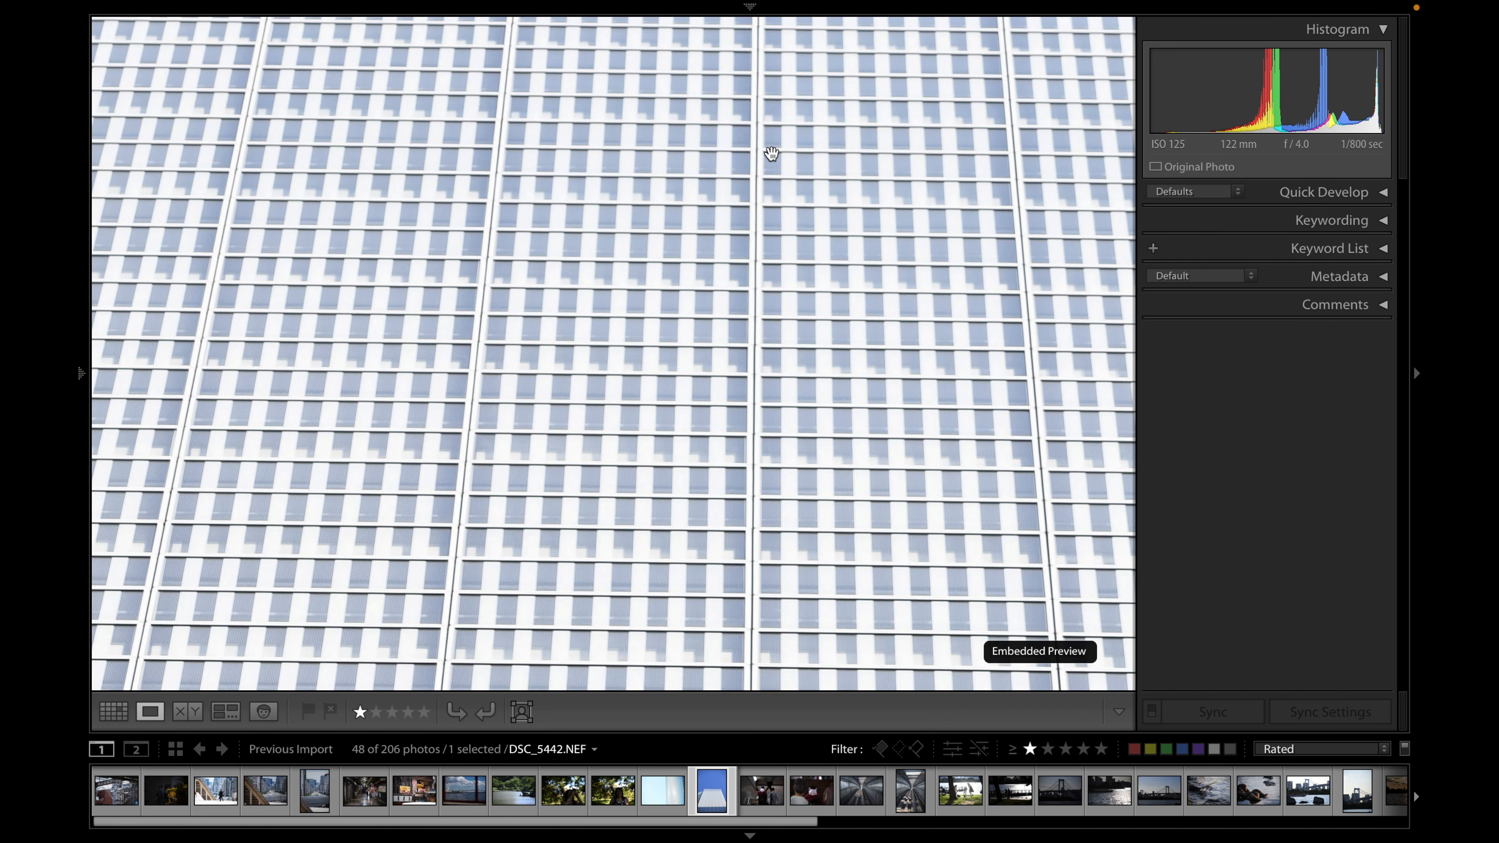
{"action": "left_click", "coordinate": [772, 153]}
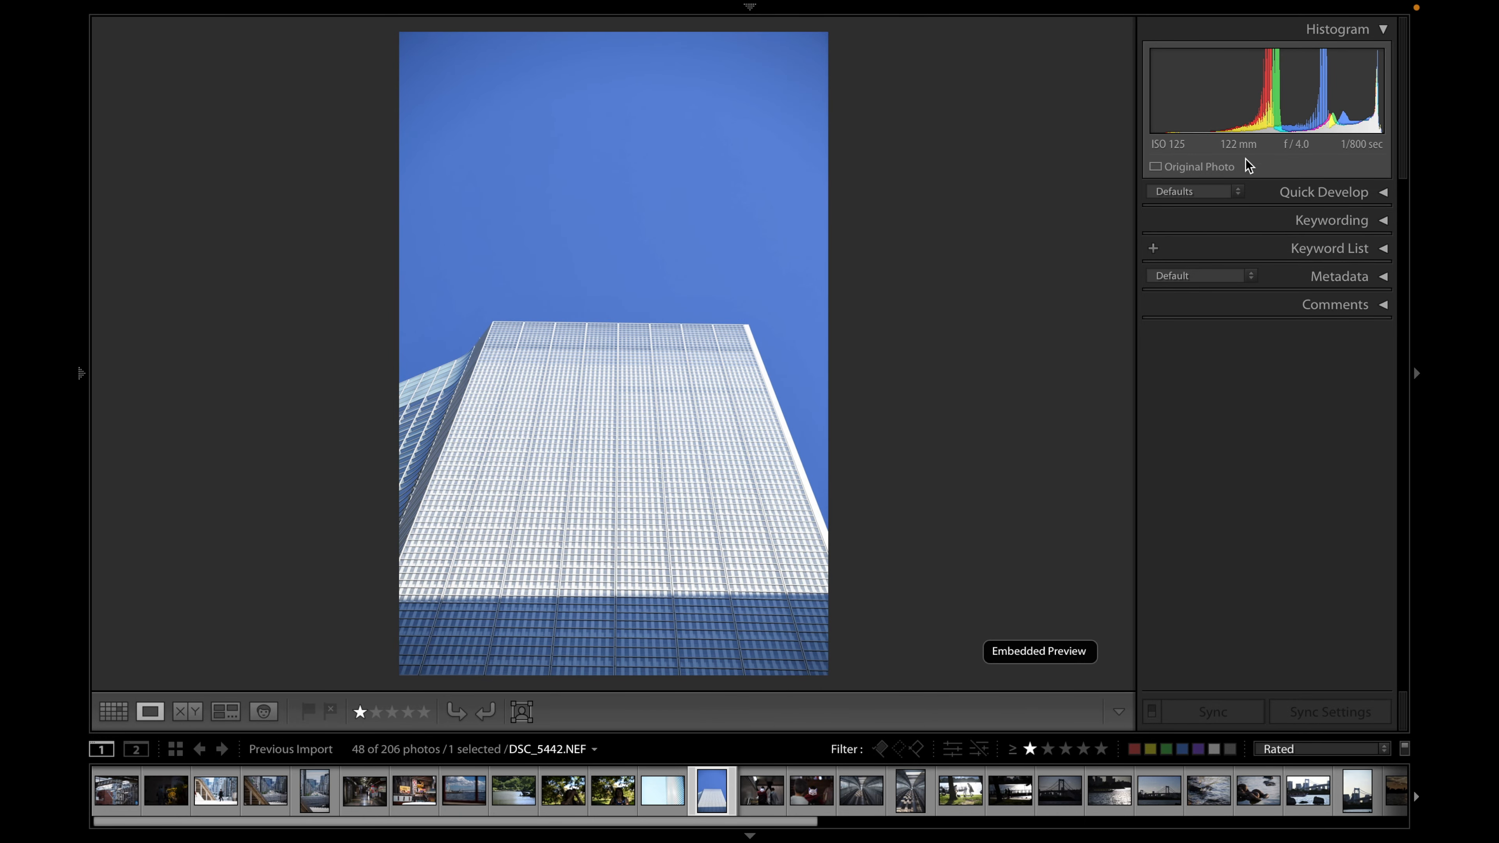
{"action": "mouse_move", "coordinate": [677, 388]}
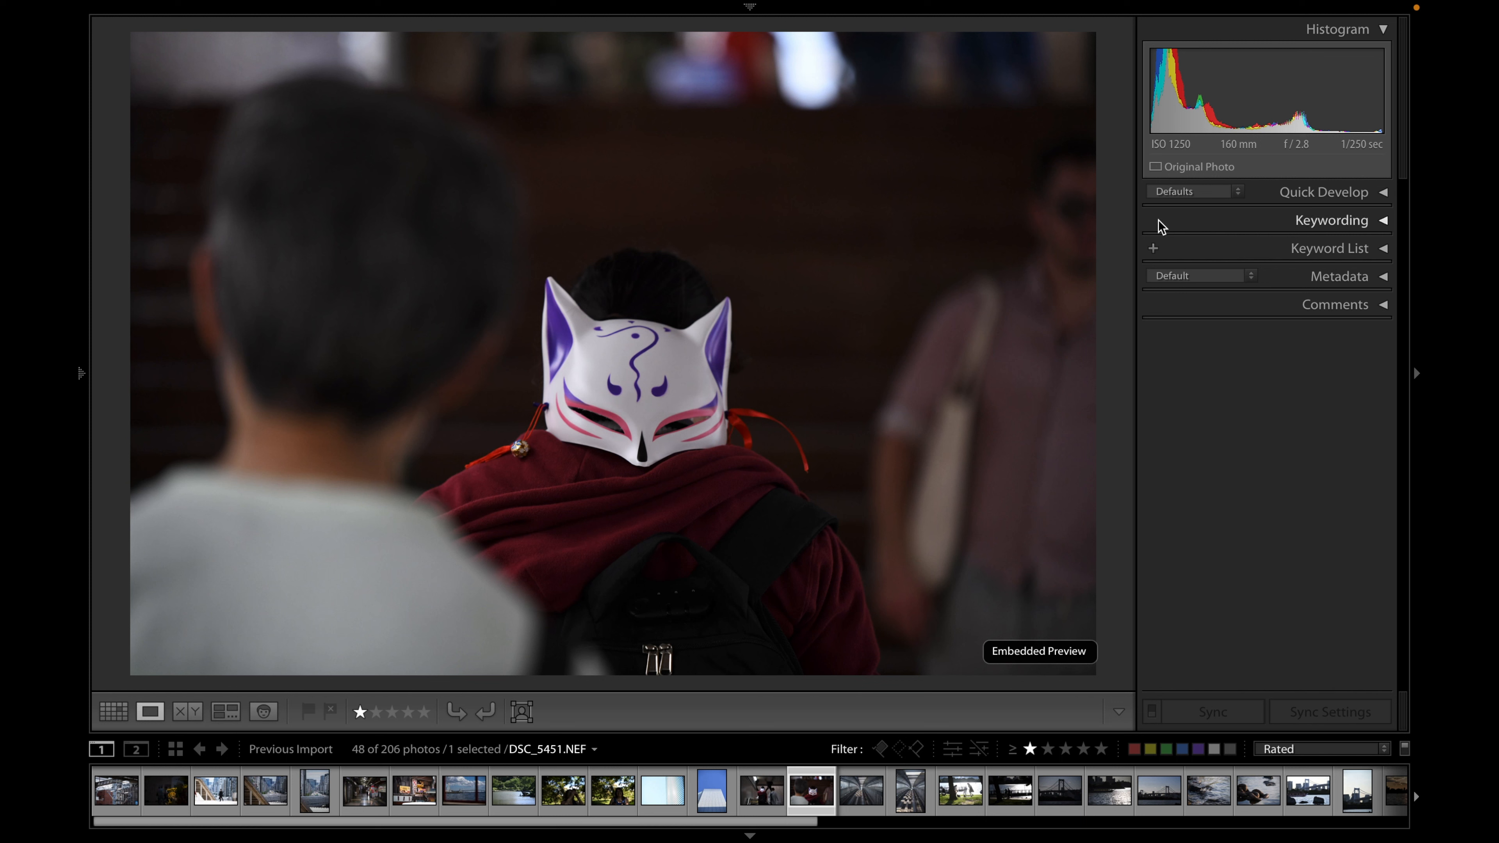
{"action": "mouse_move", "coordinate": [1375, 156]}
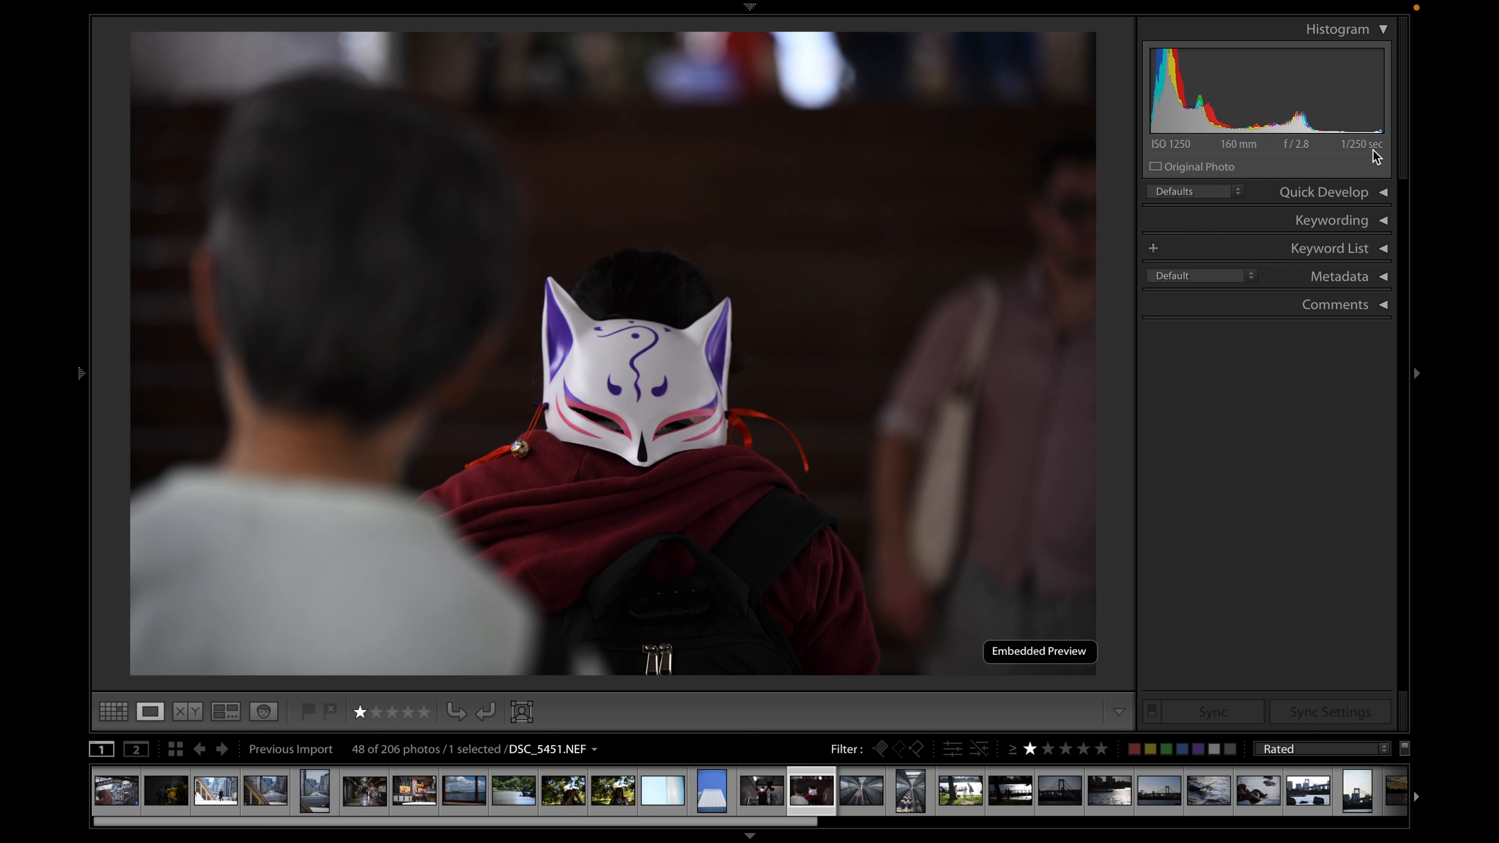
{"action": "mouse_move", "coordinate": [968, 435]}
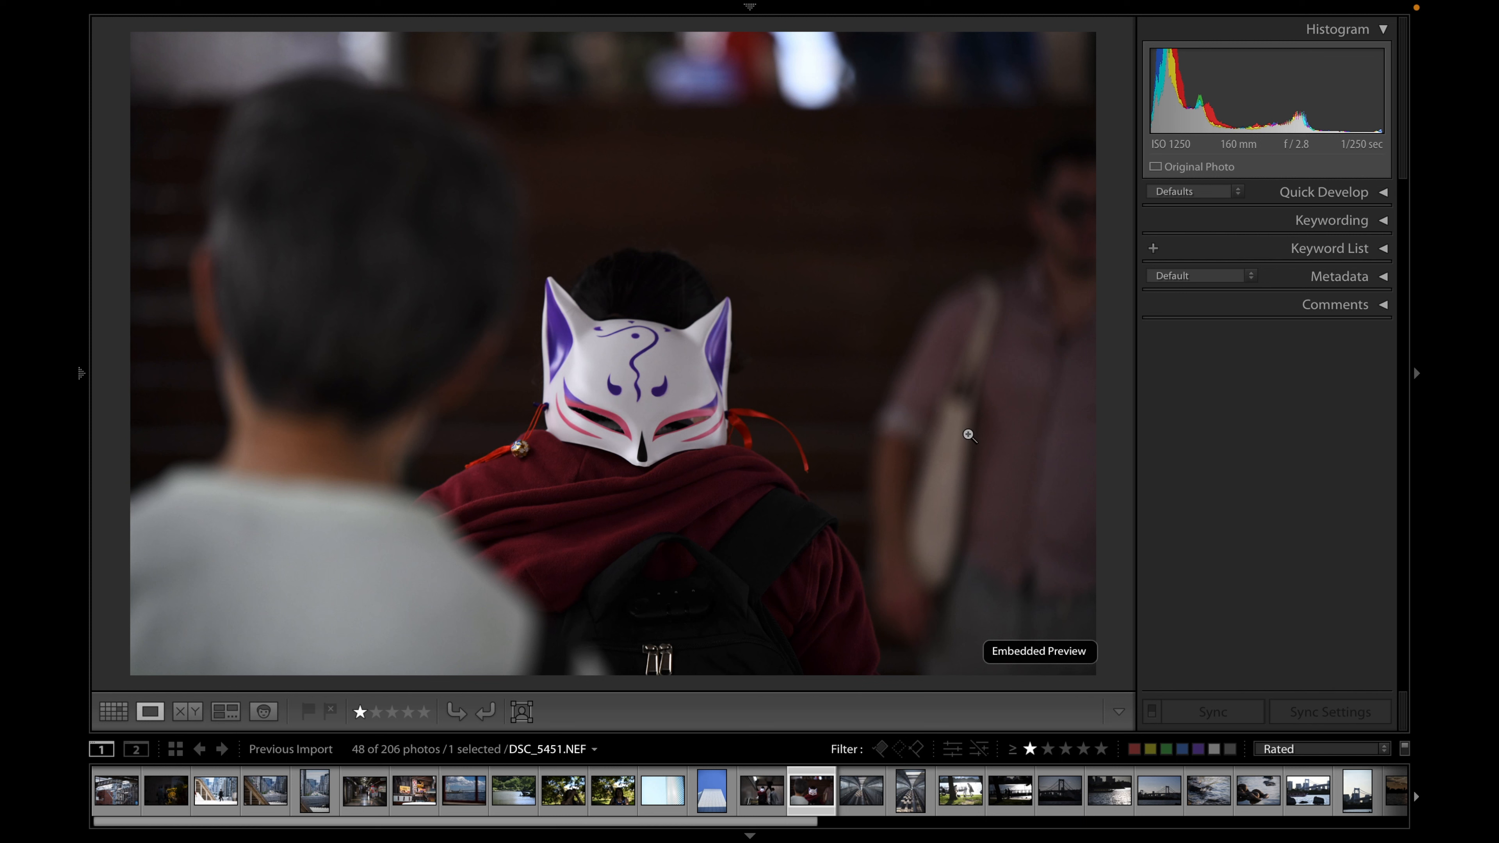
{"action": "mouse_move", "coordinate": [775, 431]}
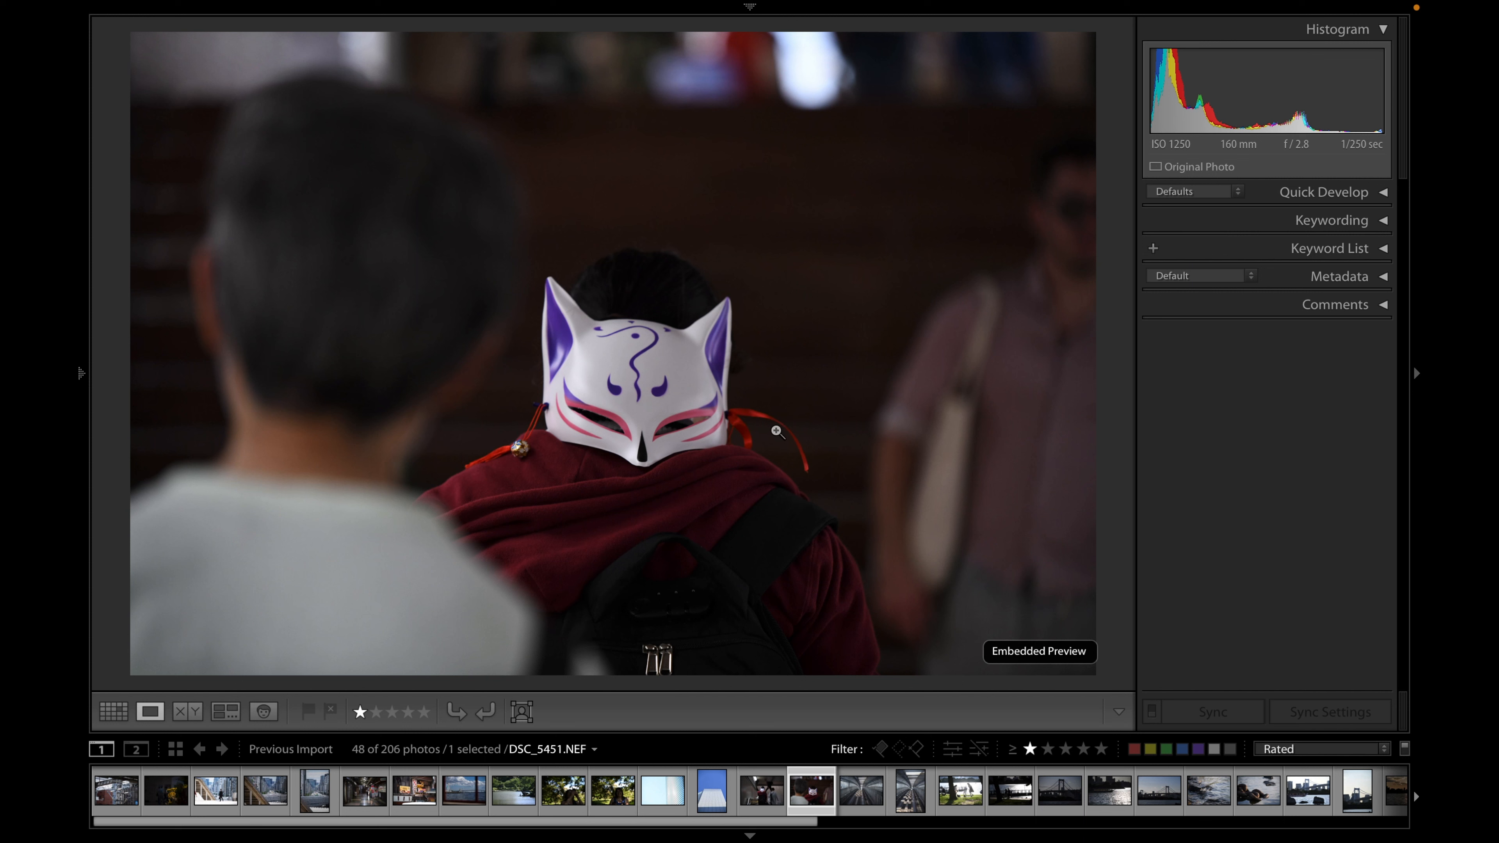
Advance from the fox-mask photo to the railway tunnel photo DSC_5453.NEF
{"action": "left_click", "coordinate": [861, 789]}
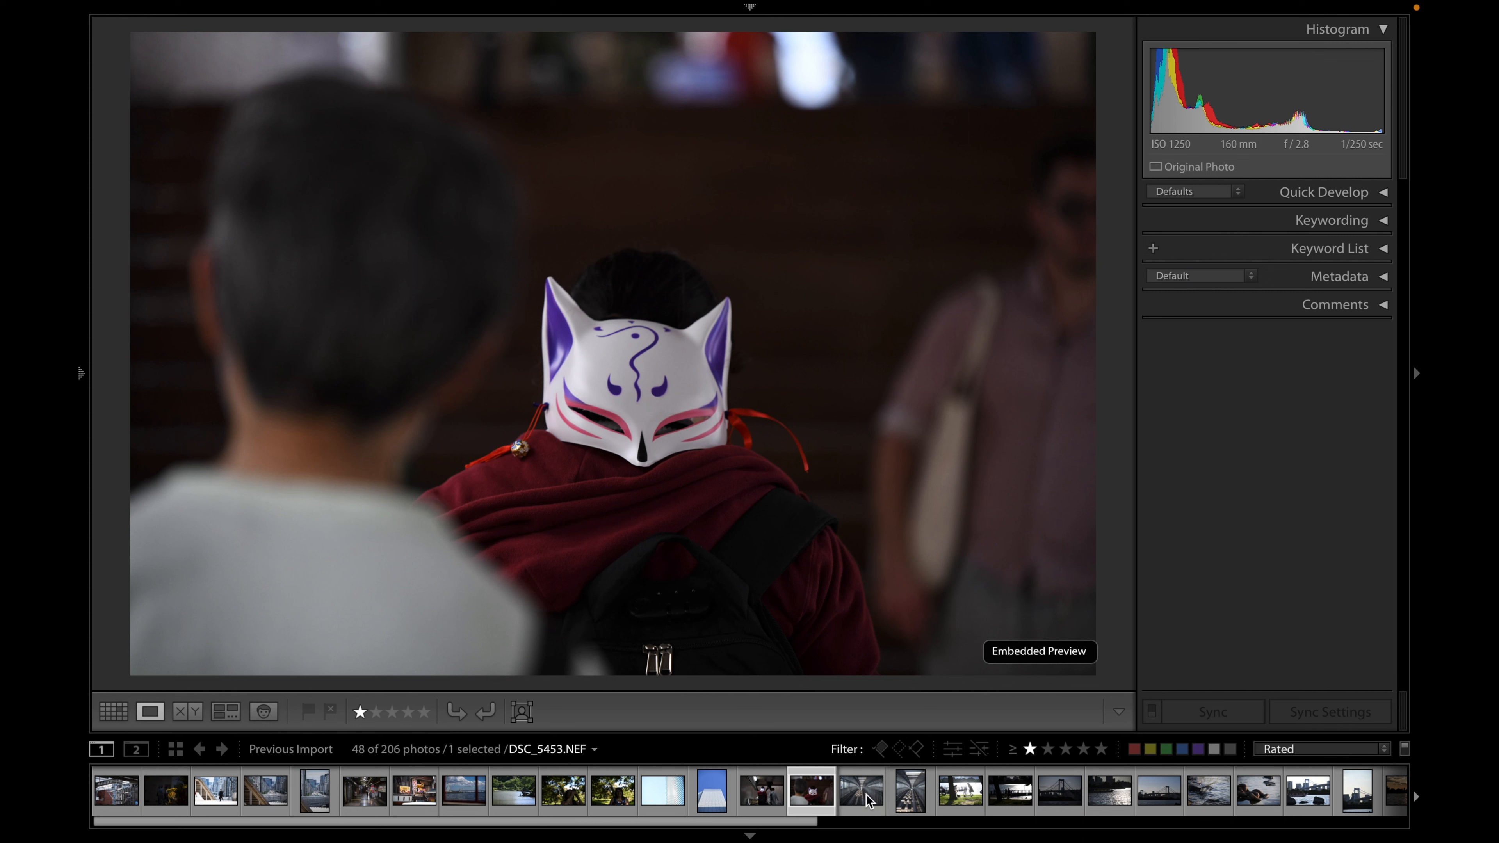
Show the railway tunnel photo large, then move on to the waterfront park photo
{"action": "left_click", "coordinate": [858, 790]}
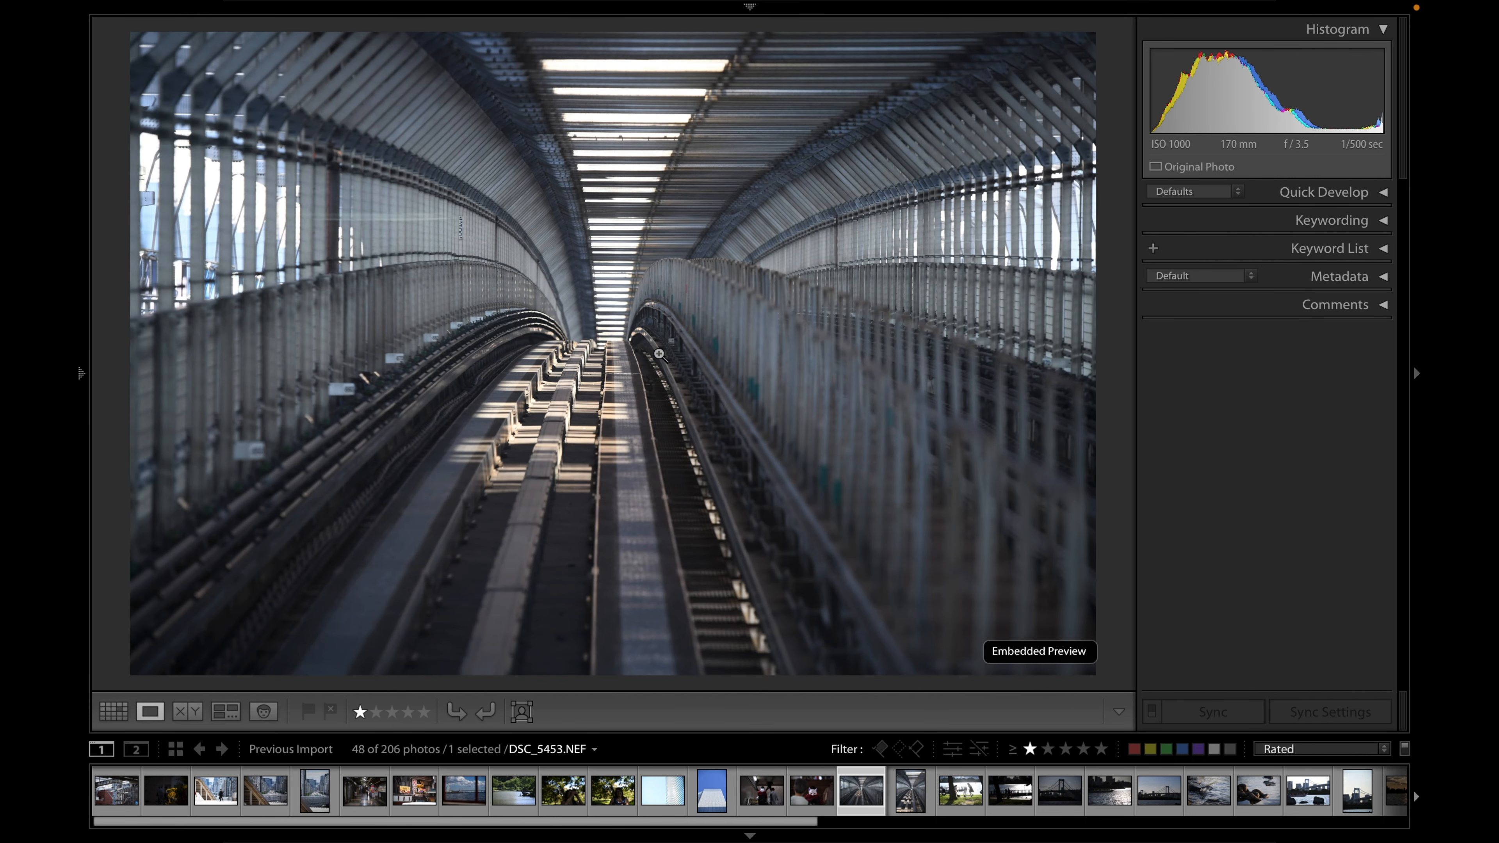
{"action": "mouse_move", "coordinate": [573, 604]}
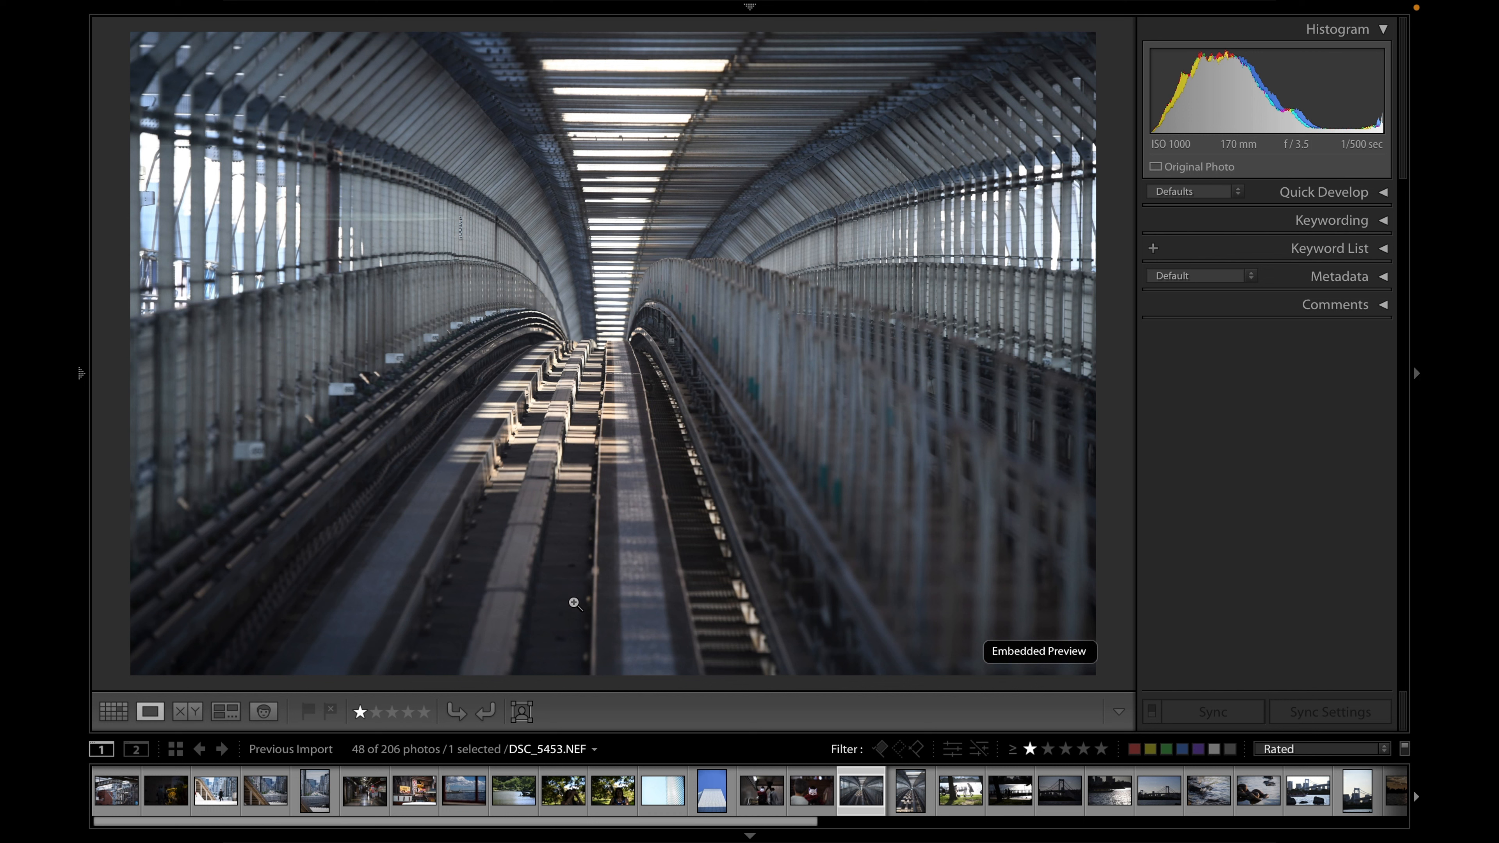
{"action": "mouse_move", "coordinate": [782, 261]}
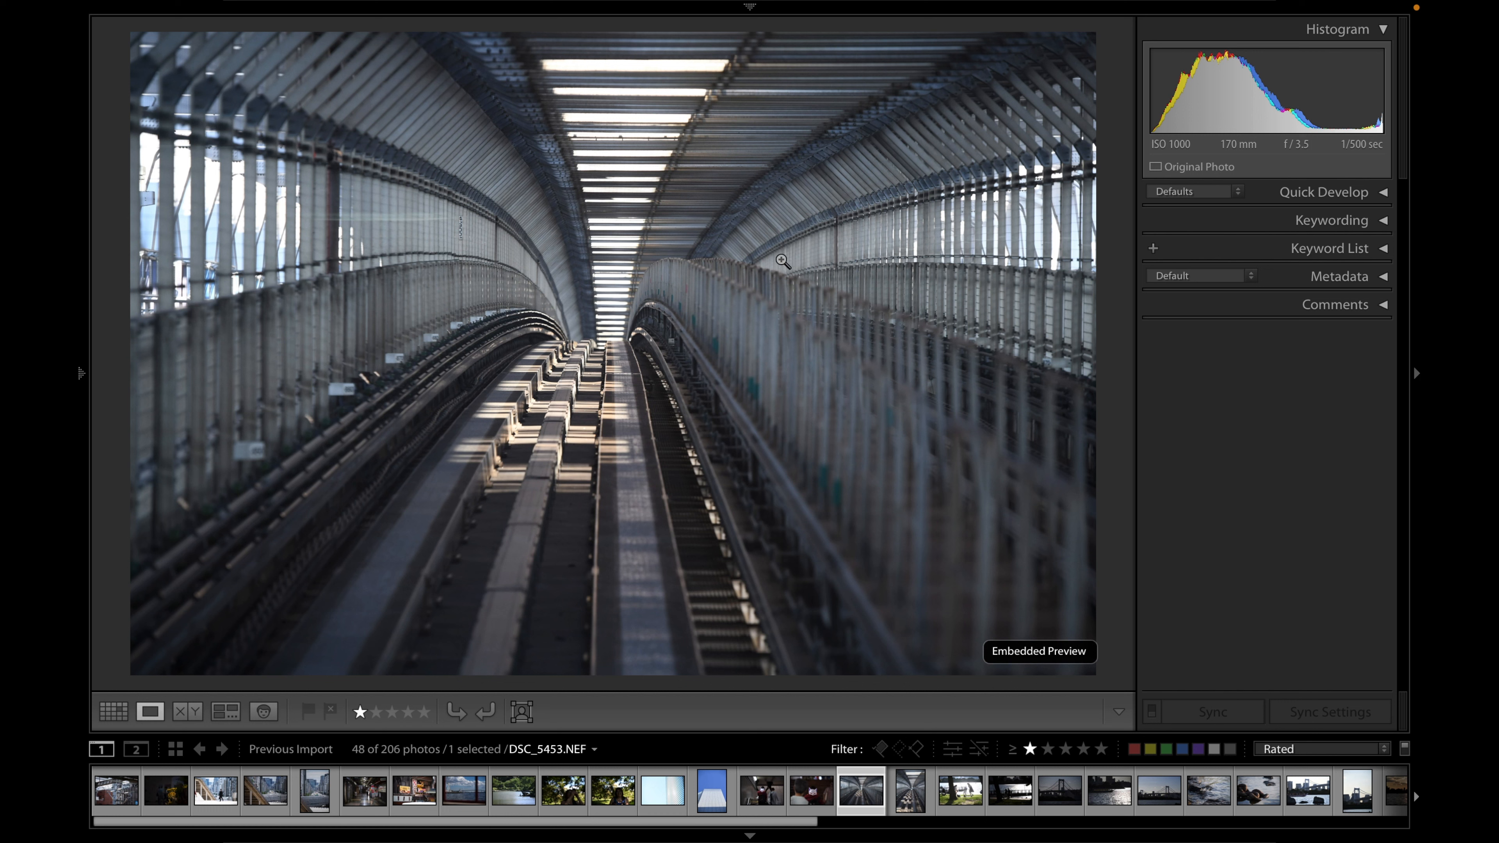
{"action": "mouse_move", "coordinate": [1251, 158]}
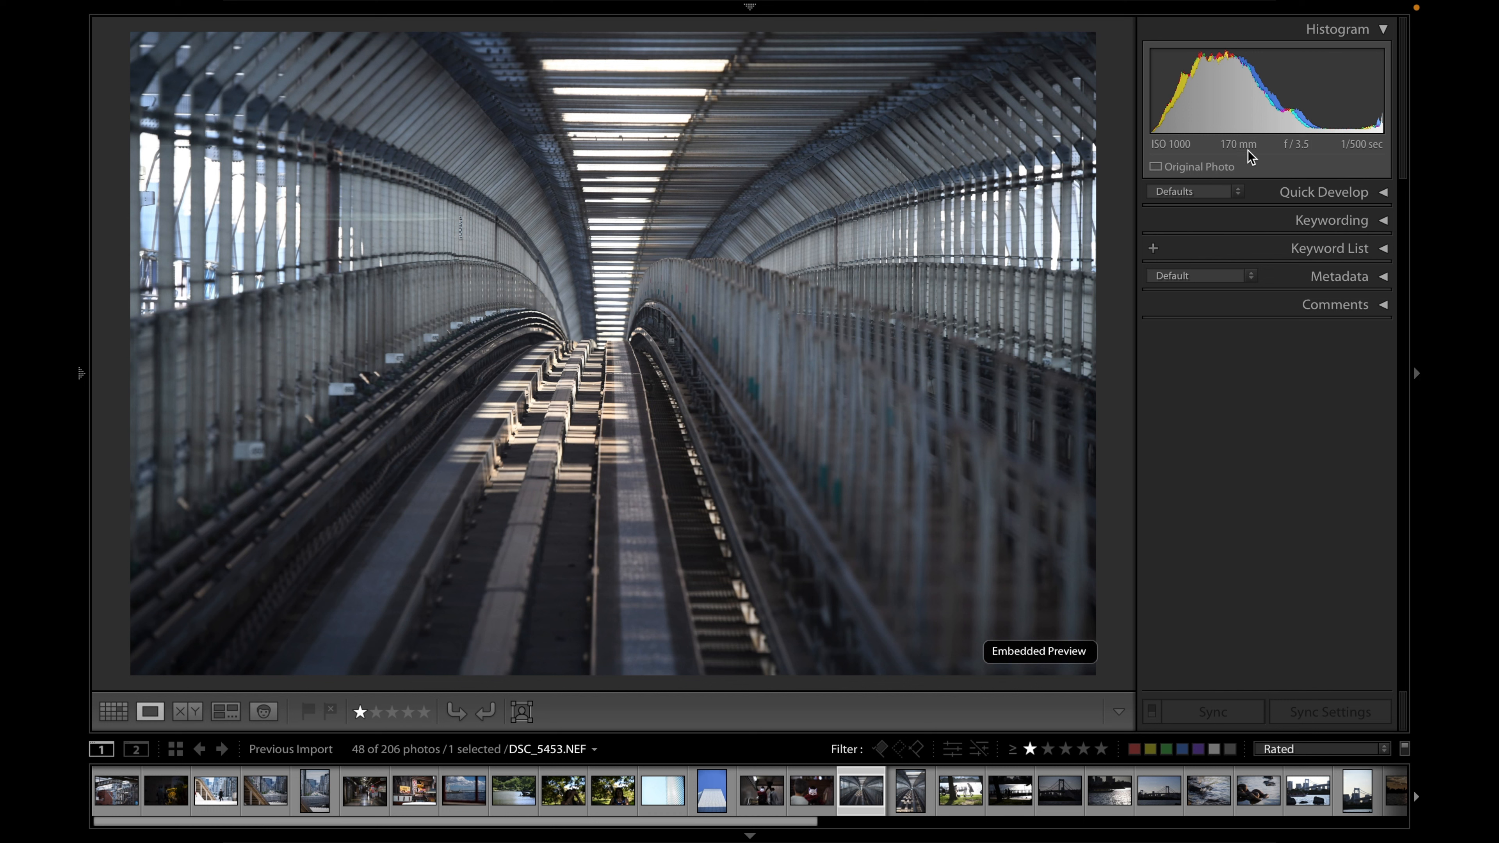
{"action": "mouse_move", "coordinate": [619, 397]}
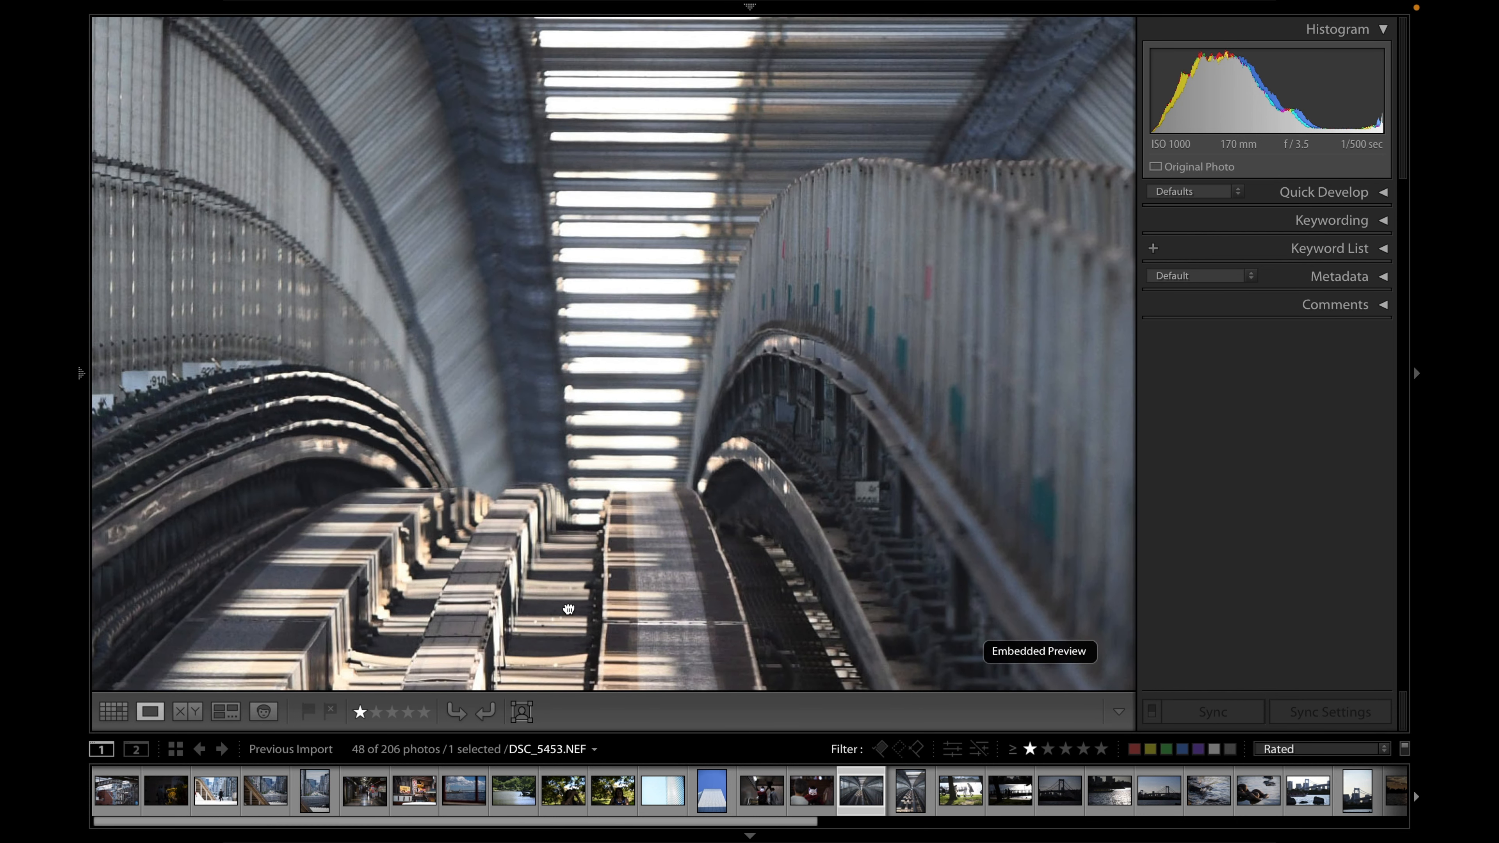
{"action": "left_click", "coordinate": [959, 789]}
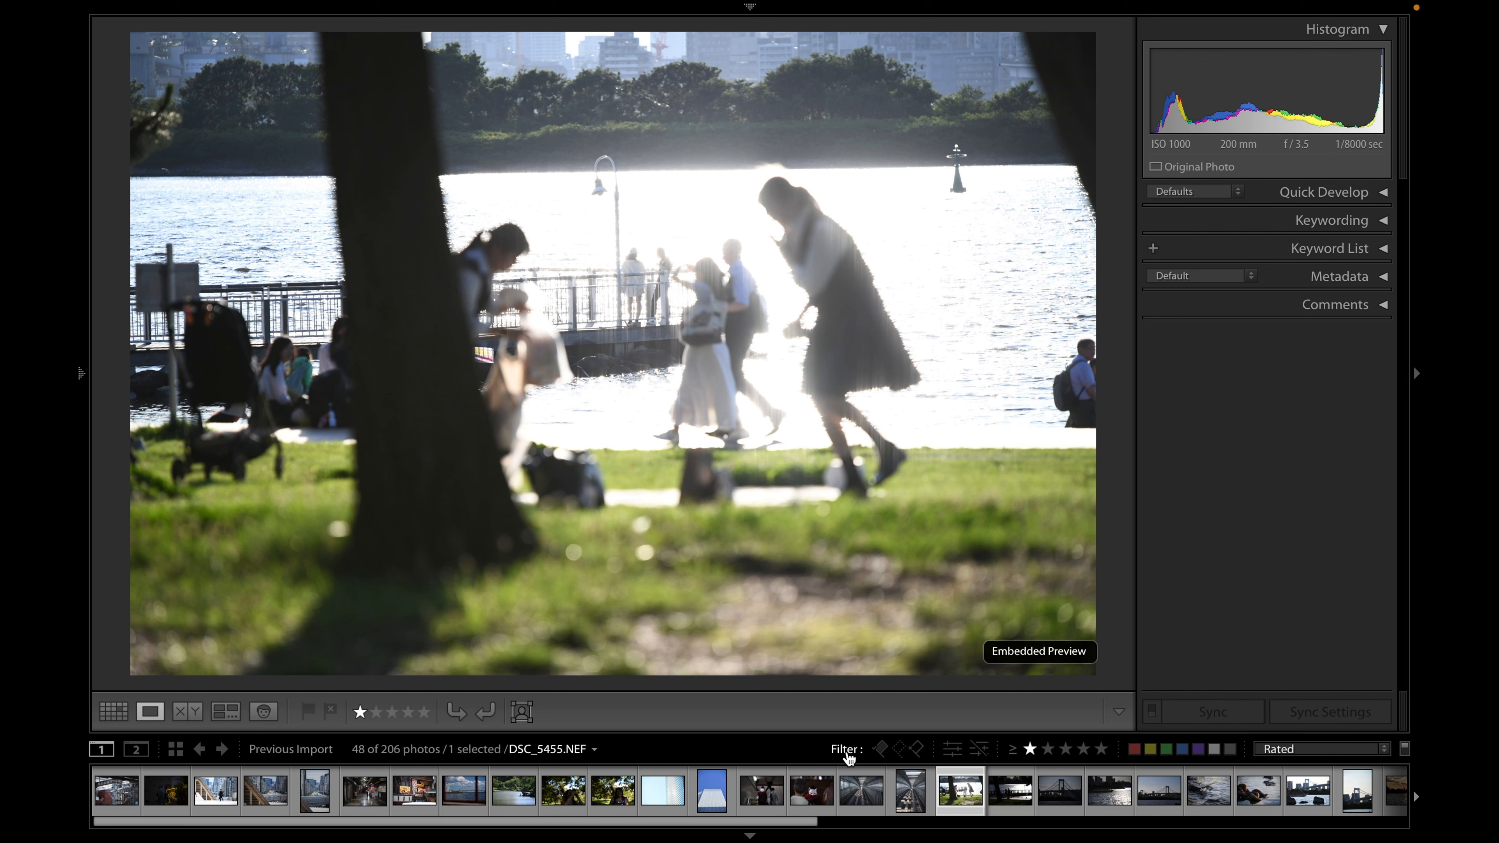
Inspect the rocks-and-water photo close up, panning across the ripples, then zoom back out
{"action": "left_click", "coordinate": [1157, 789]}
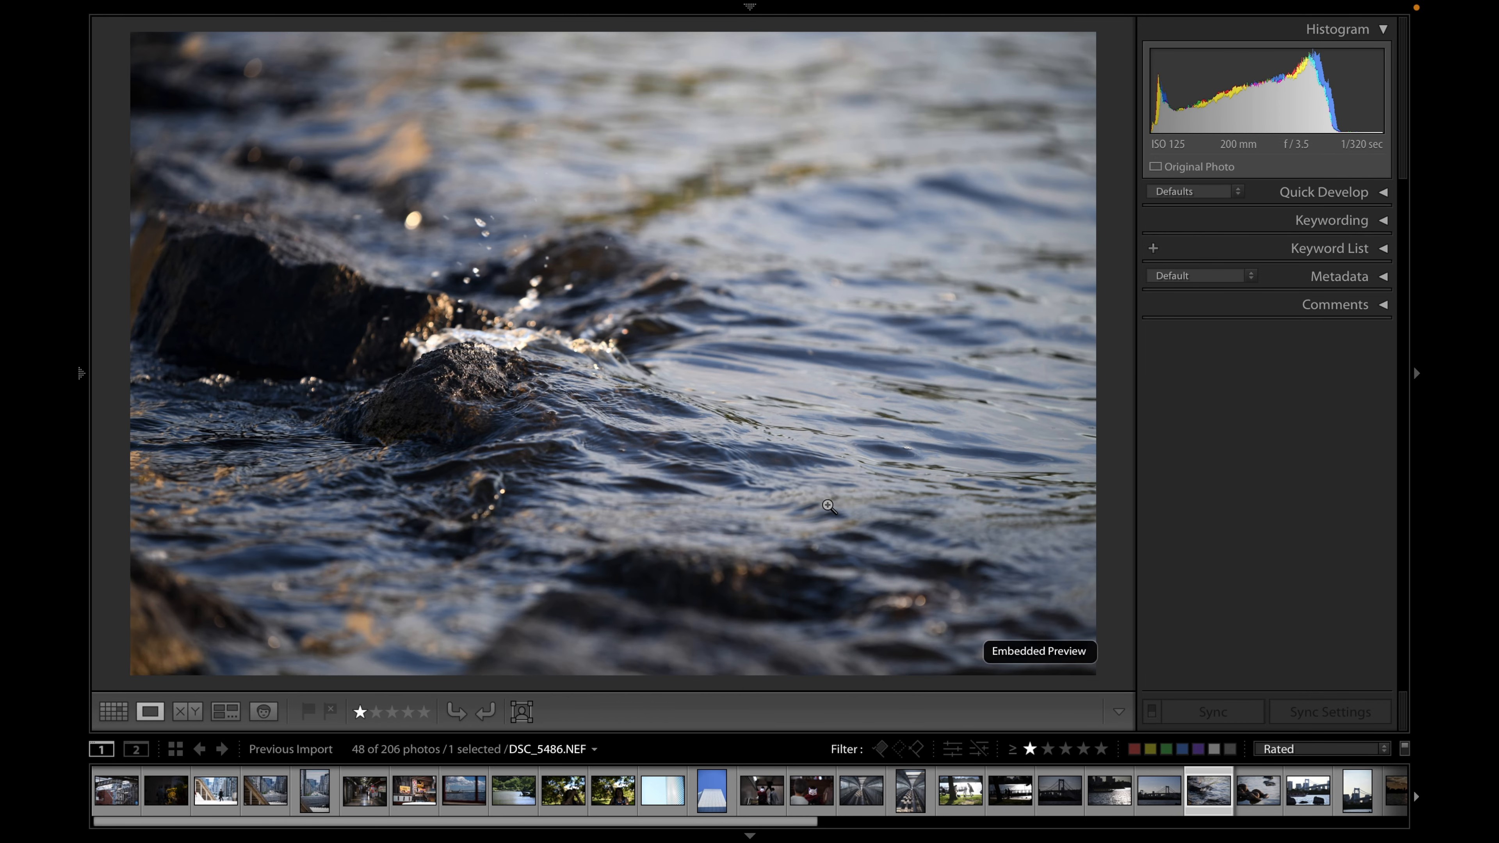
{"action": "mouse_move", "coordinate": [502, 346]}
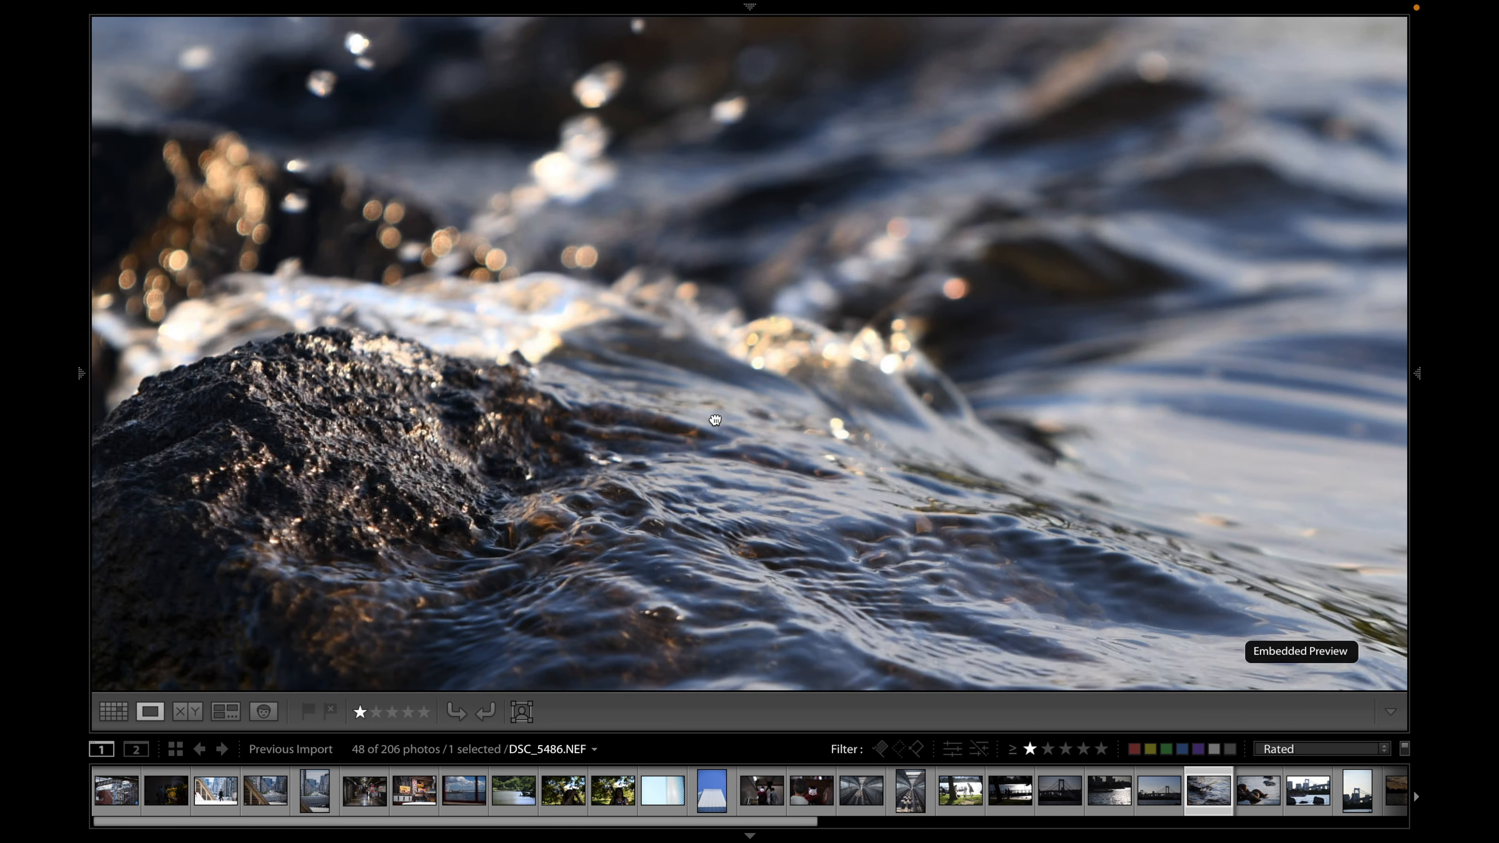
{"action": "left_click_drag", "start_coordinate": [715, 420], "coordinate": [512, 271]}
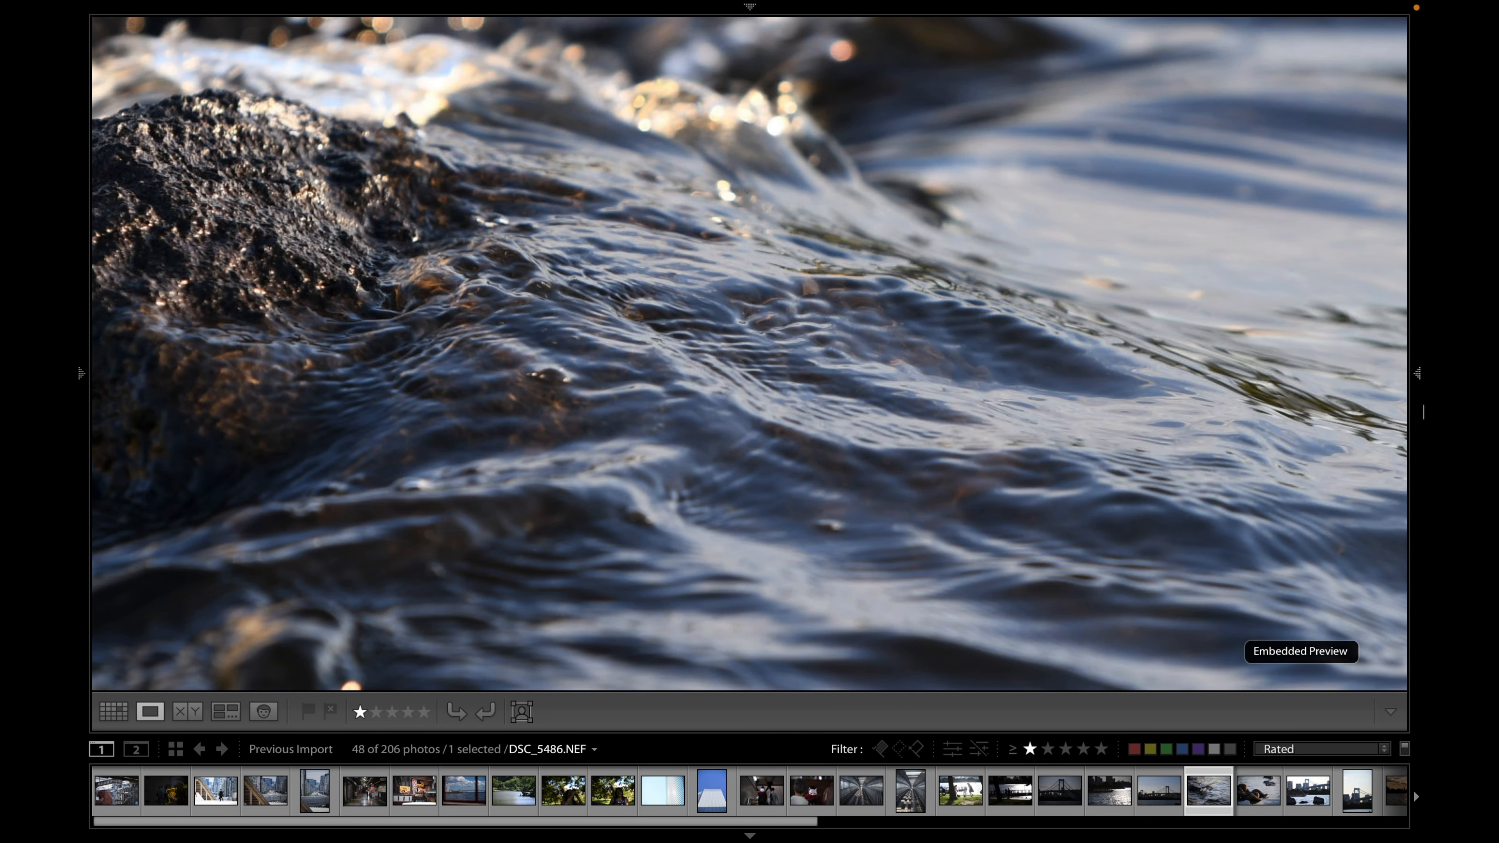
{"action": "left_click", "coordinate": [1418, 373]}
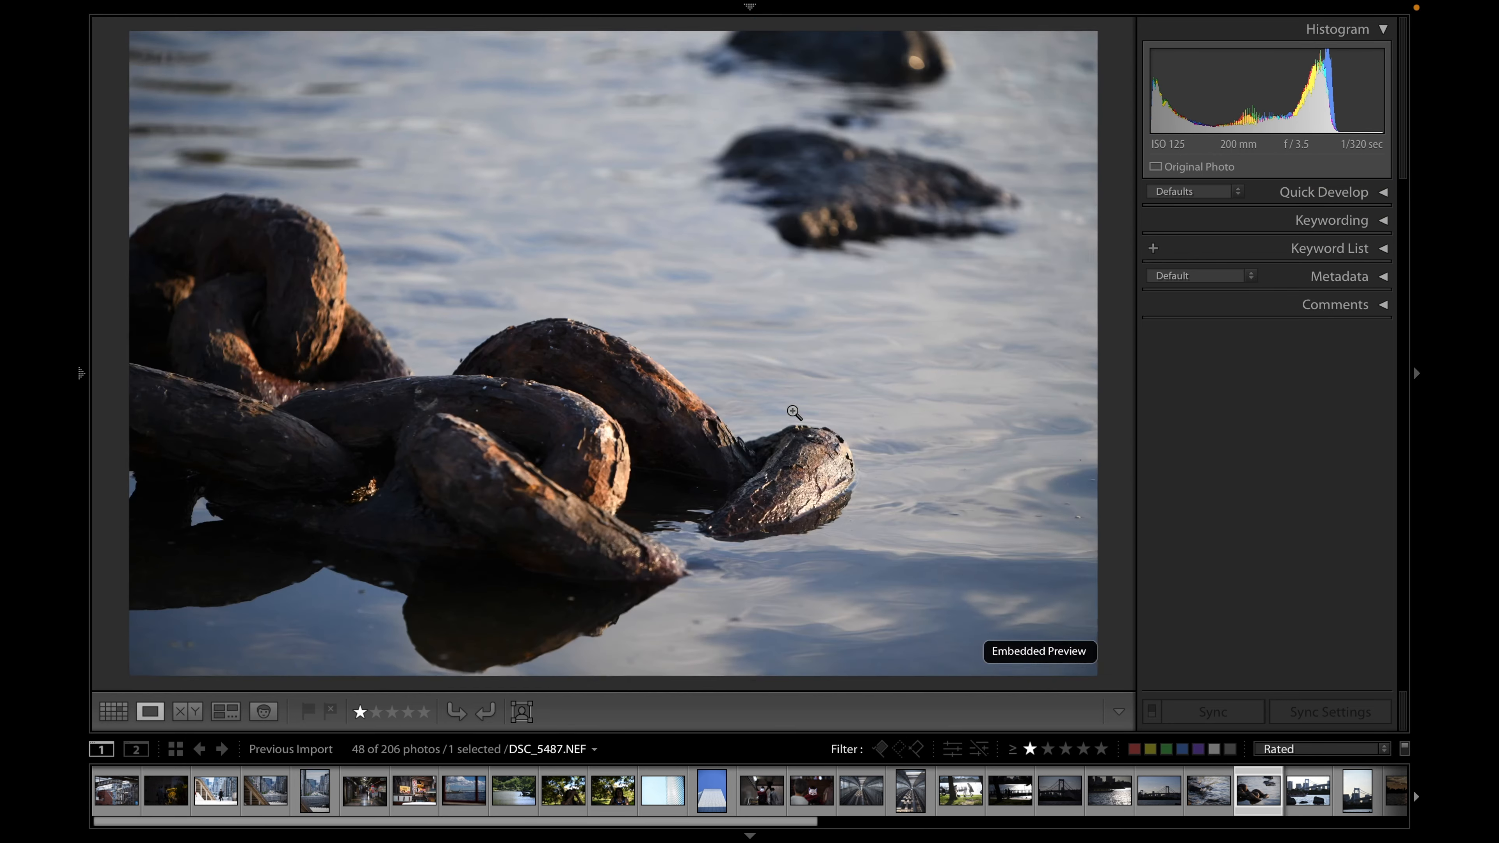
Check the rusty chain links at 1:1 along their length, then advance to the bridge-and-boat photo
{"action": "left_click", "coordinate": [793, 412]}
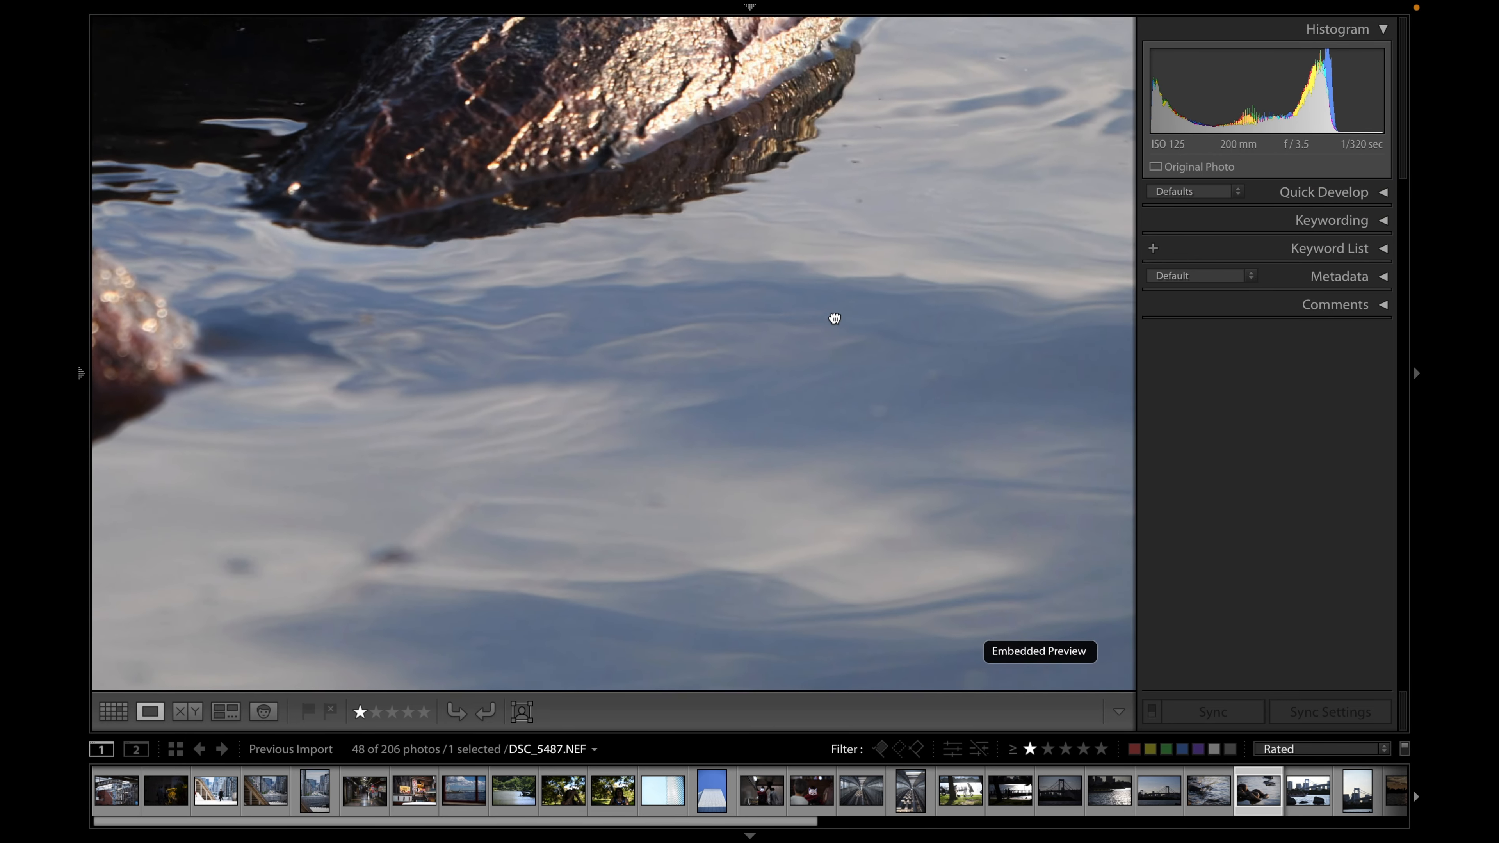
{"action": "left_click_drag", "start_coordinate": [833, 318], "coordinate": [643, 521]}
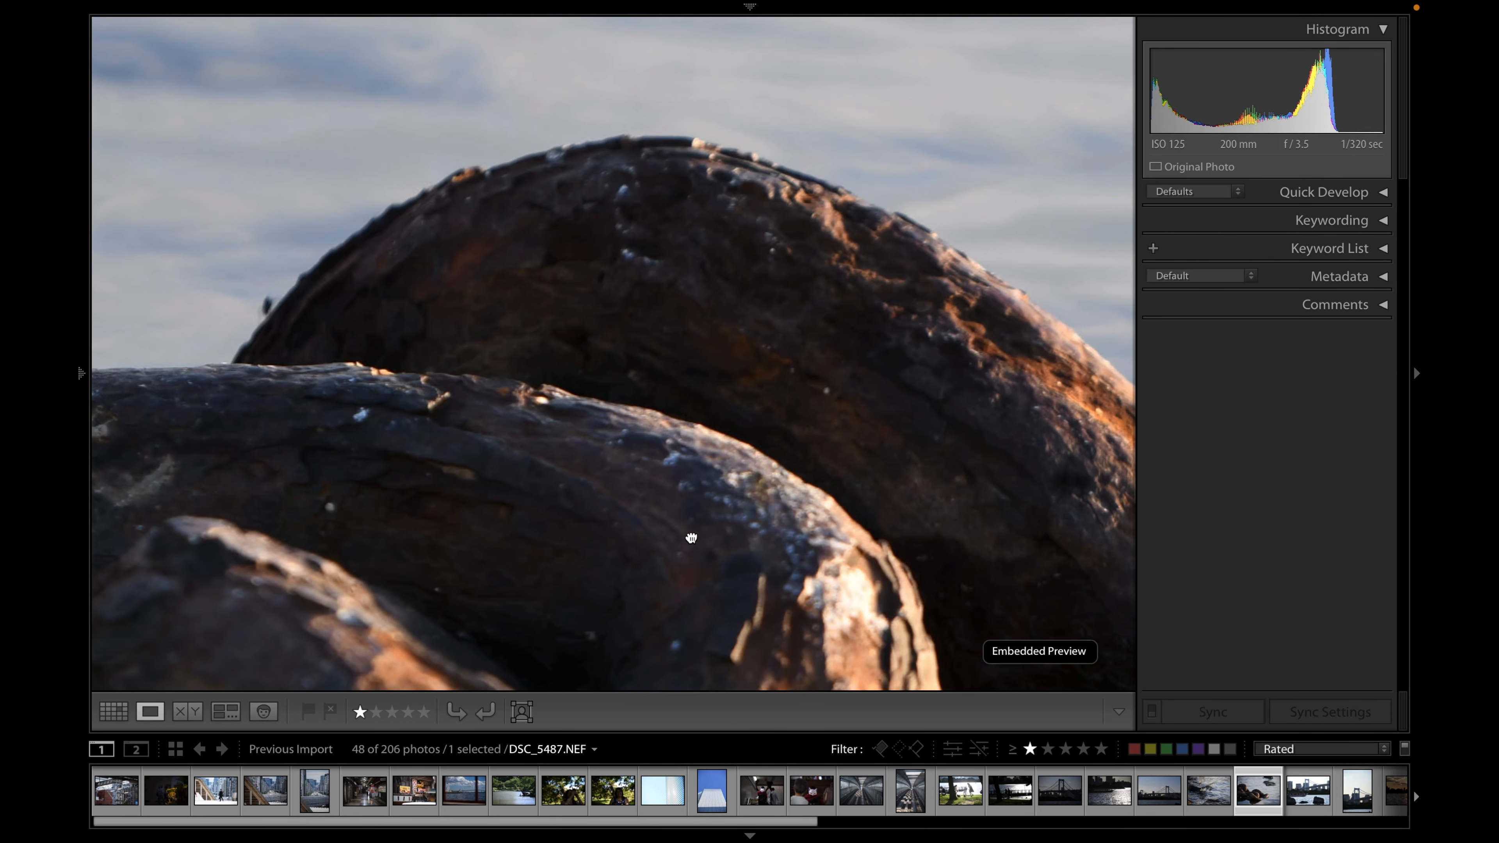
{"action": "left_click_drag", "start_coordinate": [691, 538], "coordinate": [468, 287]}
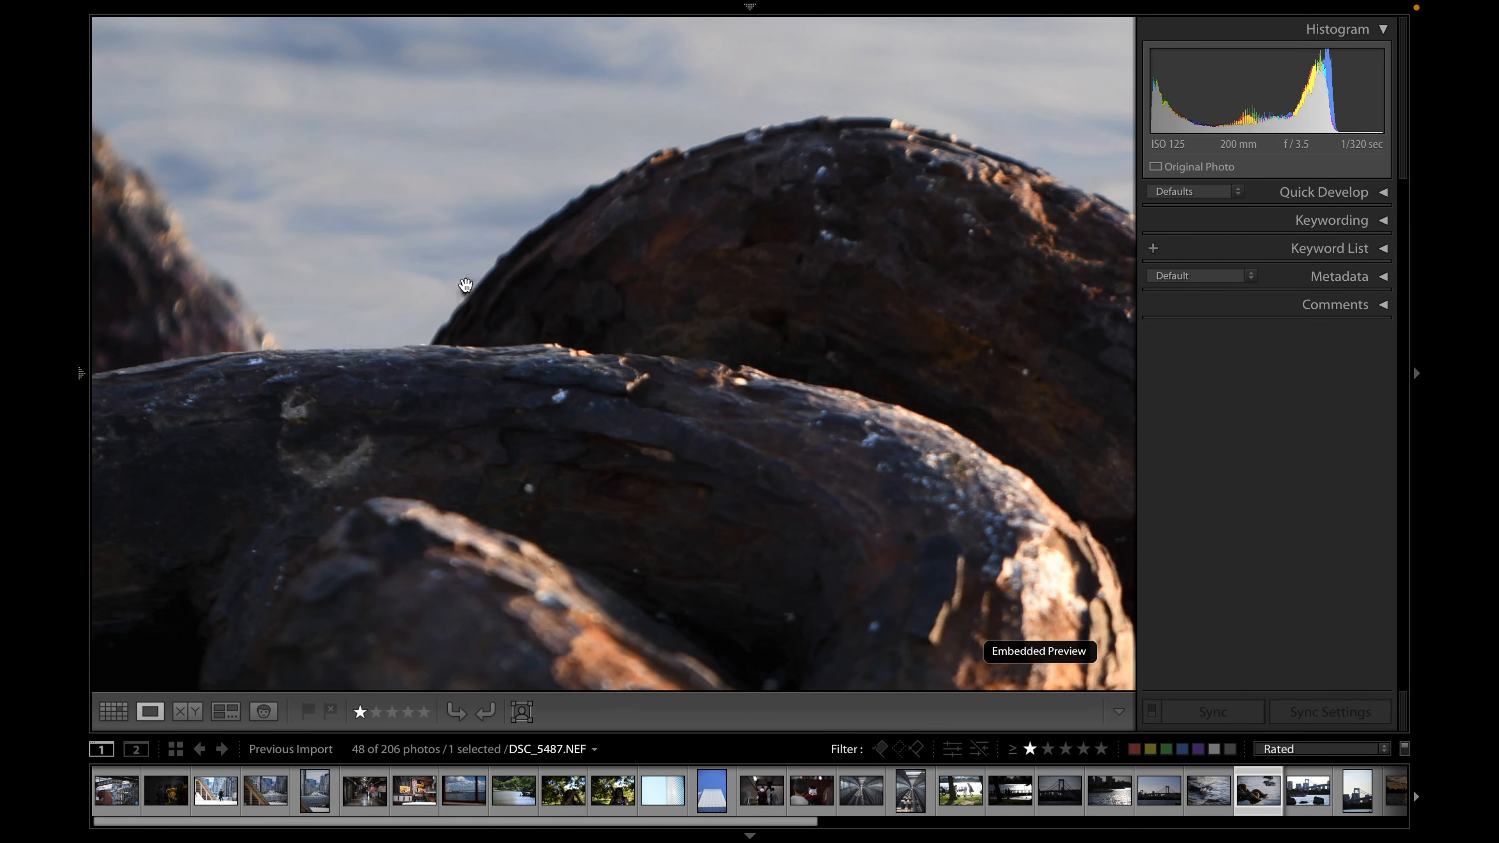
{"action": "left_click_drag", "start_coordinate": [465, 286], "coordinate": [915, 553]}
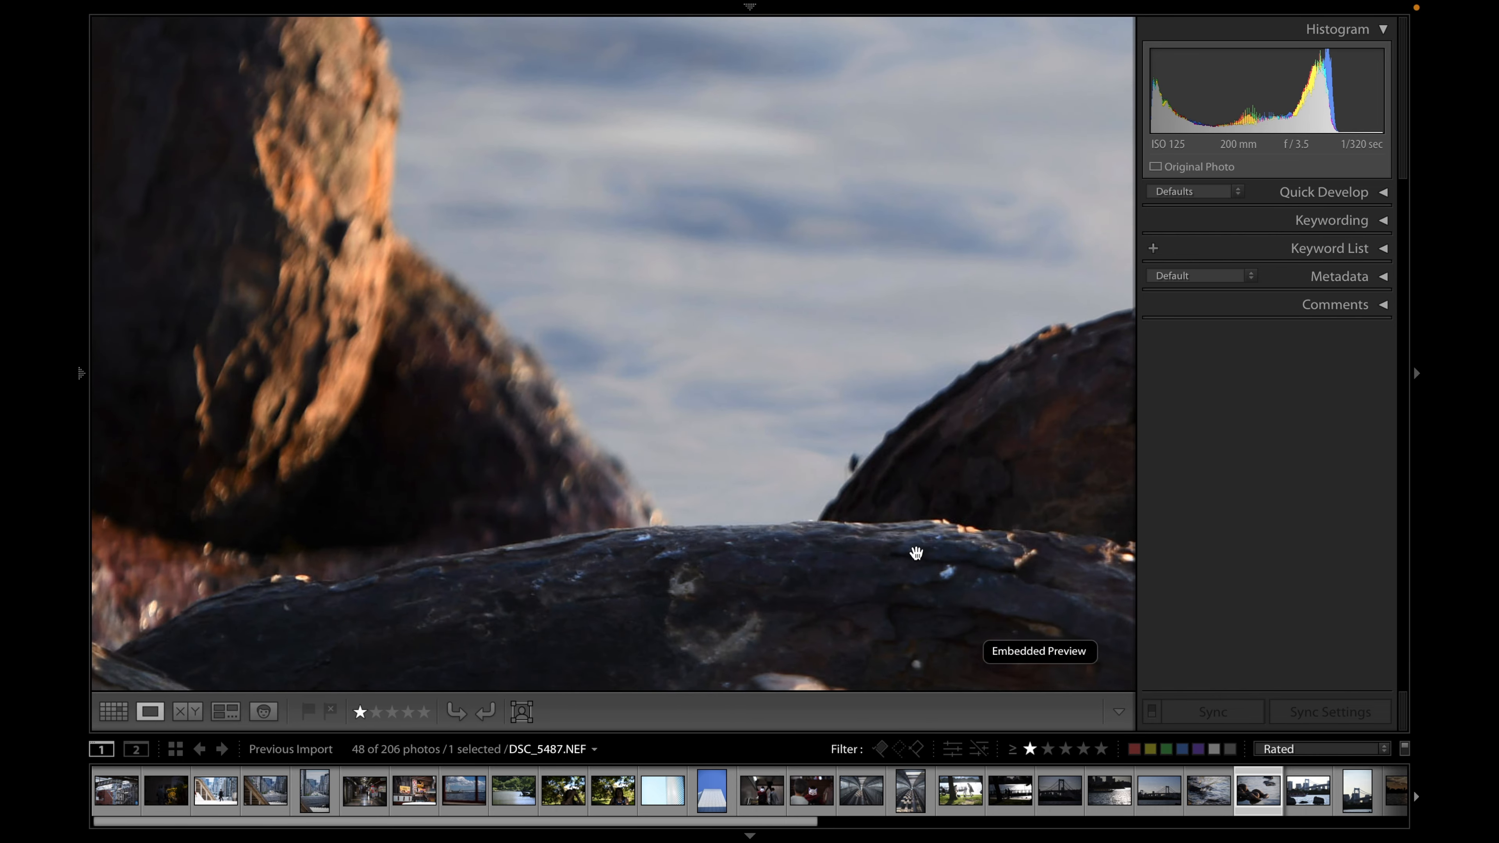
{"action": "left_click", "coordinate": [1309, 790]}
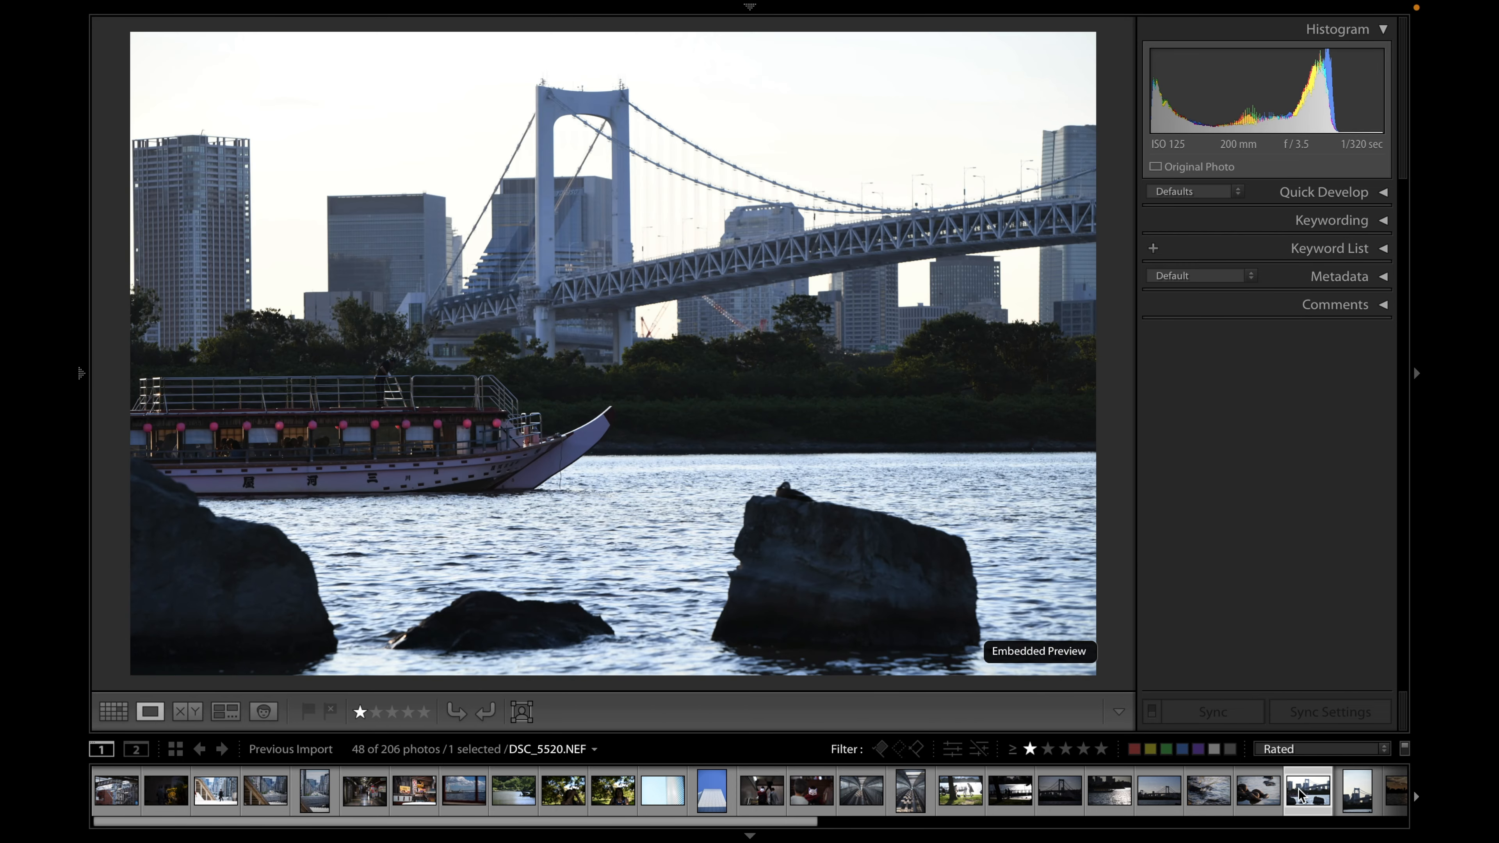
Step through the harbour shot to the sunset skyline photo and zoom in on the silhouetted buildings
{"action": "left_click", "coordinate": [1157, 790]}
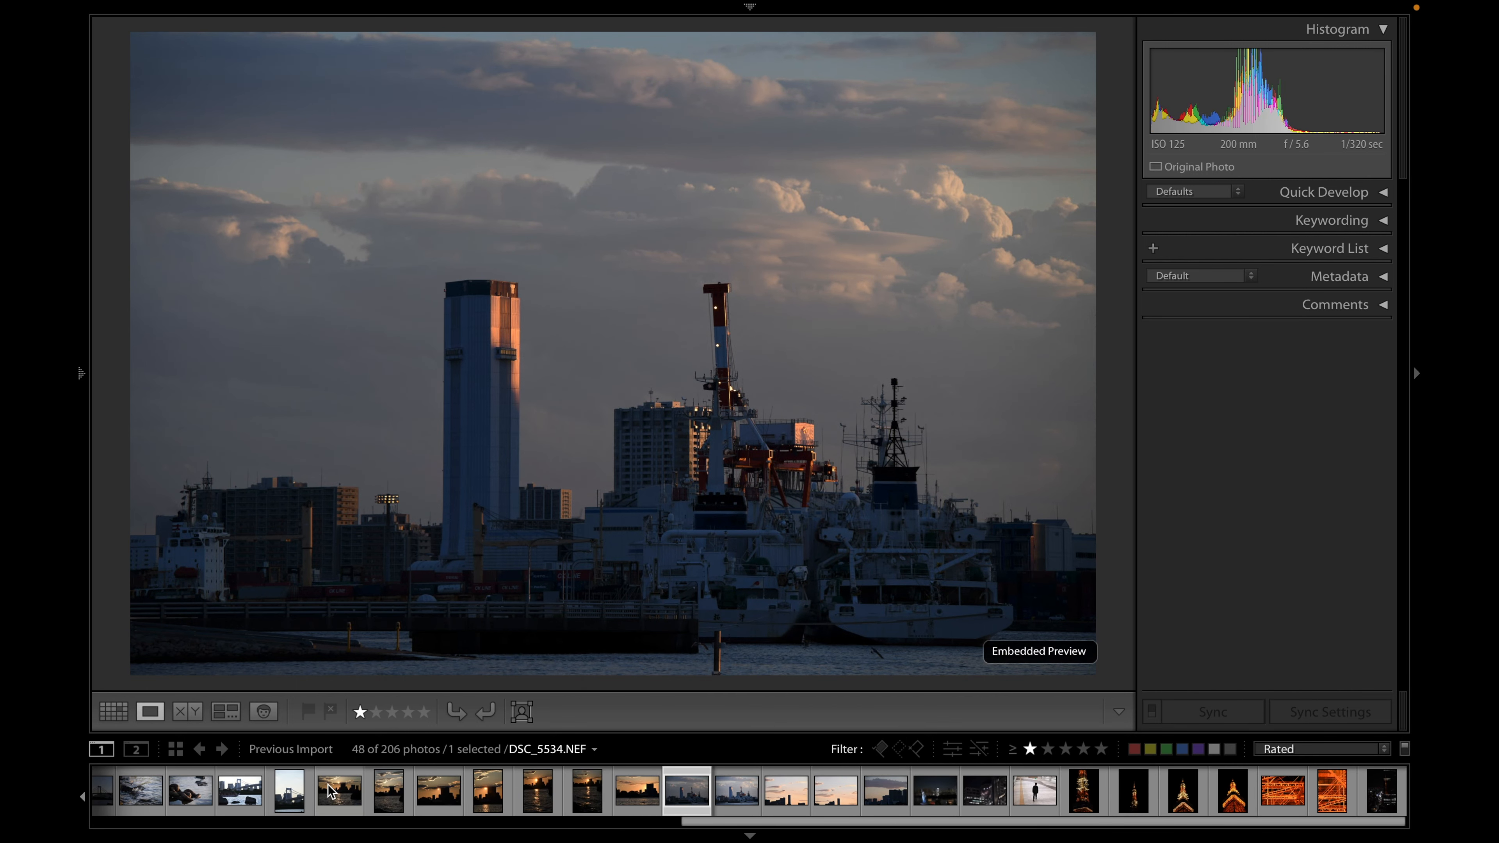
{"action": "left_click", "coordinate": [337, 791]}
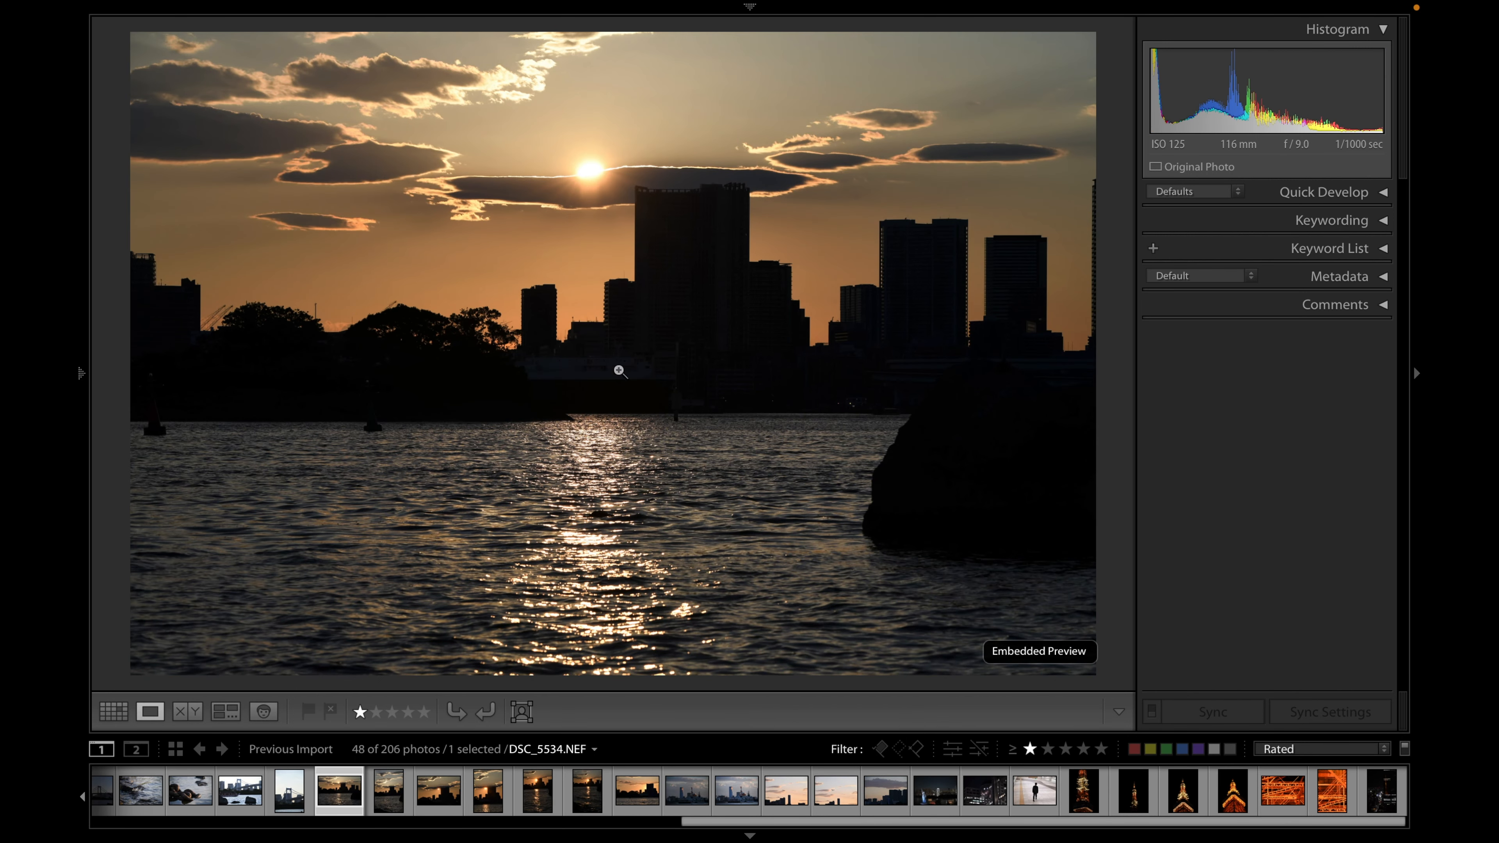
{"action": "left_click", "coordinate": [619, 371]}
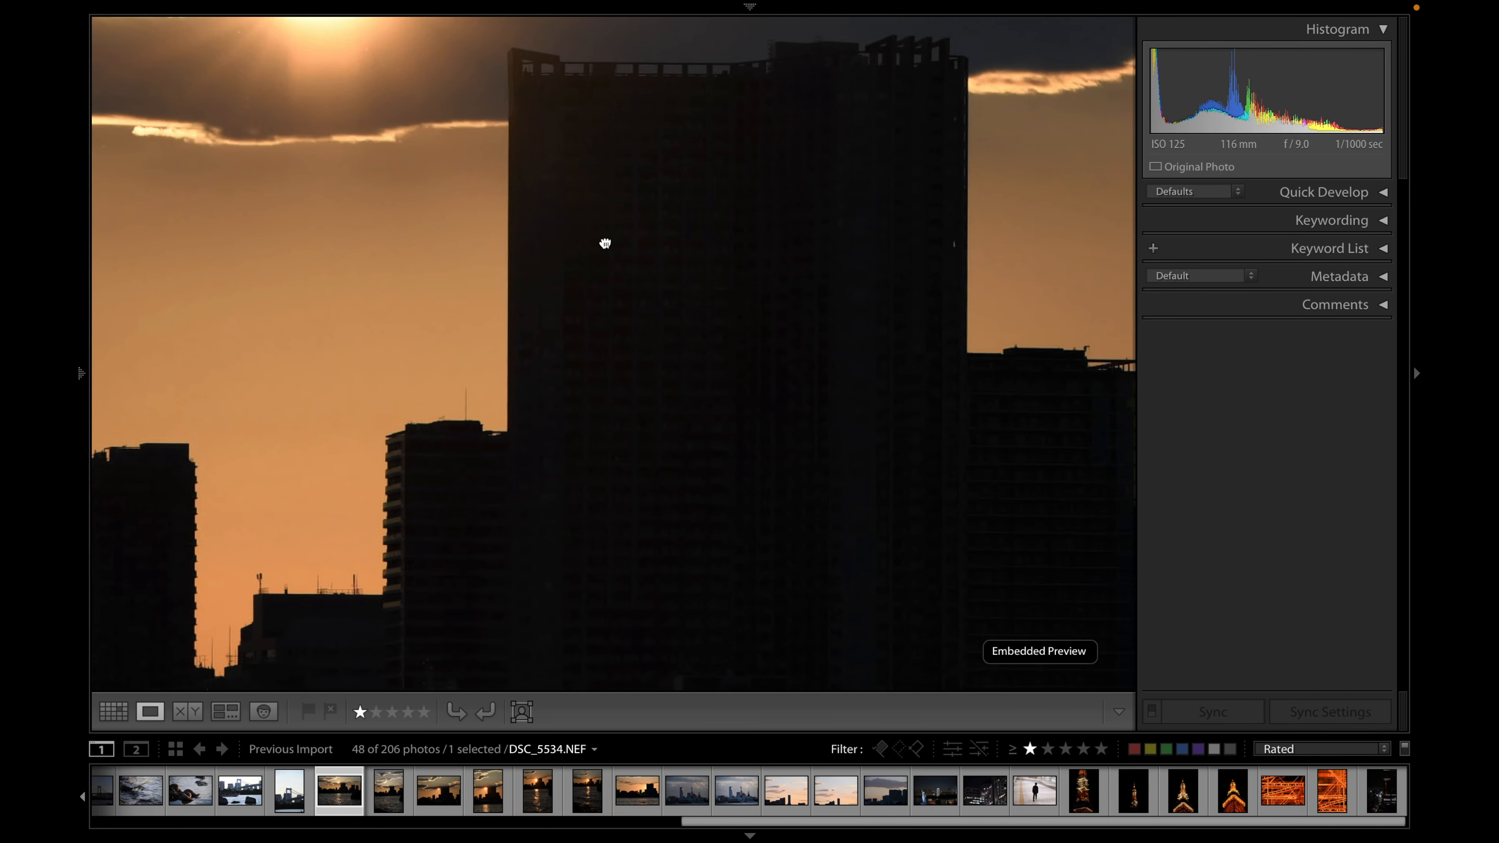
Examine the sunlit water photo at close zoom, panning across the bright ripples and reflections
{"action": "left_click", "coordinate": [585, 791]}
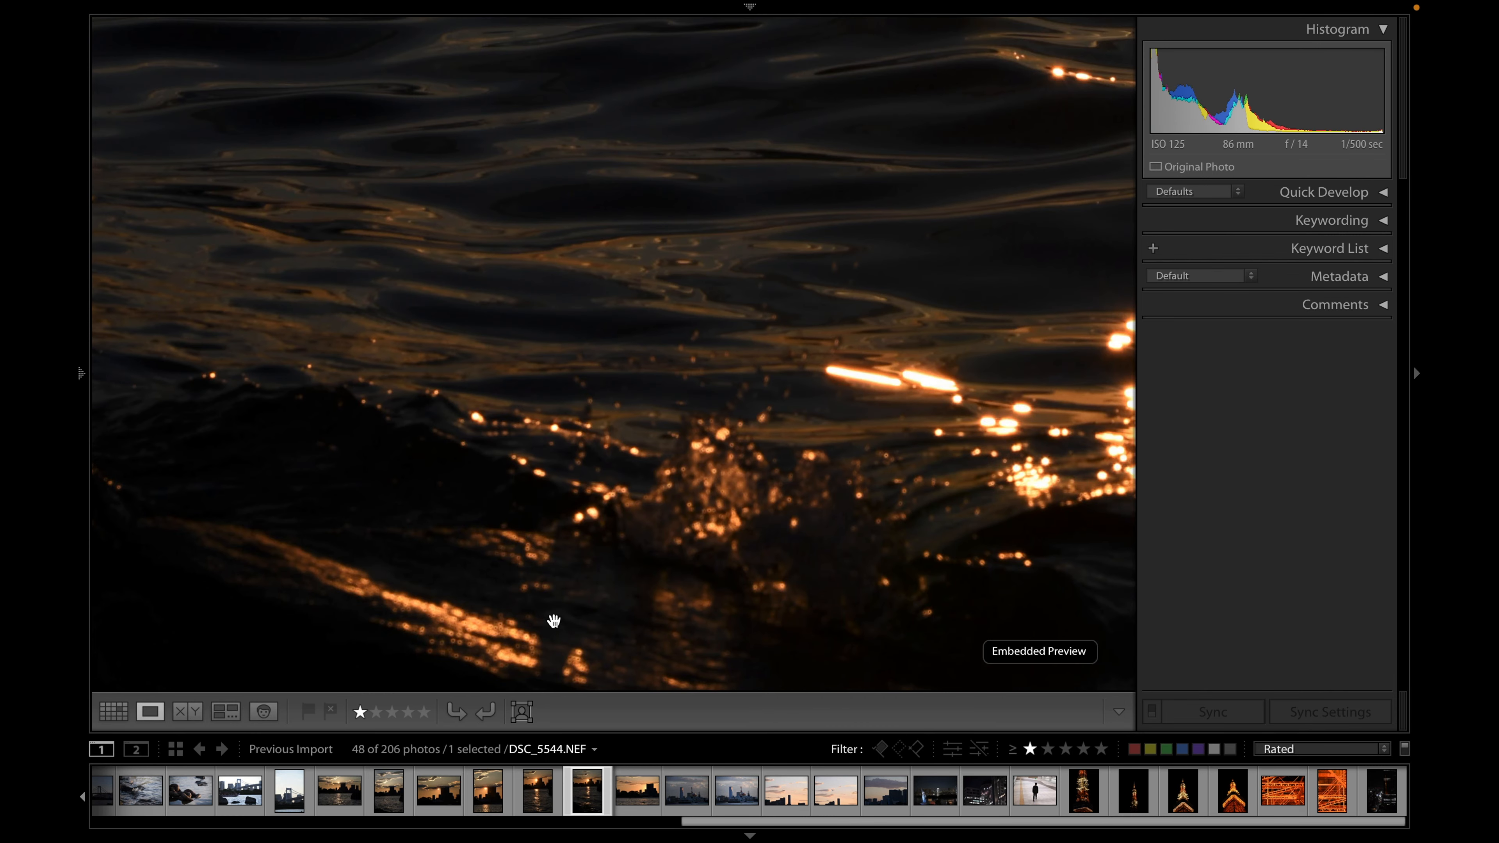
{"action": "left_click_drag", "start_coordinate": [554, 622], "coordinate": [818, 368]}
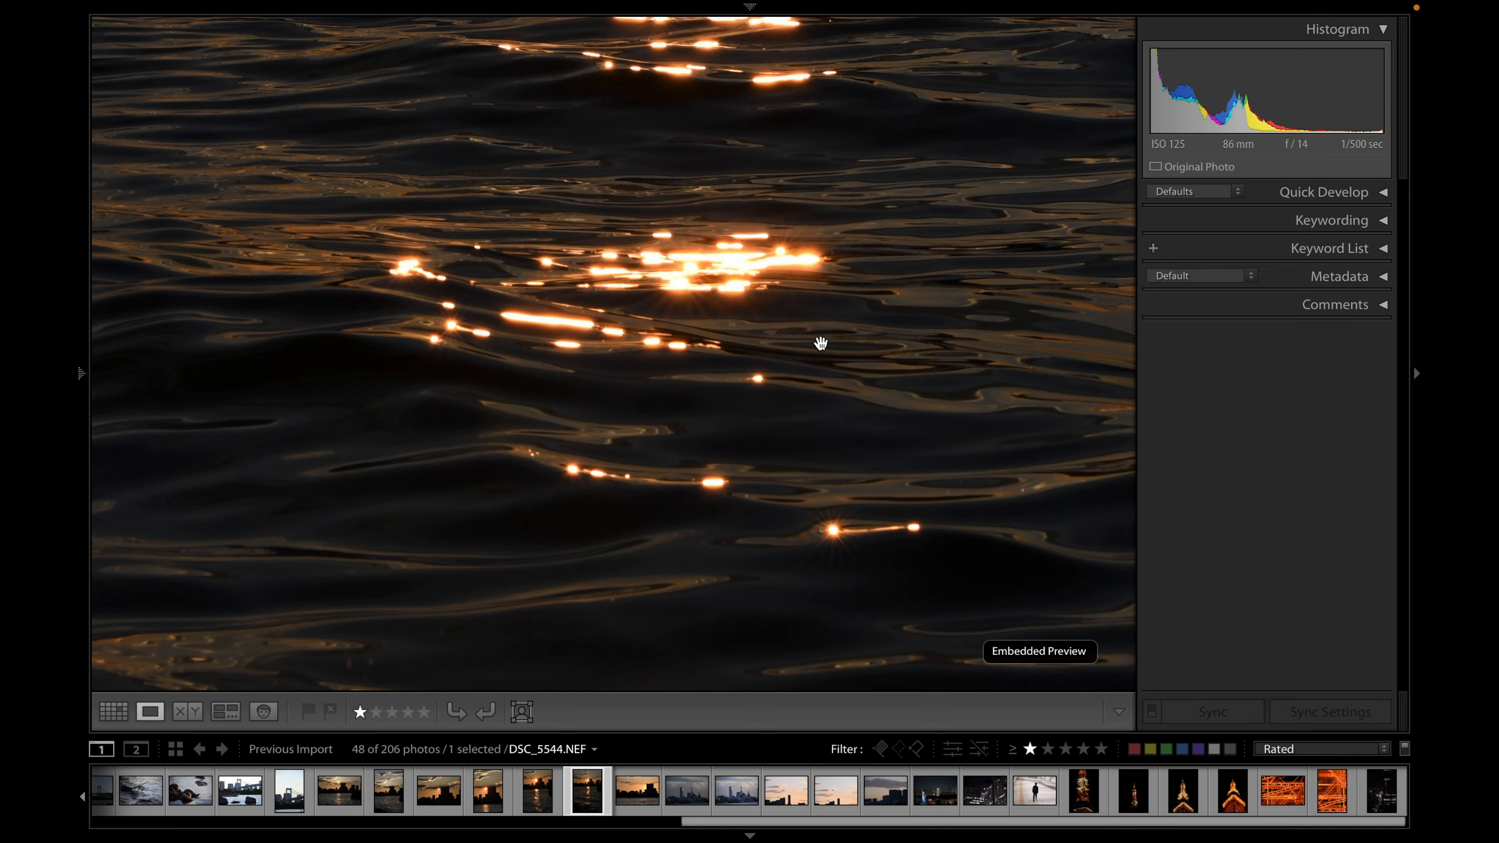
{"action": "left_click_drag", "start_coordinate": [821, 342], "coordinate": [673, 418]}
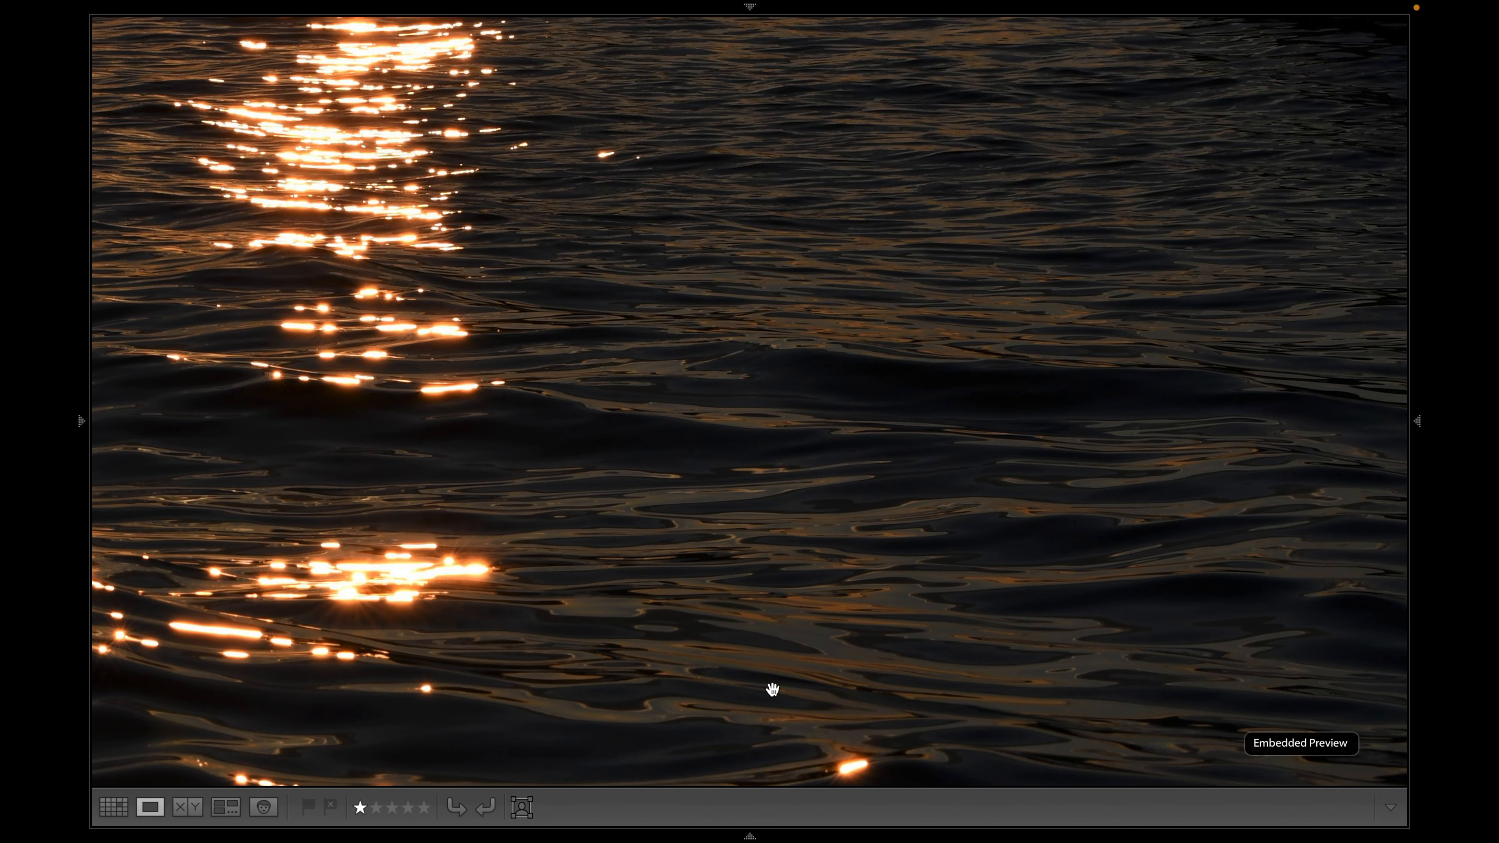
{"action": "mouse_move", "coordinate": [724, 381]}
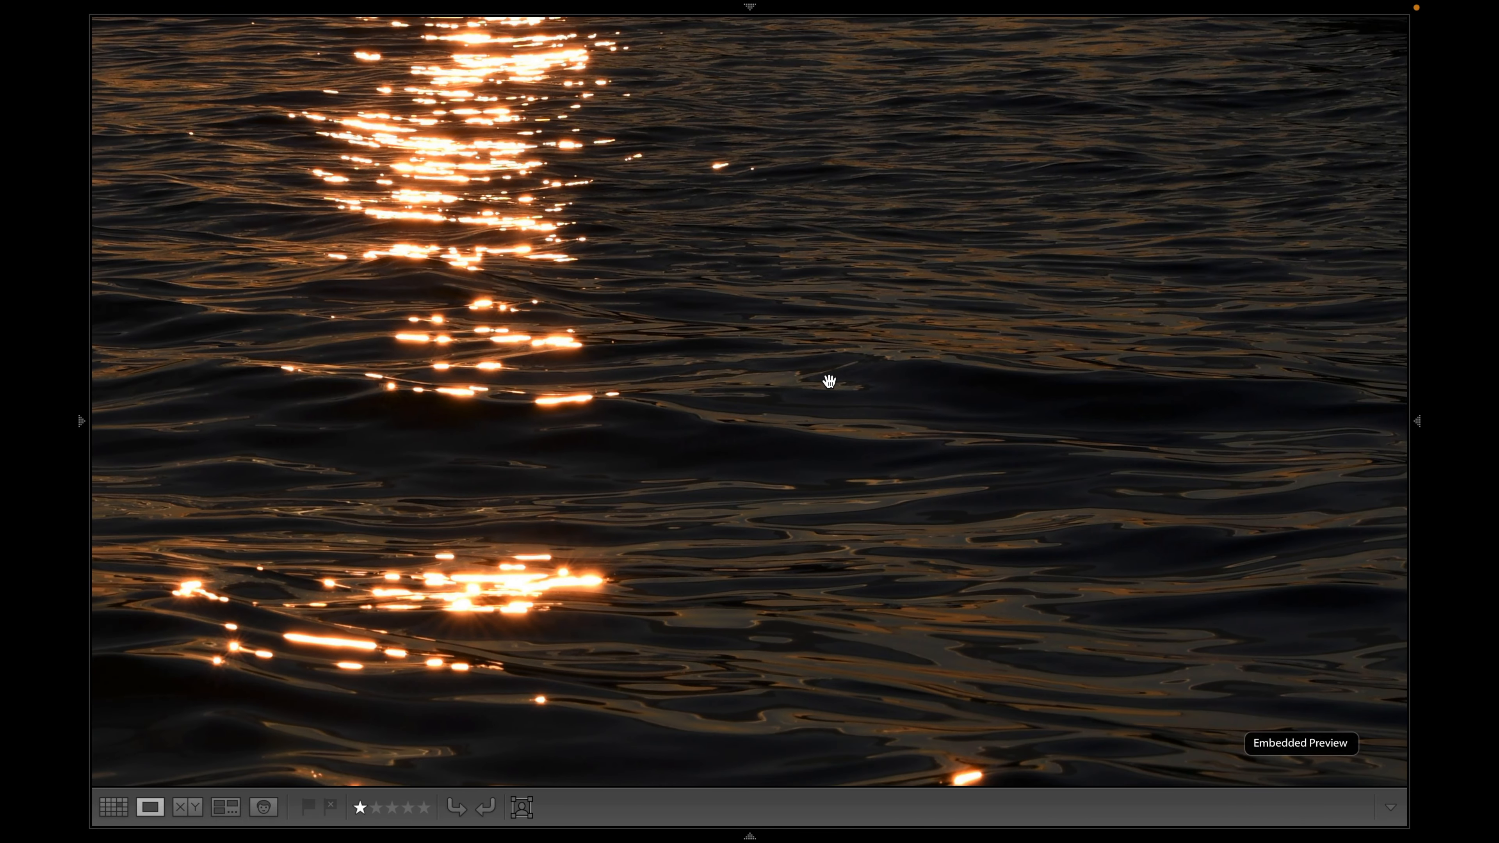
{"action": "mouse_move", "coordinate": [336, 196]}
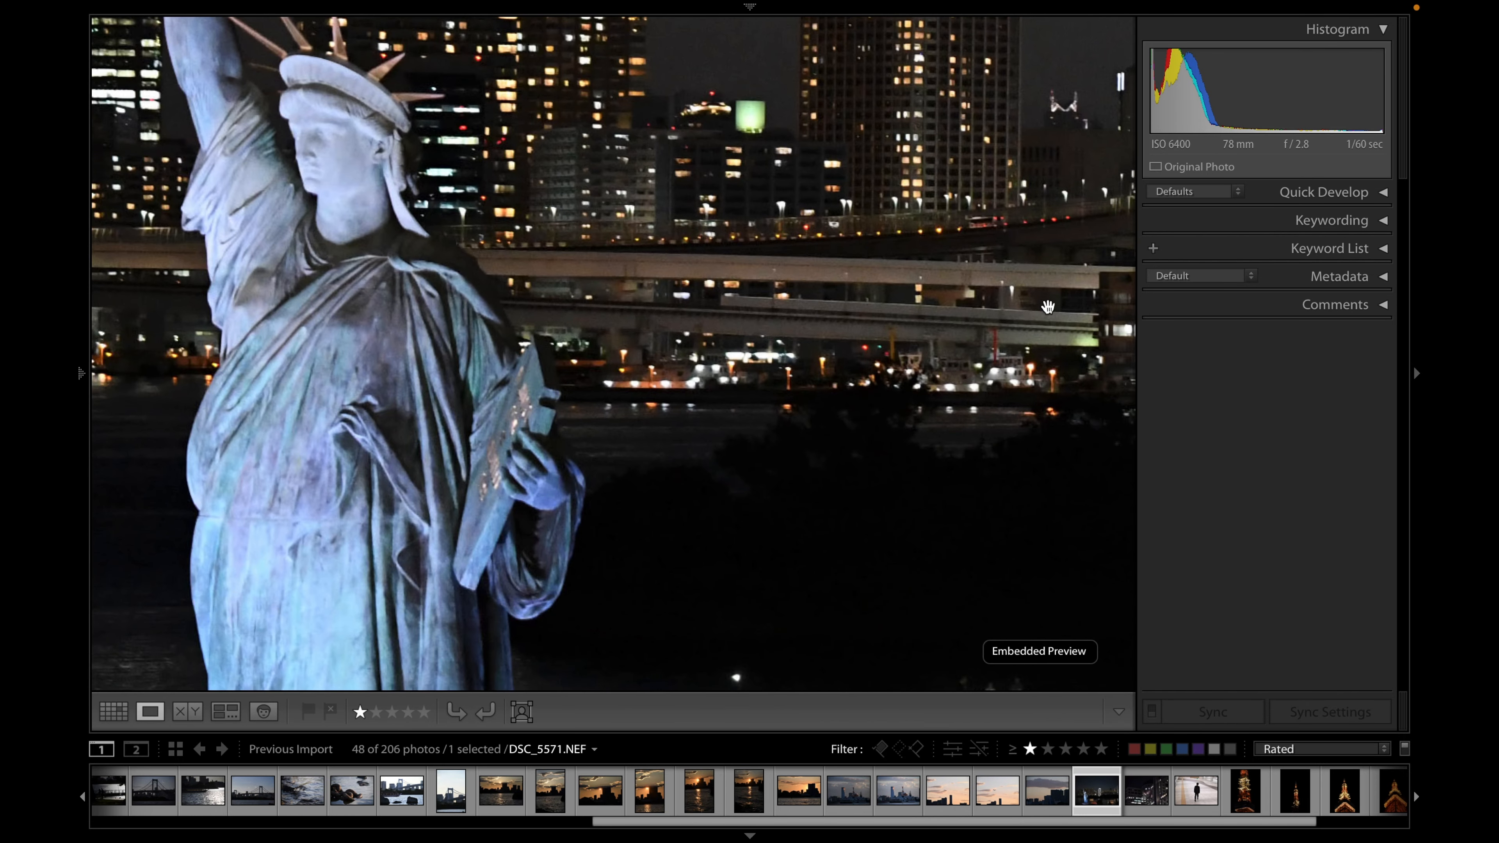
{"action": "mouse_move", "coordinate": [898, 144]}
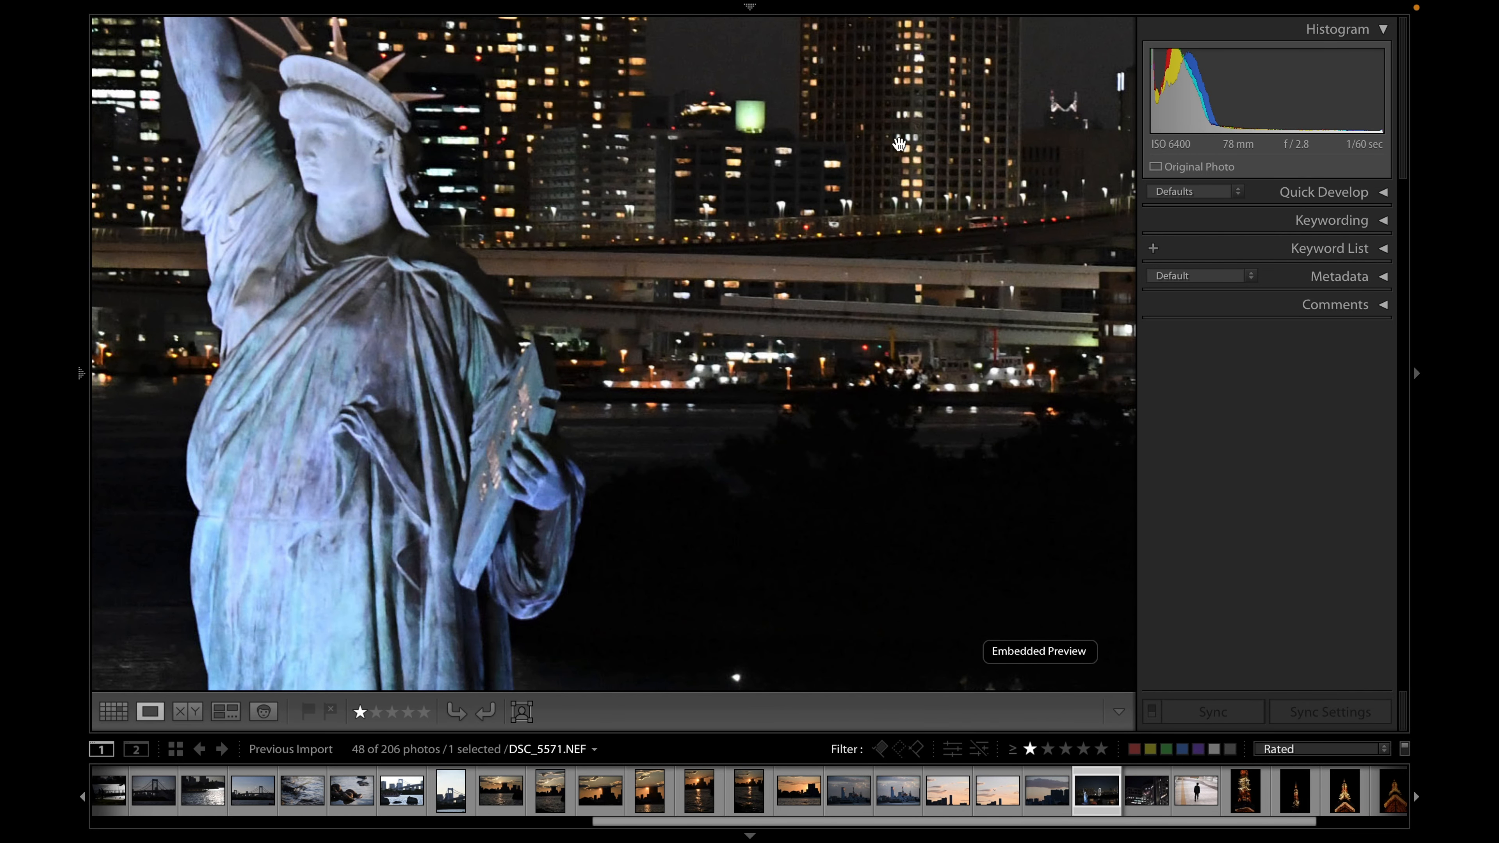
{"action": "mouse_move", "coordinate": [401, 325]}
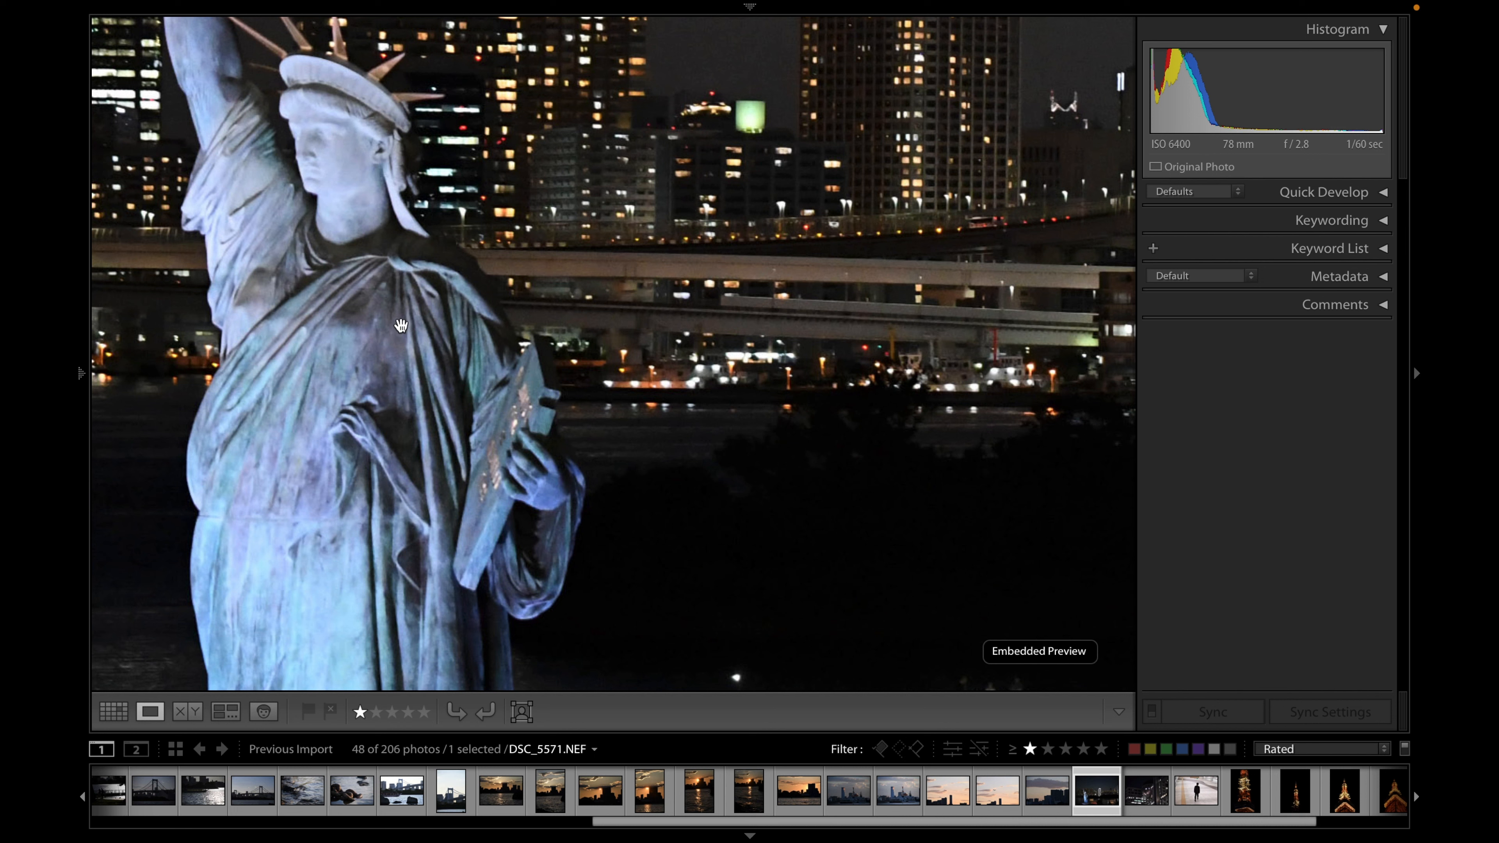
{"action": "mouse_move", "coordinate": [1179, 158]}
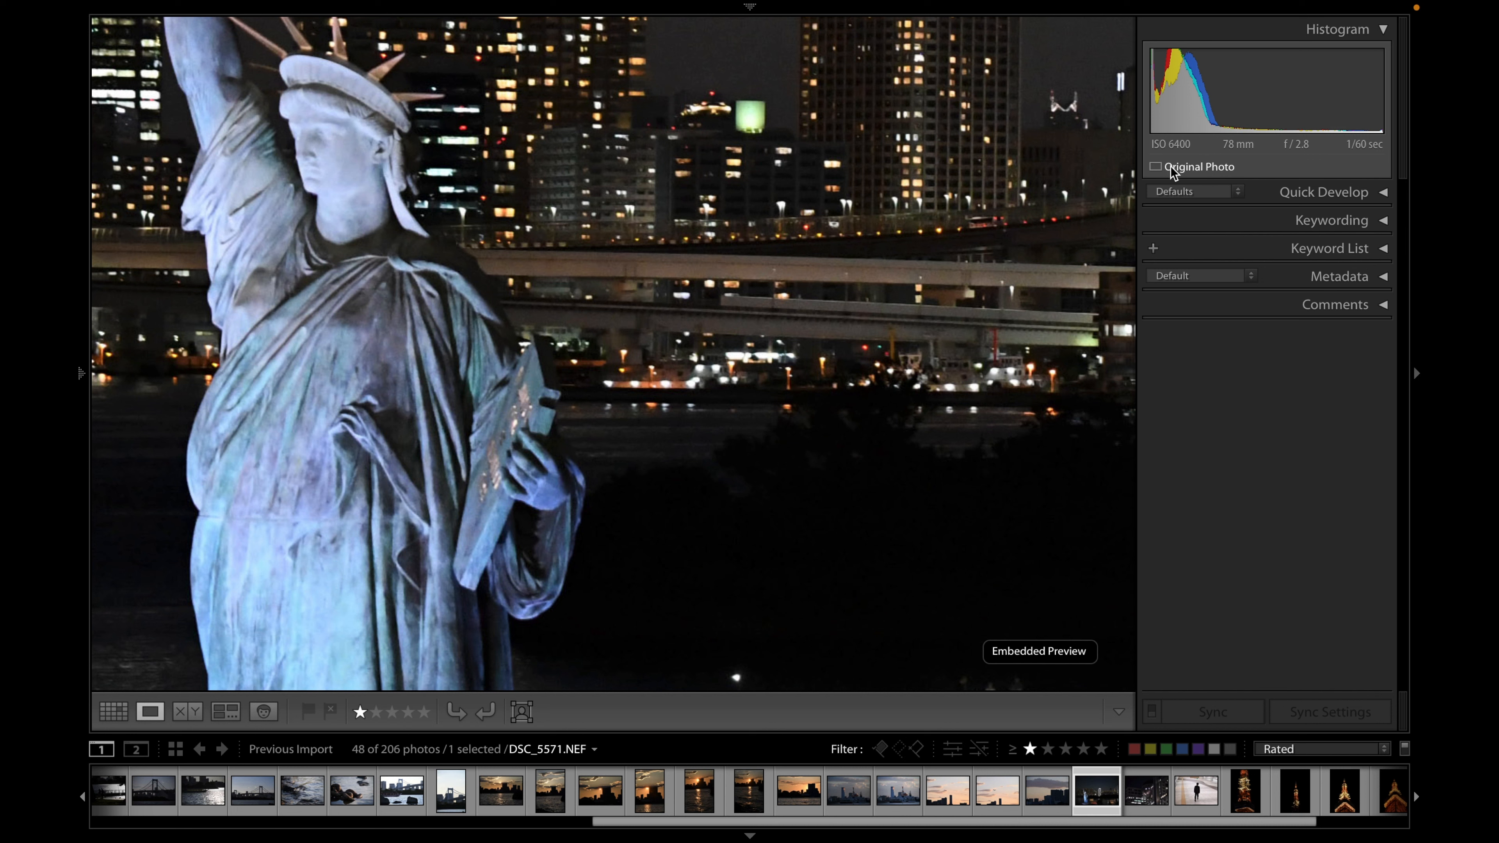
{"action": "mouse_move", "coordinate": [1204, 169]}
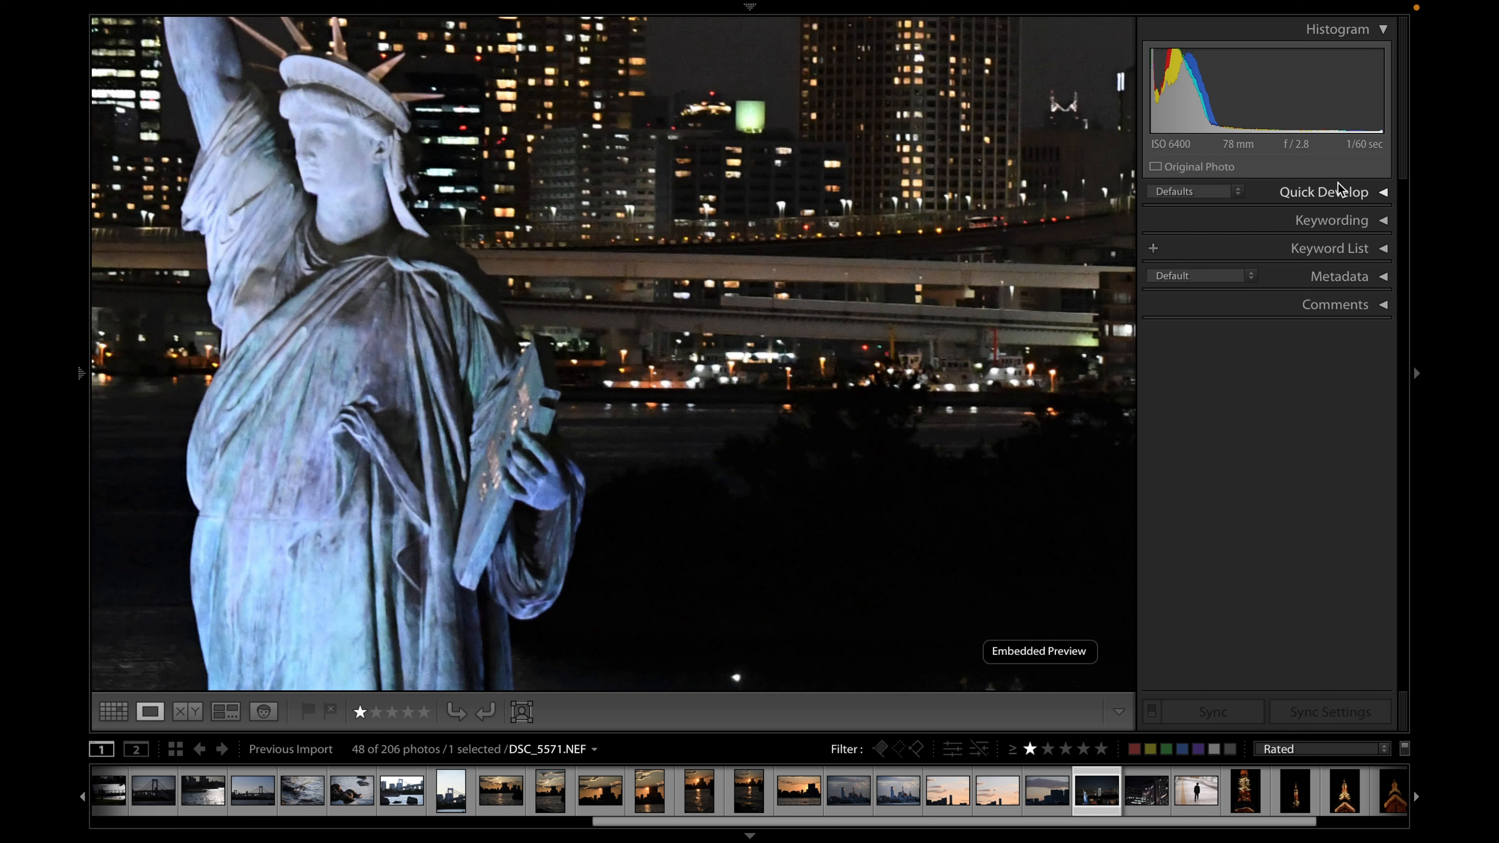
{"action": "mouse_move", "coordinate": [1369, 157]}
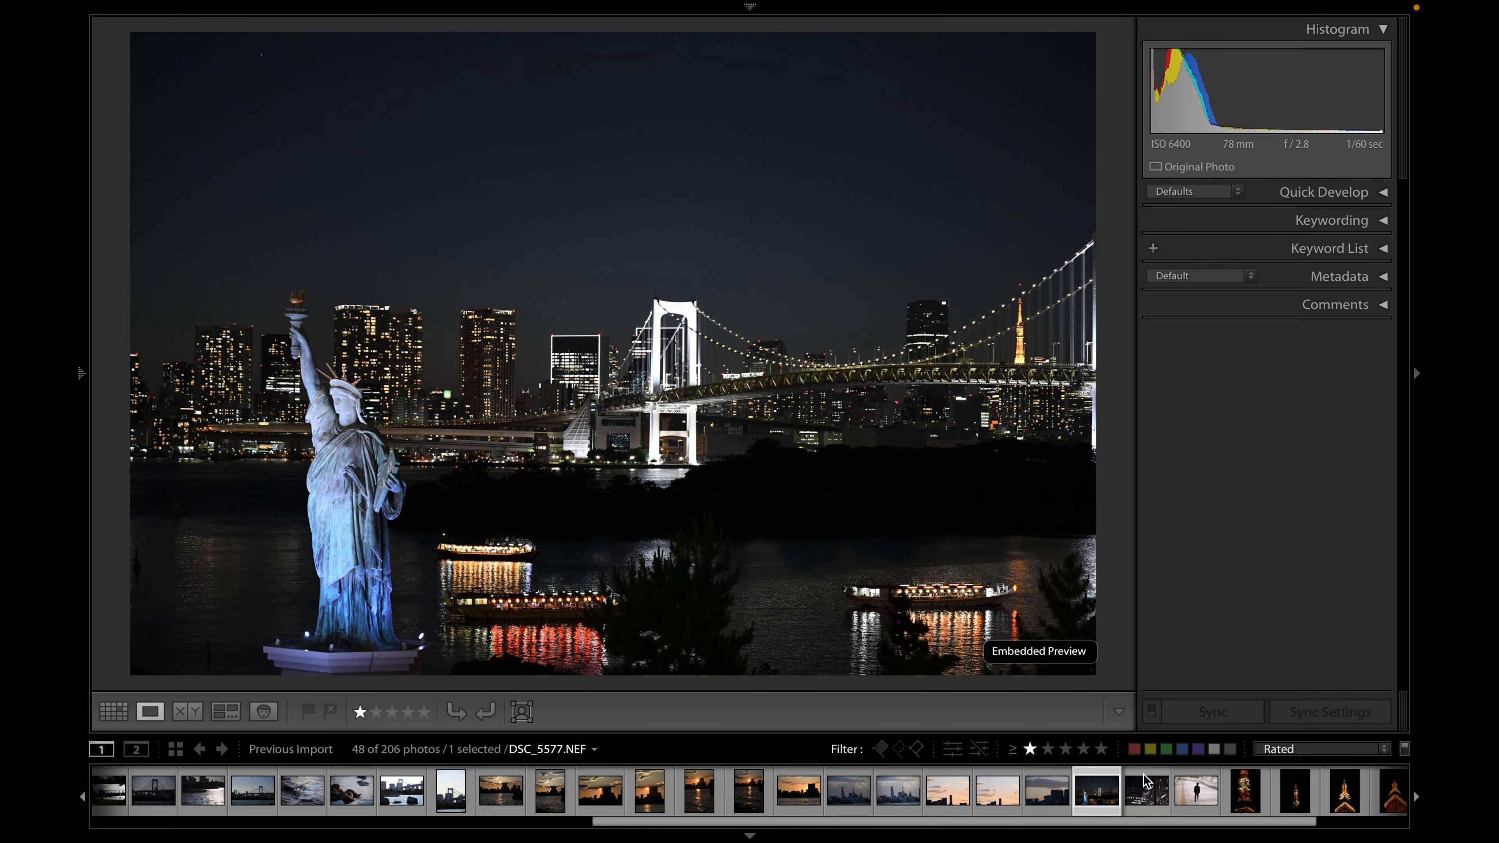
Show the illuminated orange tower close-up DSC_5630.NEF in Loupe view
{"action": "left_click", "coordinate": [1145, 791]}
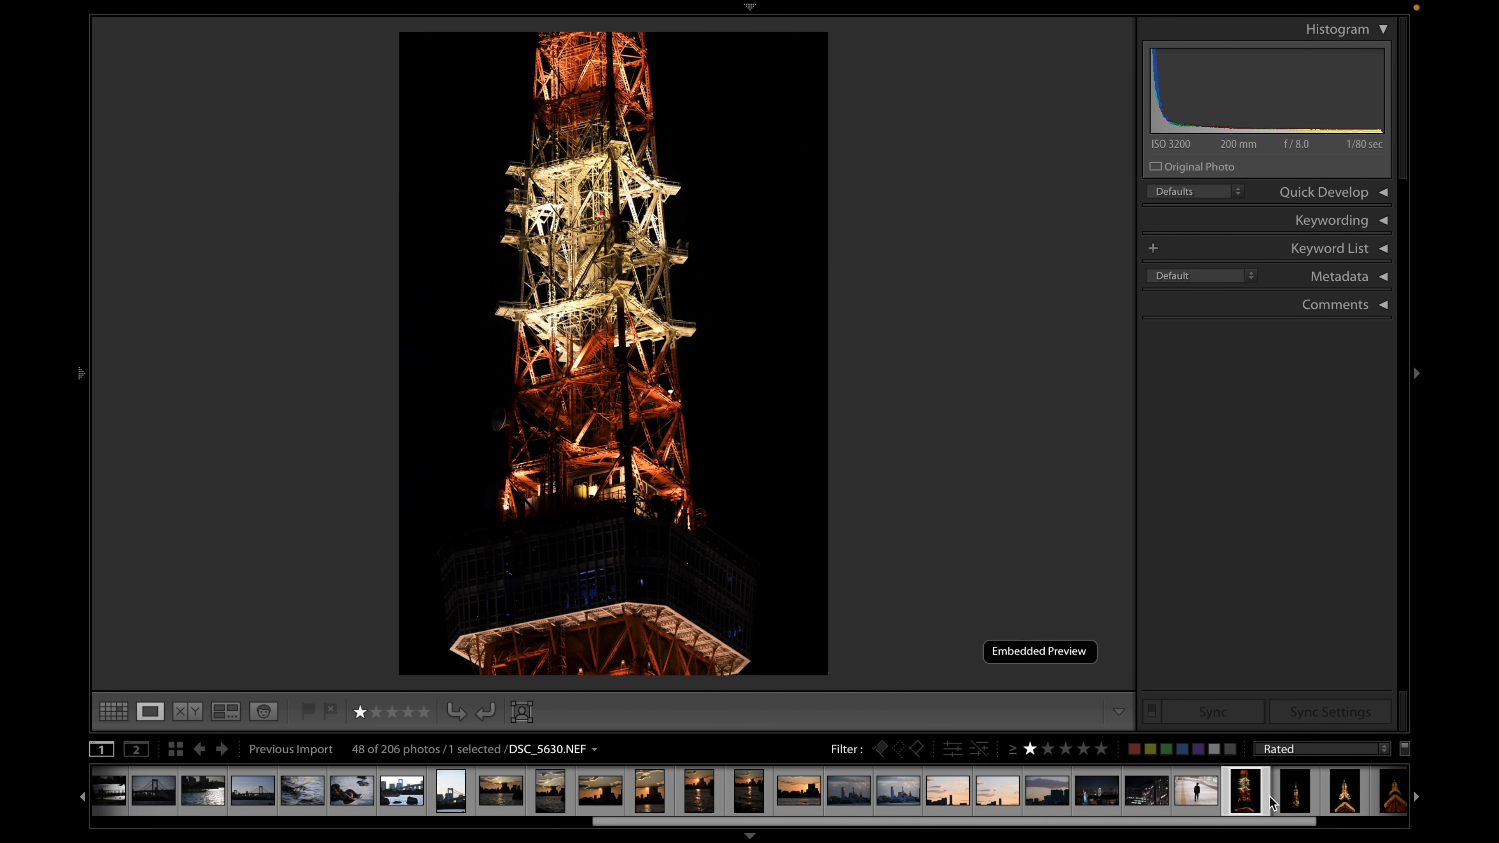
Zoom 1:1 on the tower seen through leaves and pan along its structure and observation deck lattice
{"action": "left_click", "coordinate": [1293, 789]}
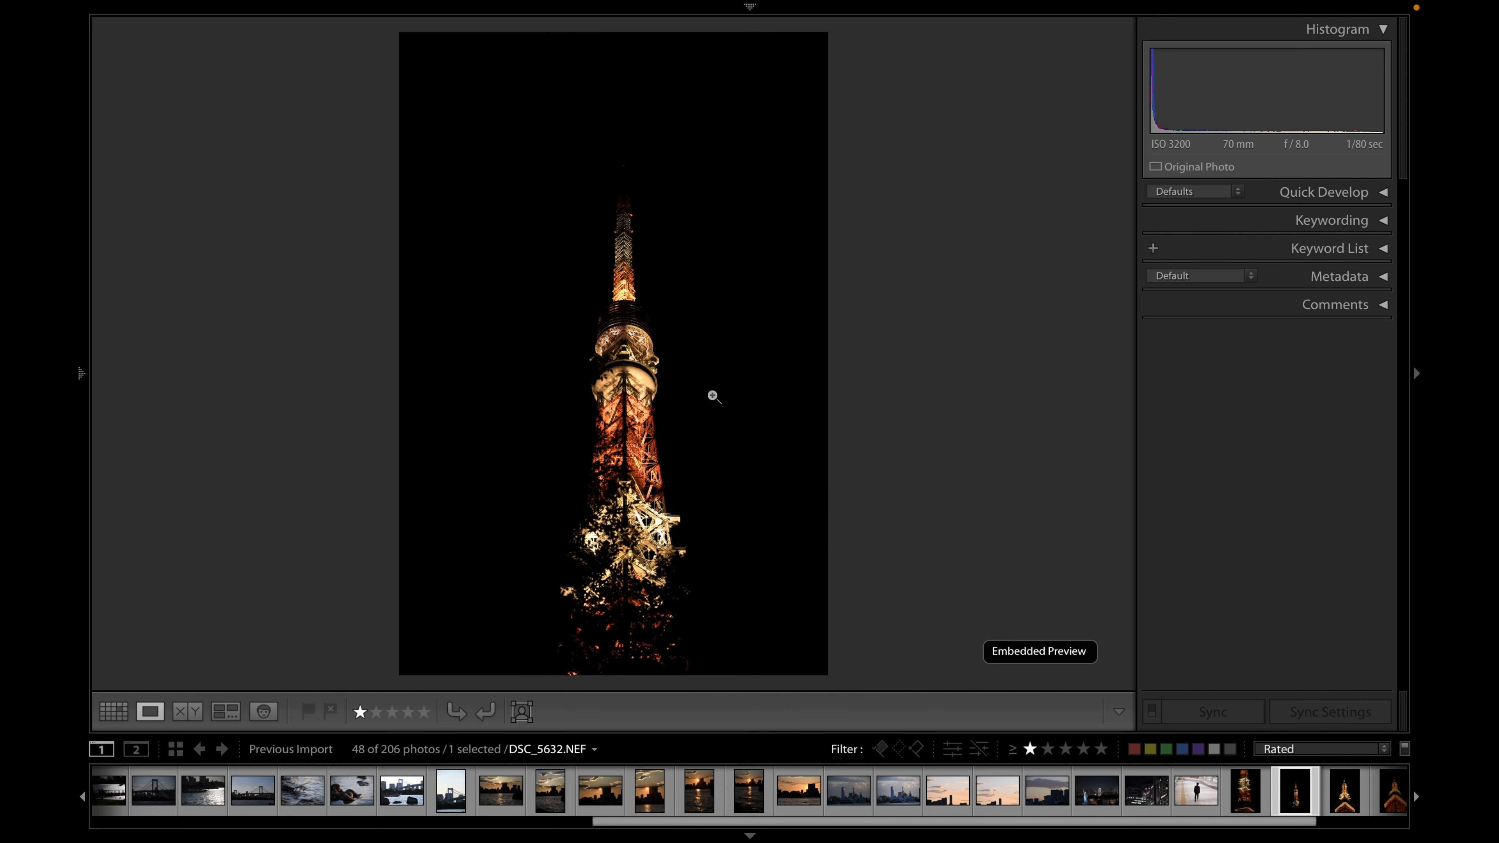
{"action": "left_click", "coordinate": [712, 397]}
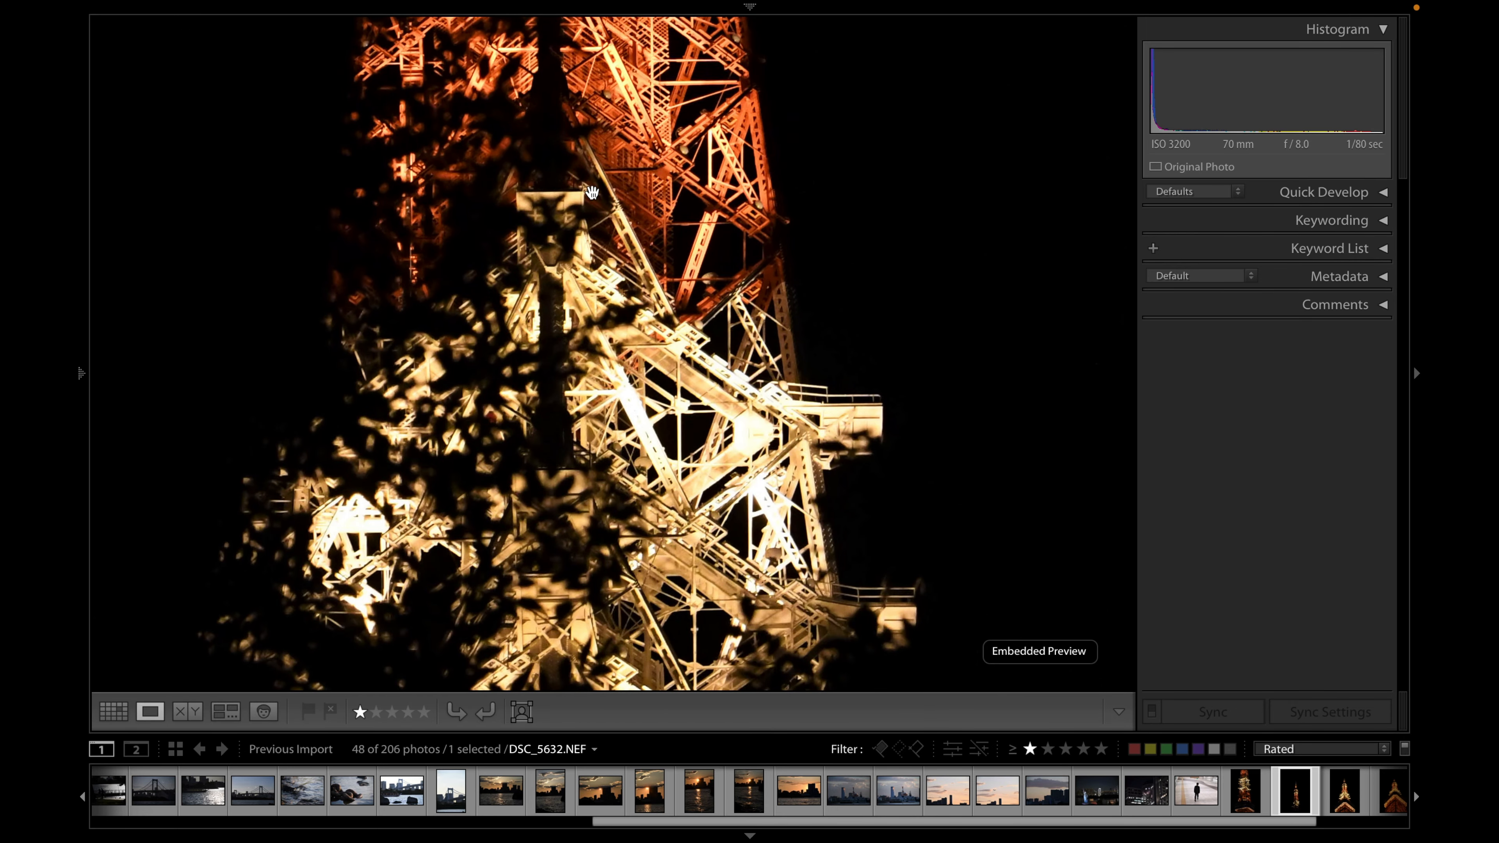
{"action": "left_click_drag", "start_coordinate": [591, 191], "coordinate": [701, 433]}
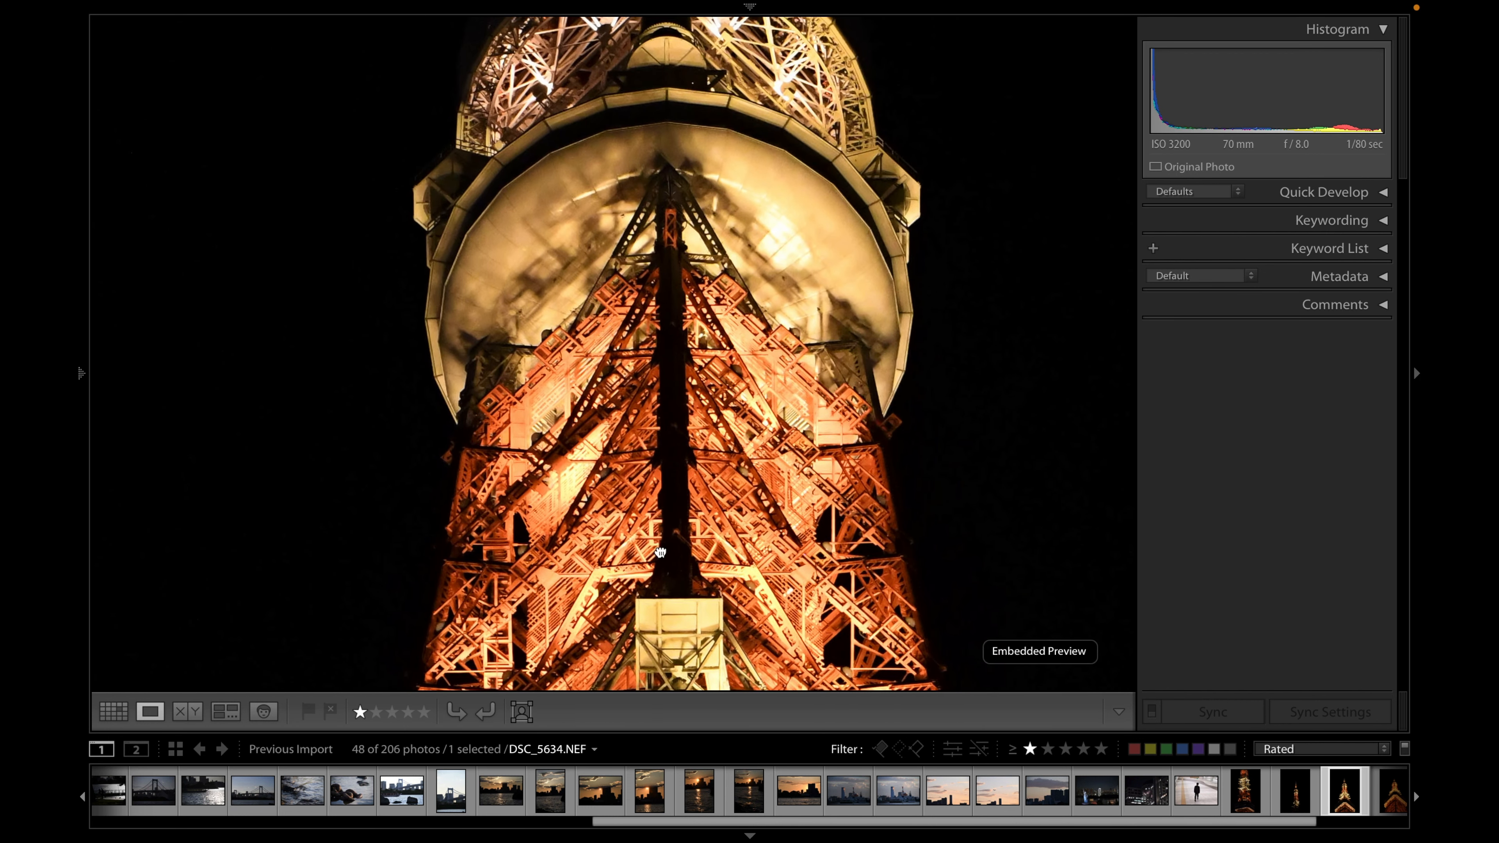
{"action": "left_click_drag", "start_coordinate": [657, 551], "coordinate": [643, 408]}
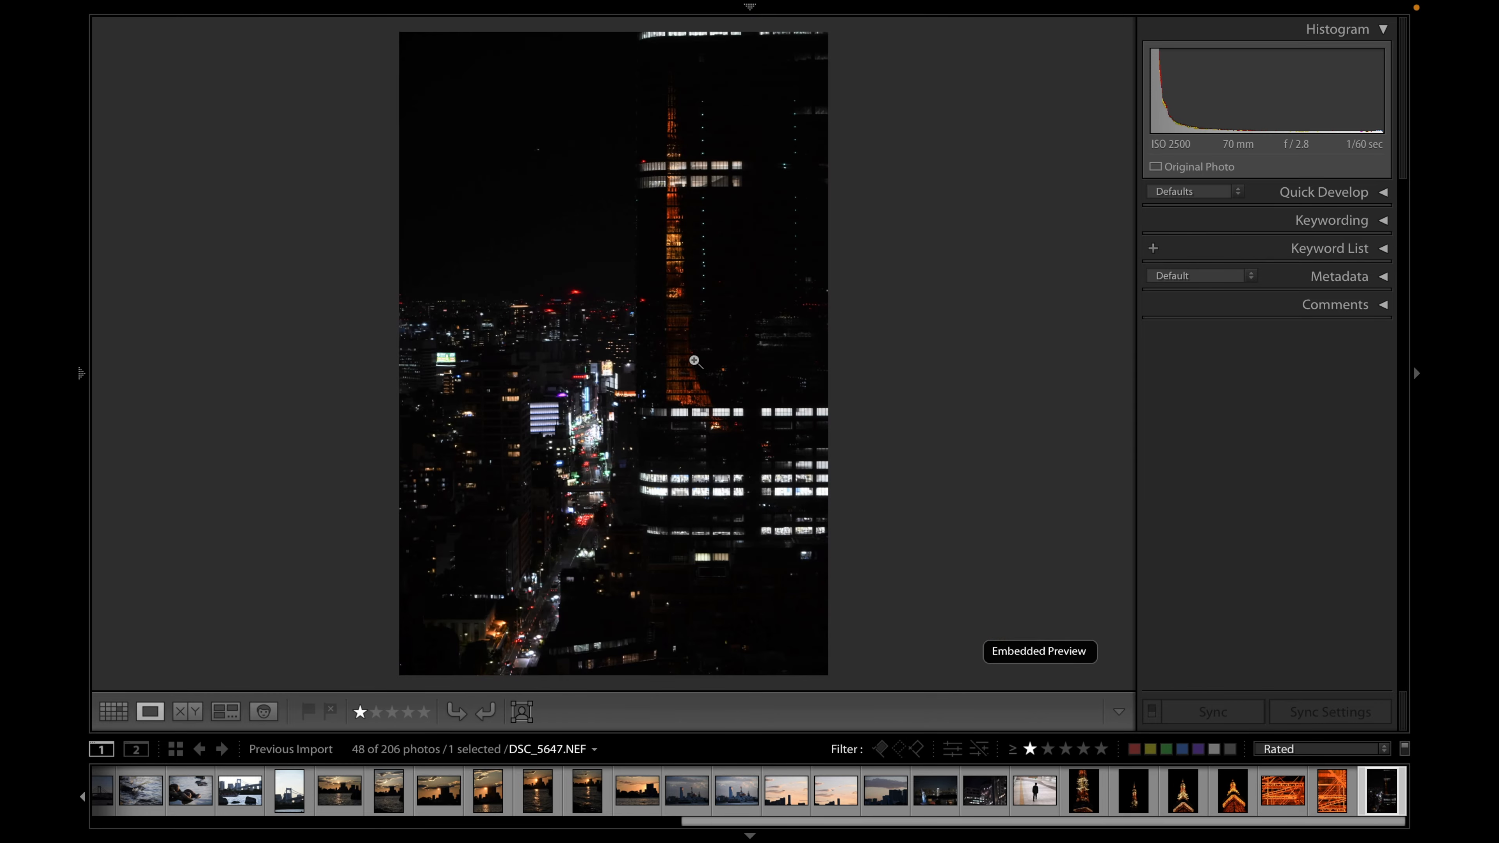
{"action": "mouse_move", "coordinate": [617, 356]}
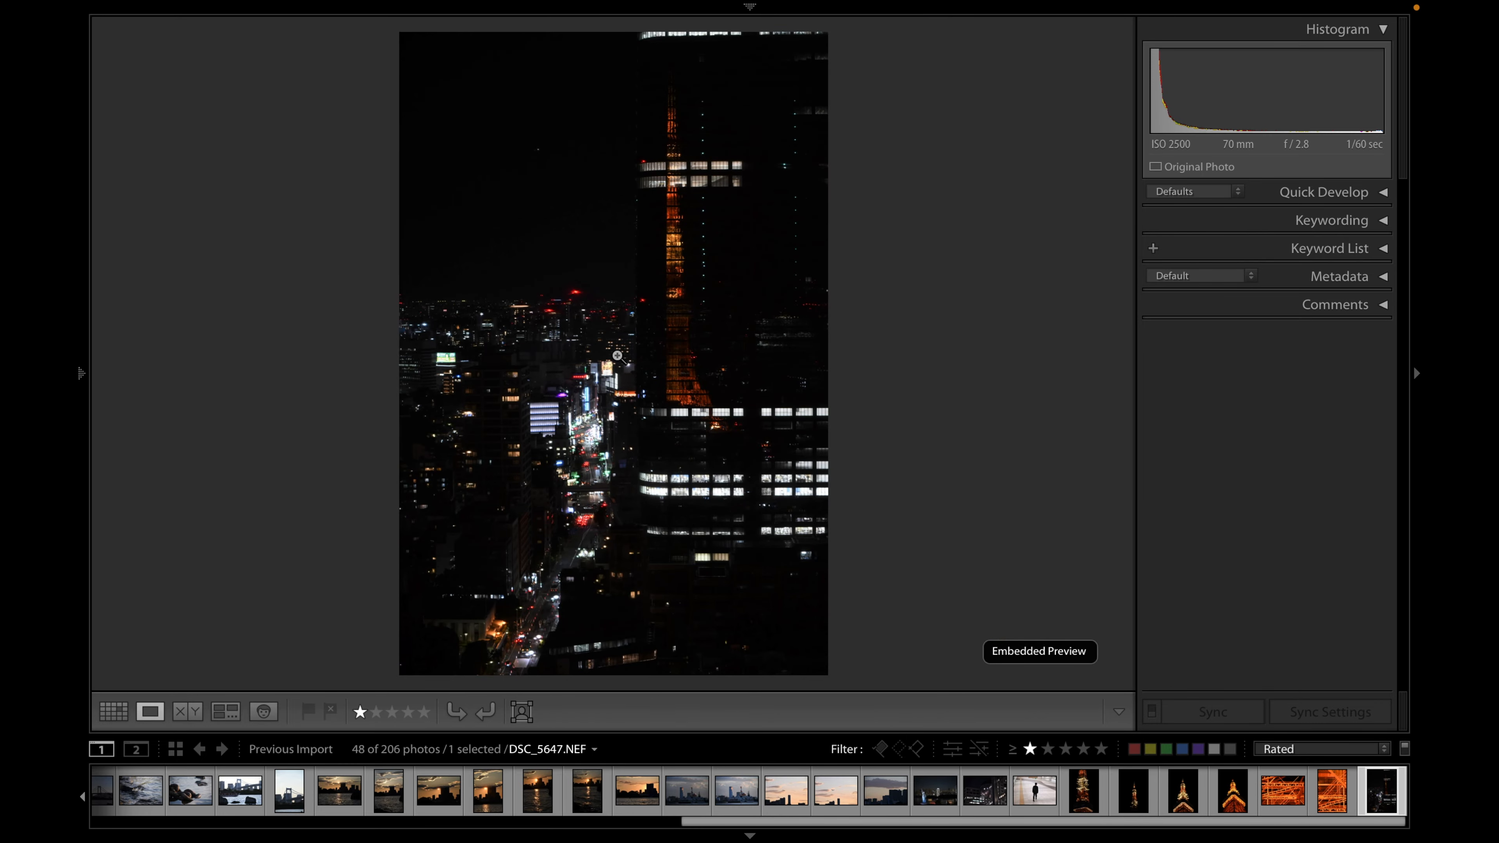